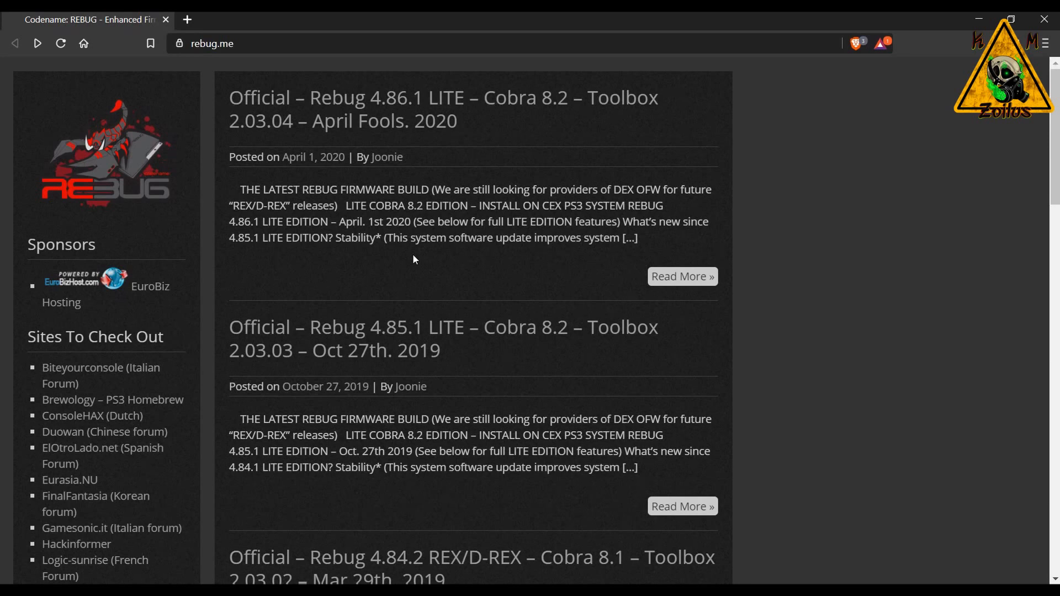
{"action": "mouse_move", "coordinate": [385, 108]}
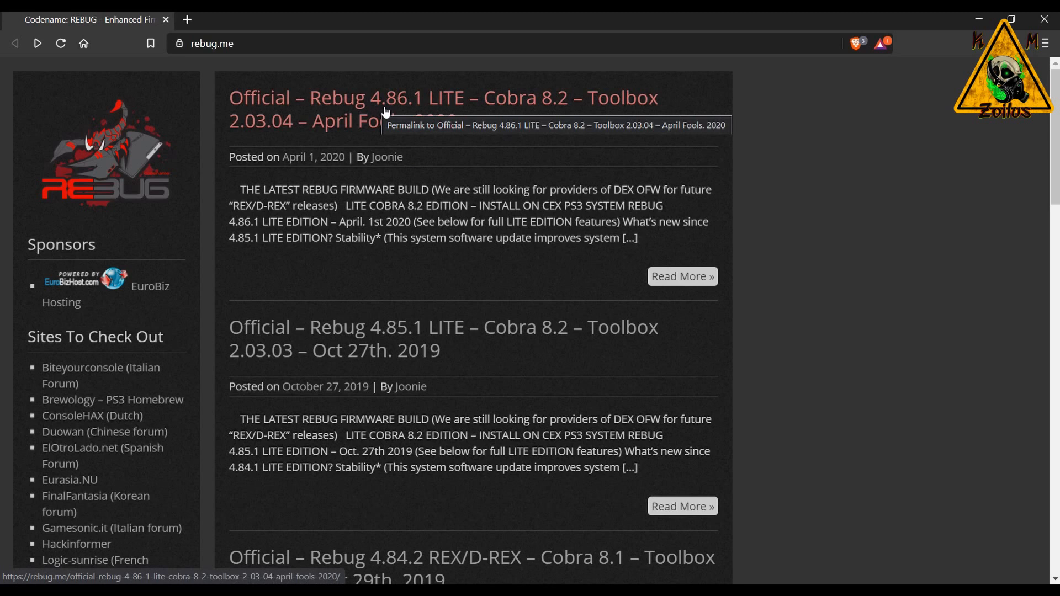
{"action": "mouse_move", "coordinate": [392, 121]}
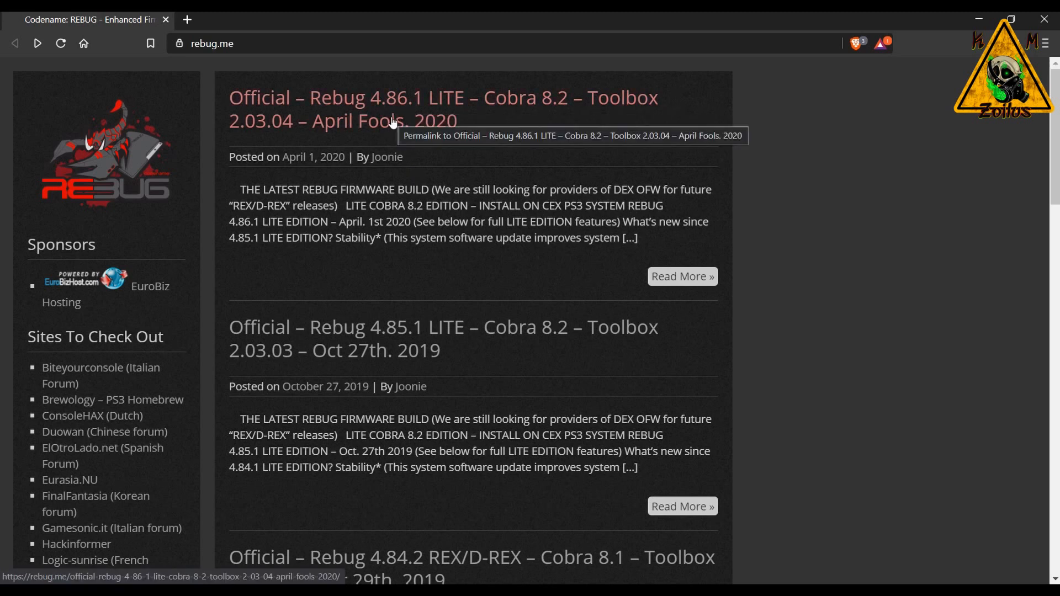
{"action": "mouse_move", "coordinate": [433, 127]}
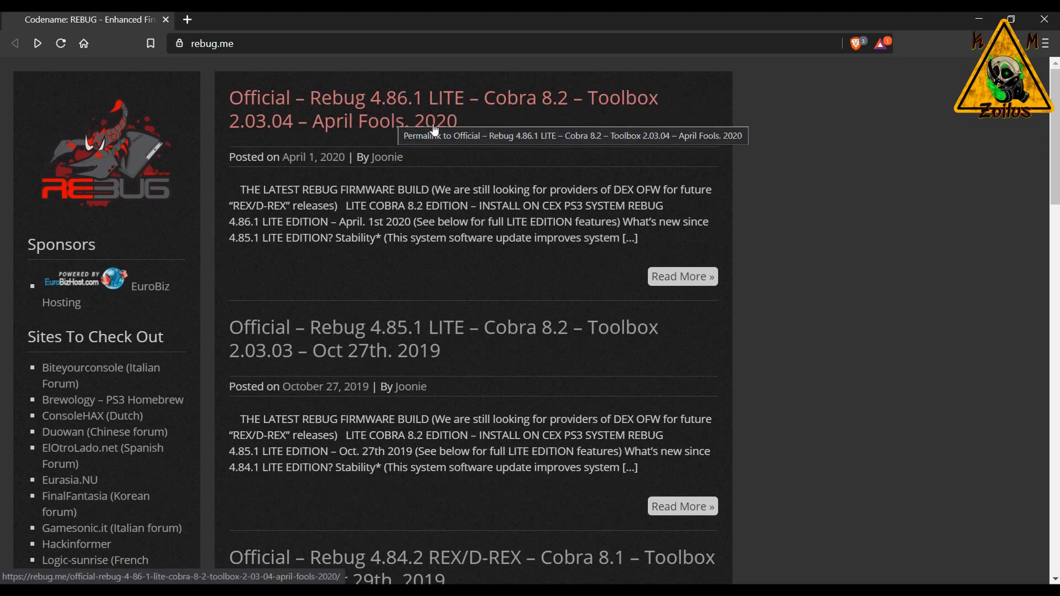
{"action": "mouse_move", "coordinate": [472, 123]}
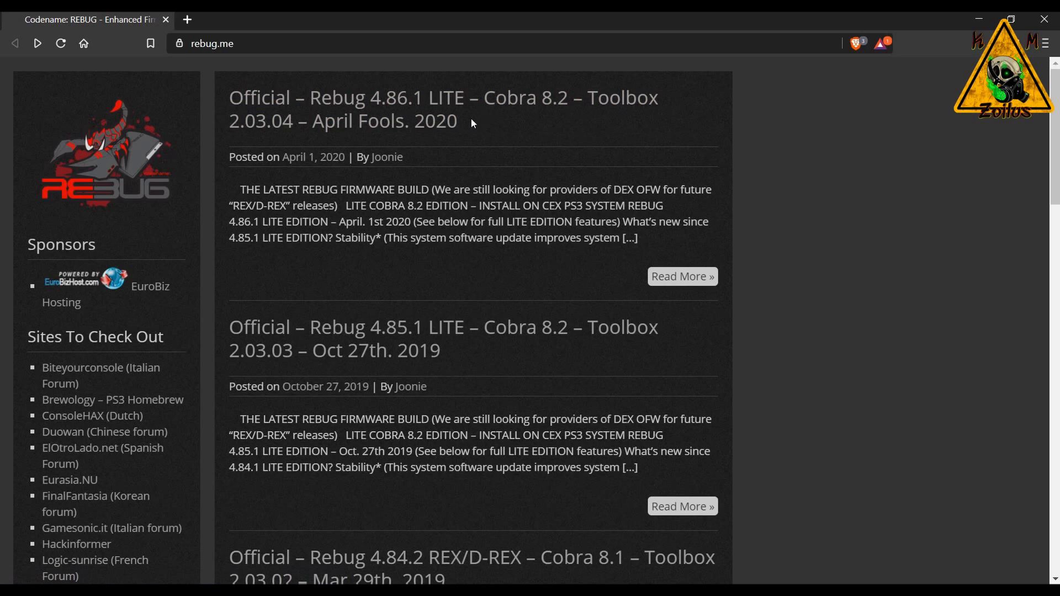
{"action": "mouse_move", "coordinate": [405, 122]}
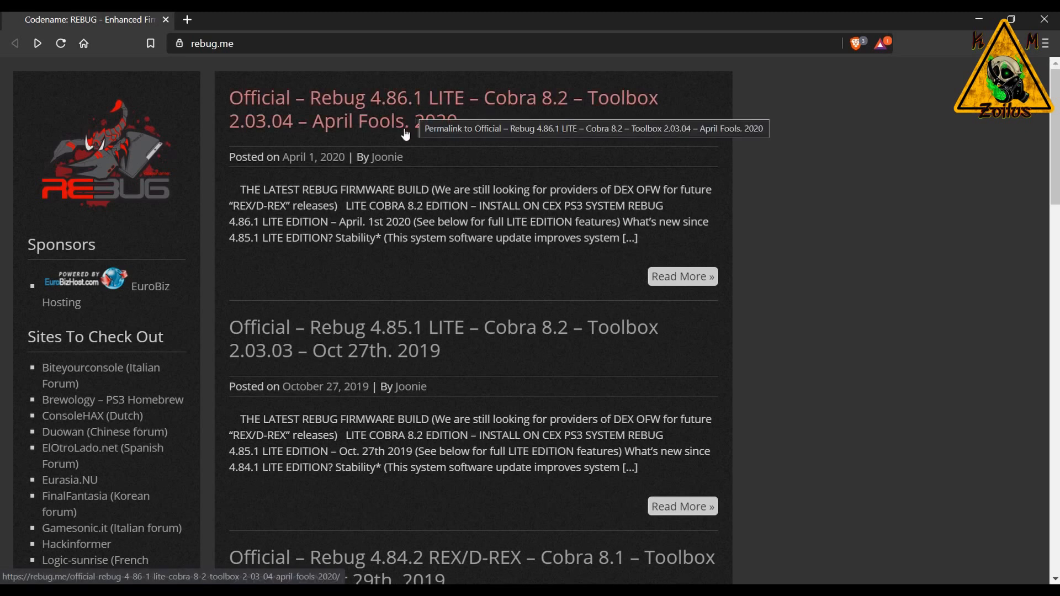
{"action": "mouse_move", "coordinate": [423, 144]}
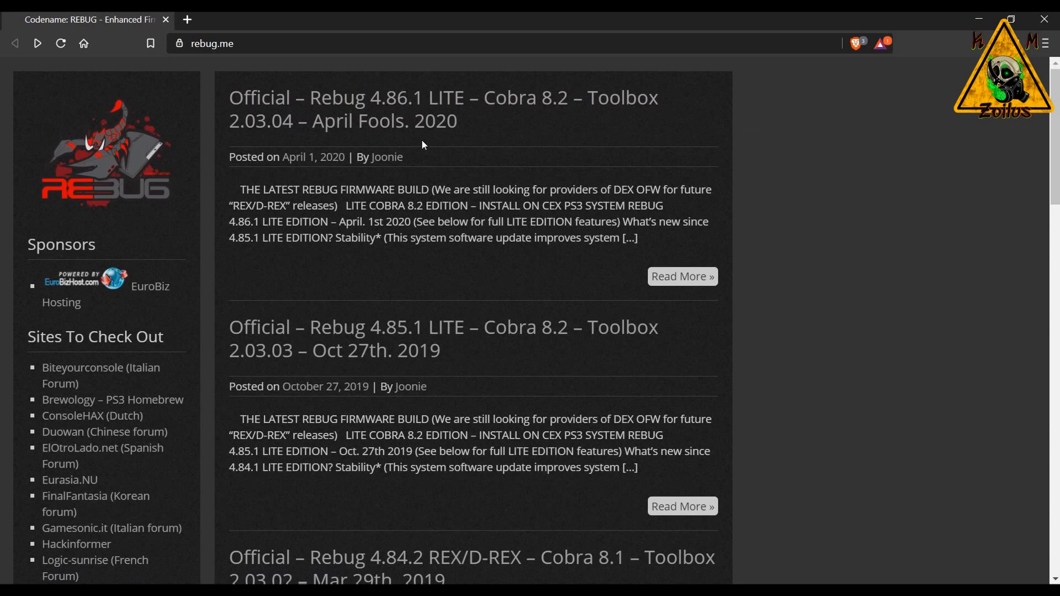
{"action": "mouse_move", "coordinate": [427, 121]}
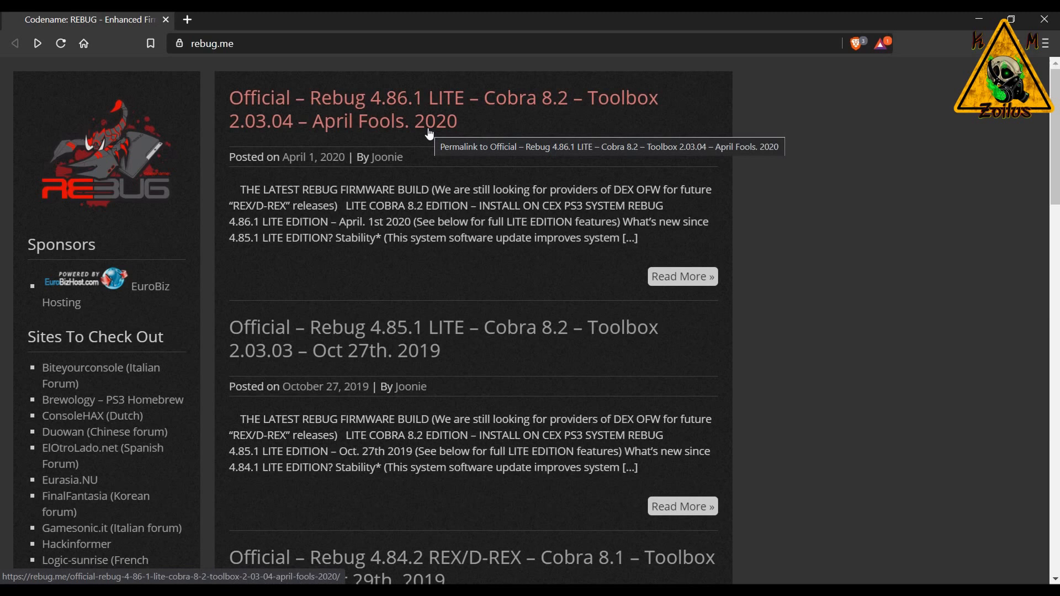
{"action": "mouse_move", "coordinate": [432, 144]}
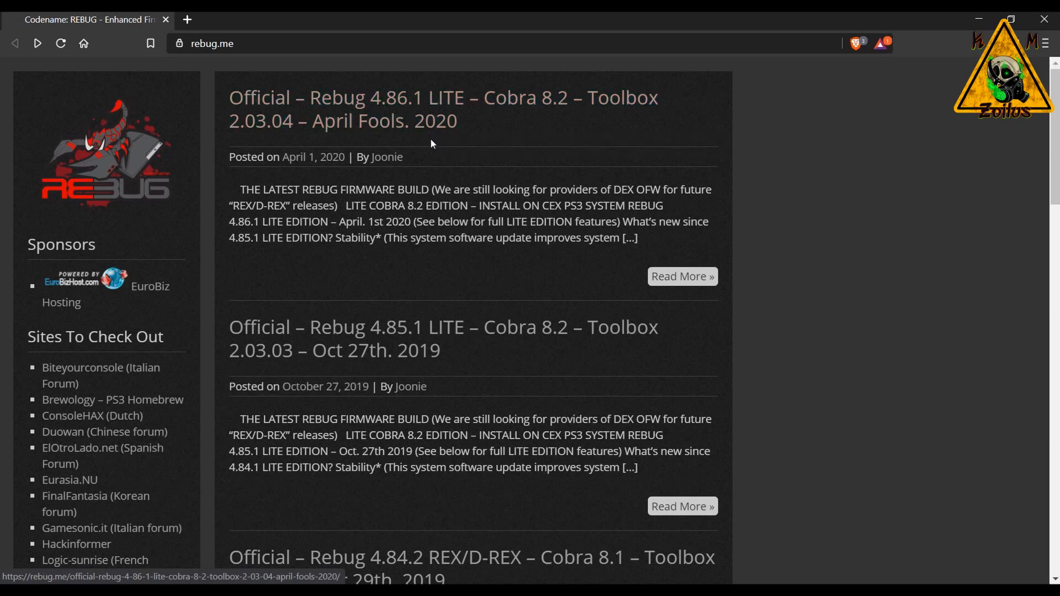
{"action": "mouse_move", "coordinate": [431, 108]}
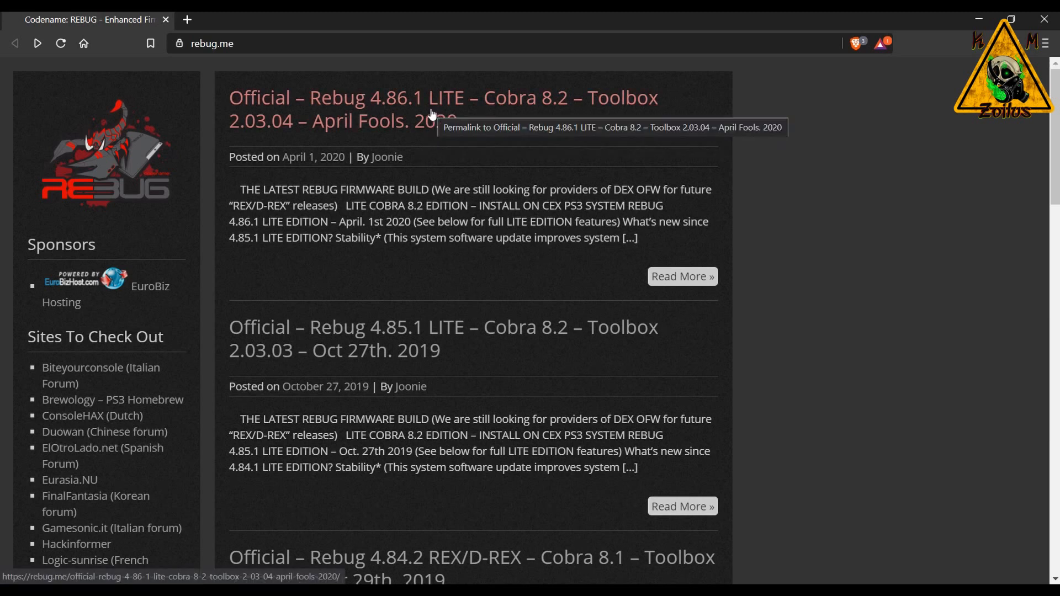
{"action": "mouse_move", "coordinate": [419, 128]}
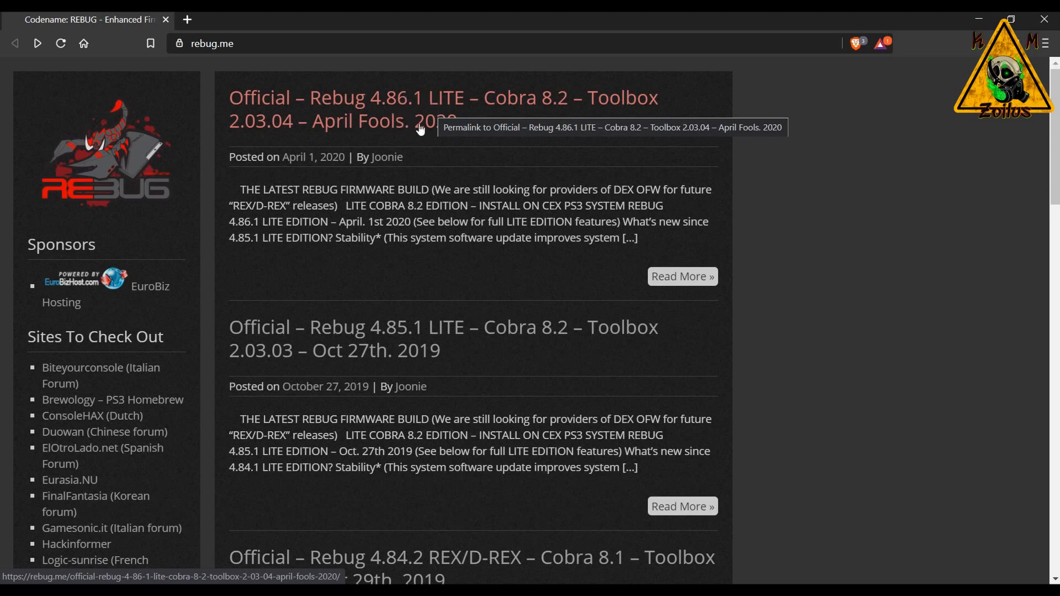
{"action": "mouse_move", "coordinate": [423, 111]}
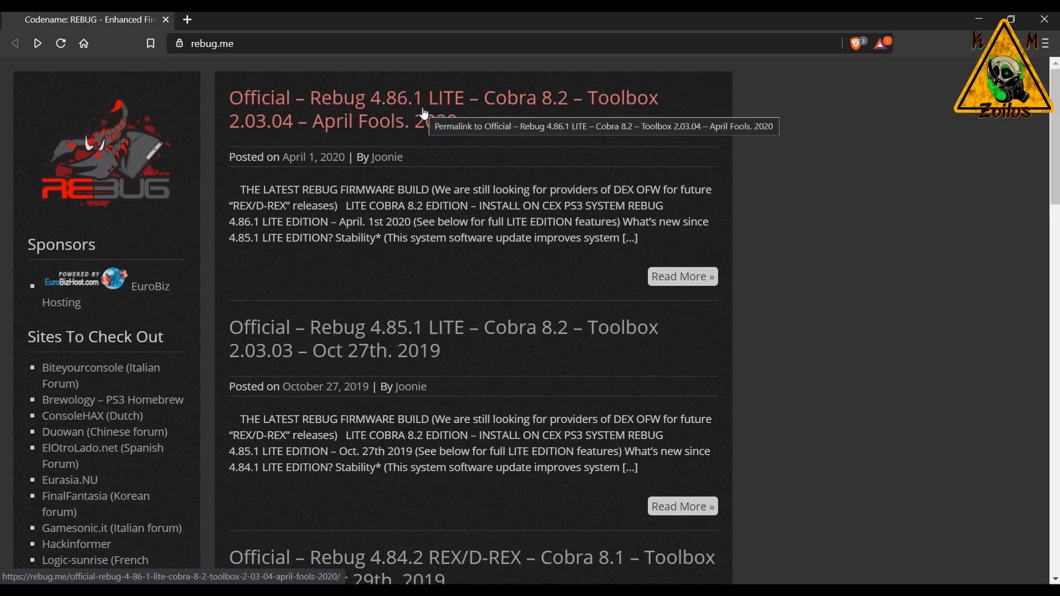
{"action": "mouse_move", "coordinate": [439, 113]}
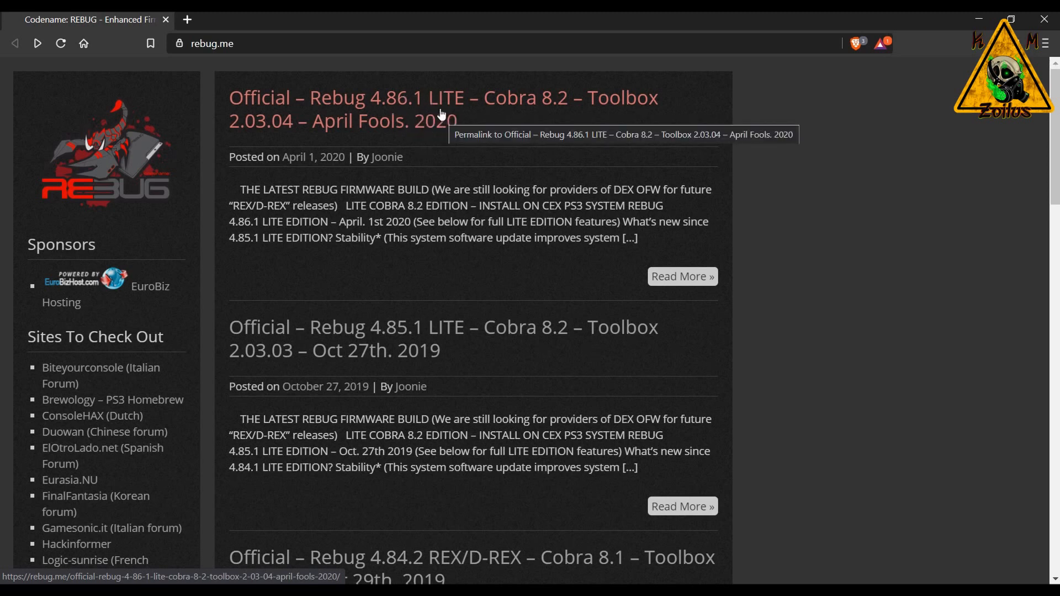
{"action": "mouse_move", "coordinate": [432, 116]}
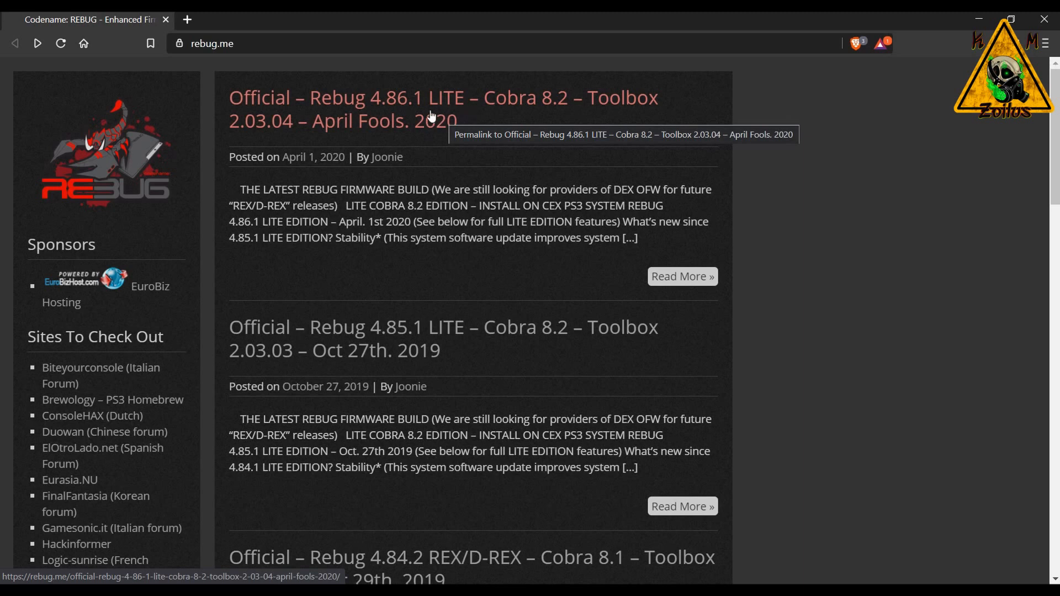
{"action": "mouse_move", "coordinate": [398, 118]}
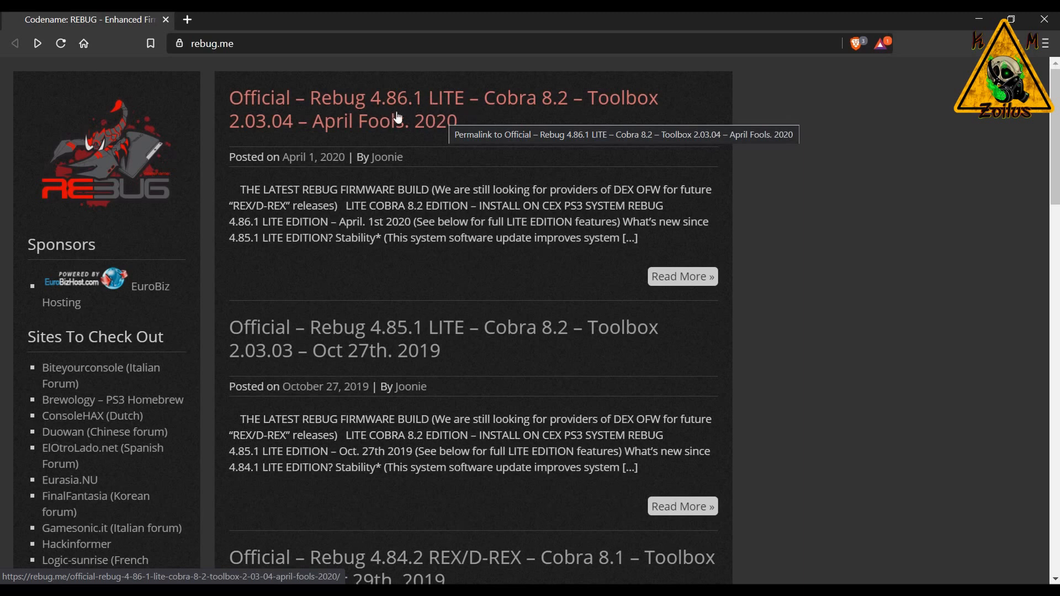
{"action": "mouse_move", "coordinate": [397, 115]}
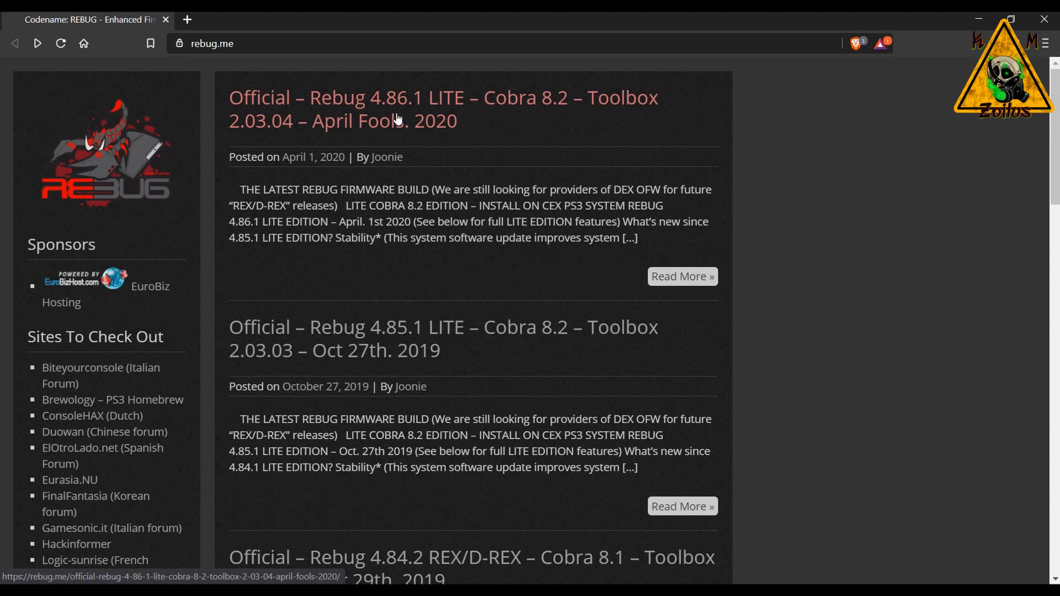
{"action": "mouse_move", "coordinate": [407, 179]}
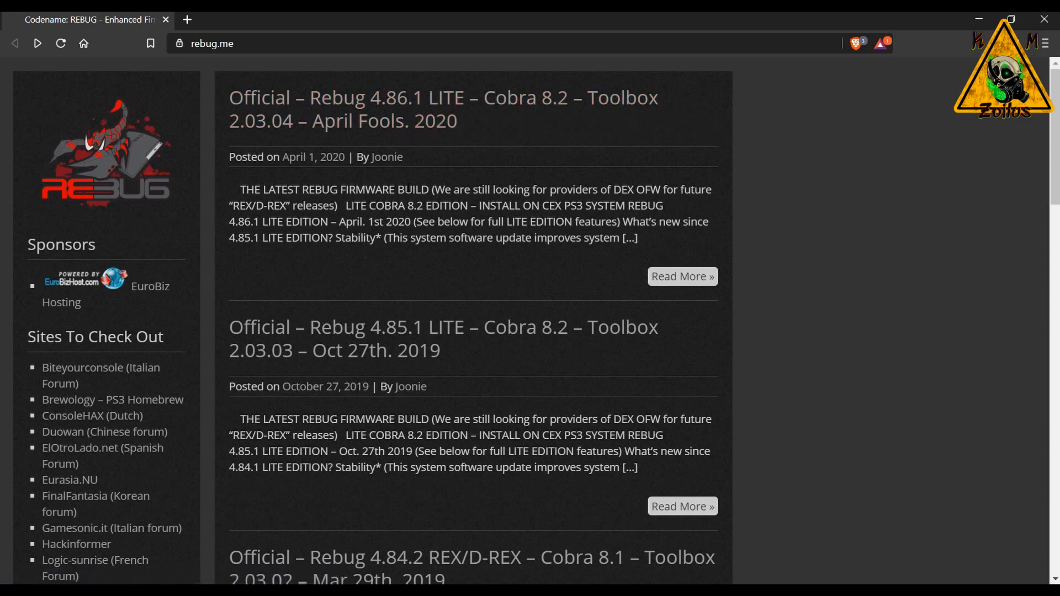
{"action": "mouse_move", "coordinate": [441, 176]}
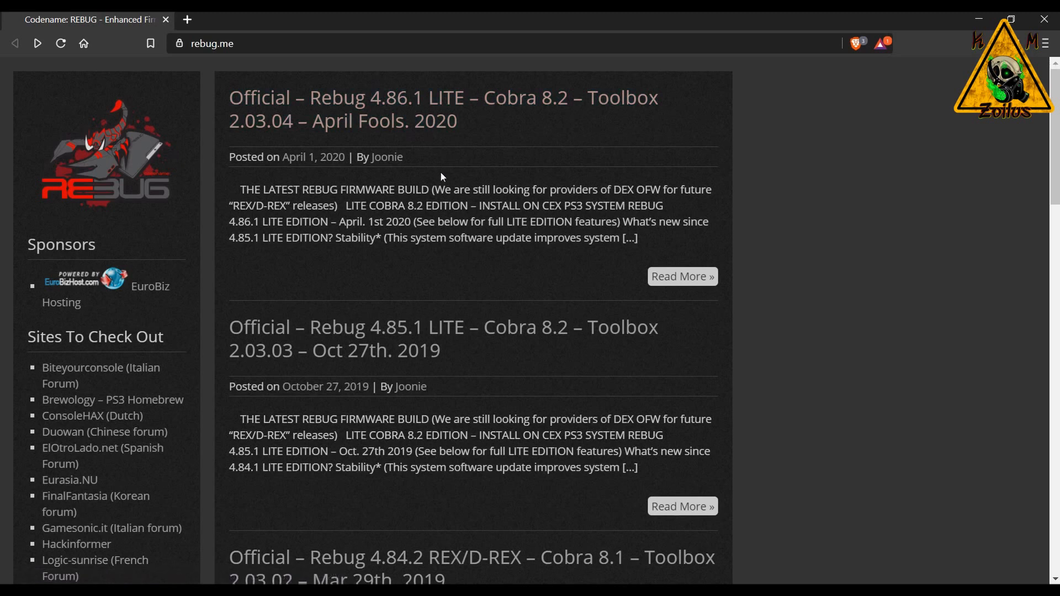
{"action": "mouse_move", "coordinate": [445, 123]}
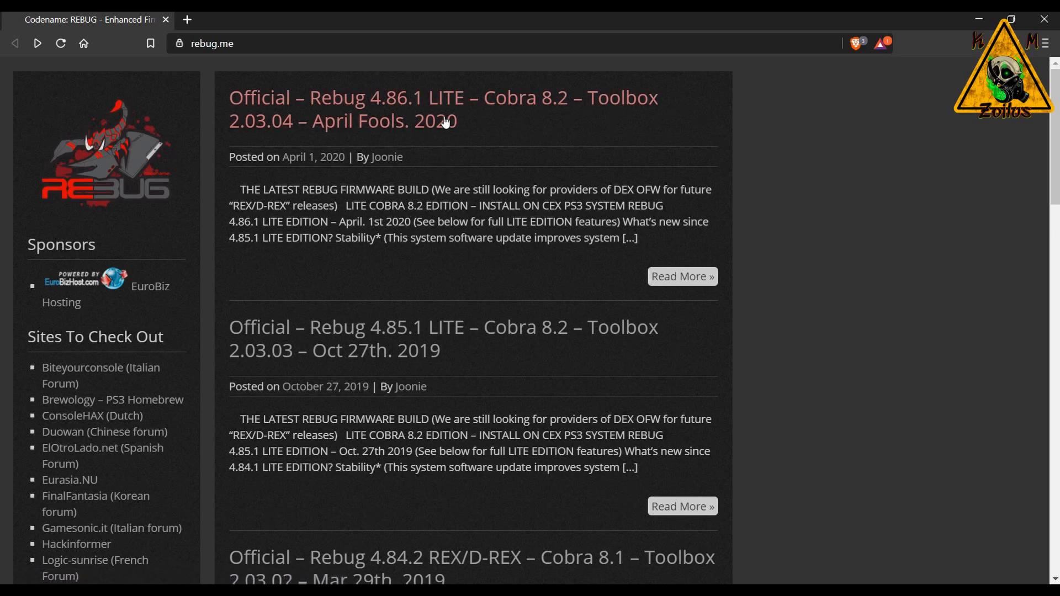
{"action": "mouse_move", "coordinate": [443, 121]}
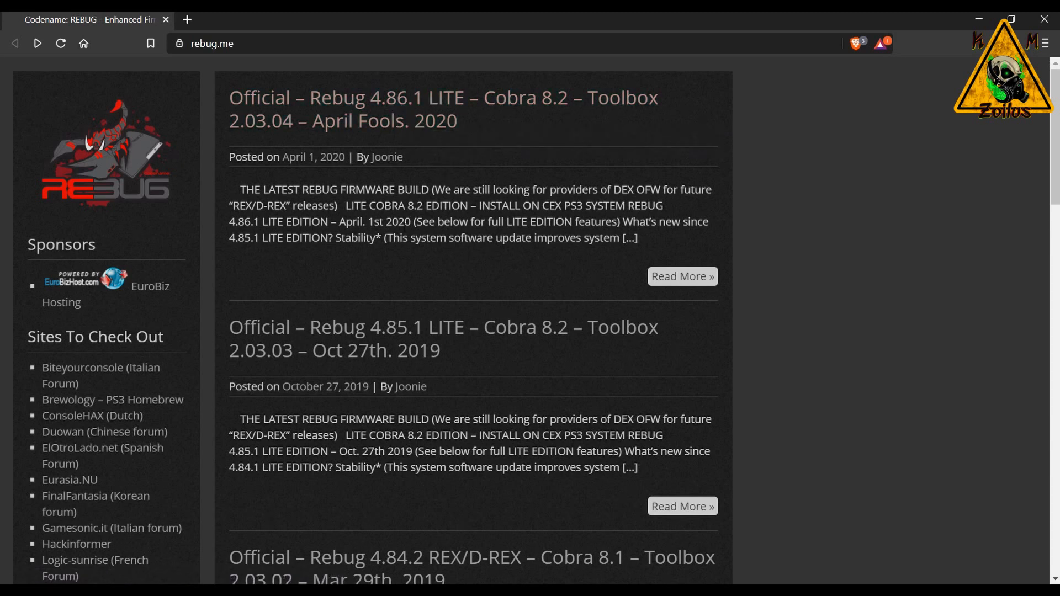
Open the Rebug 4.86.1 LITE release post and scroll to its LINKS AND MD5 CHECKSUM download section.
{"action": "left_click", "coordinate": [398, 122]}
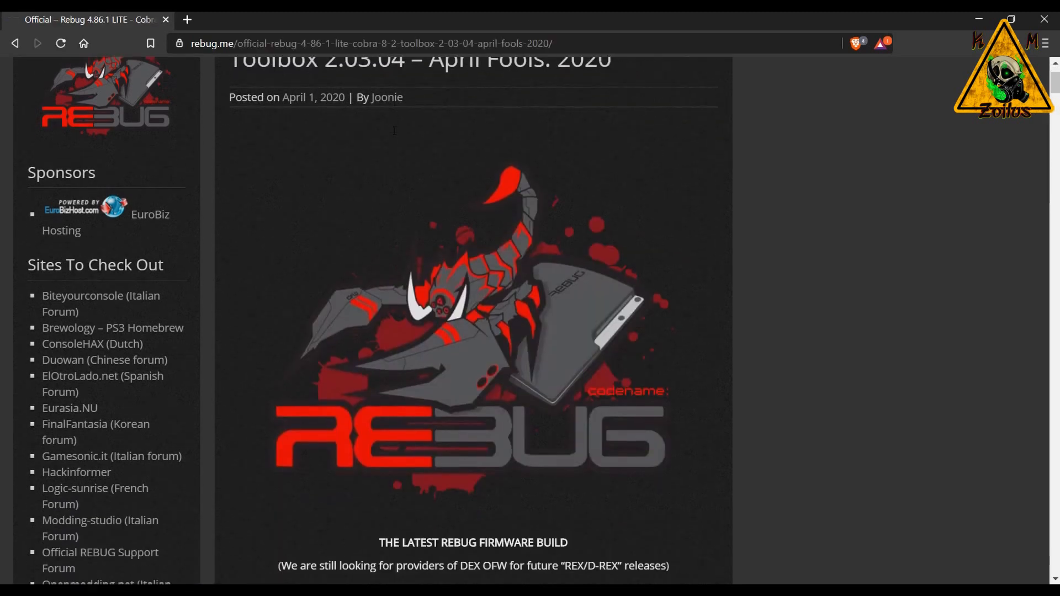
{"action": "scroll", "scroll_direction": "down", "scroll_amount": 3}
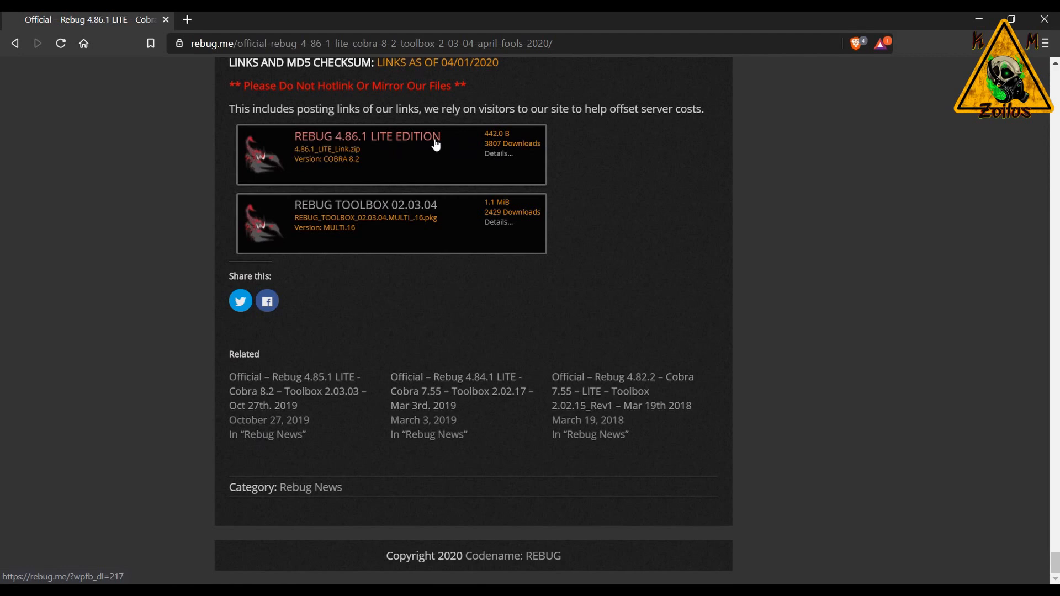
{"action": "mouse_move", "coordinate": [404, 146]}
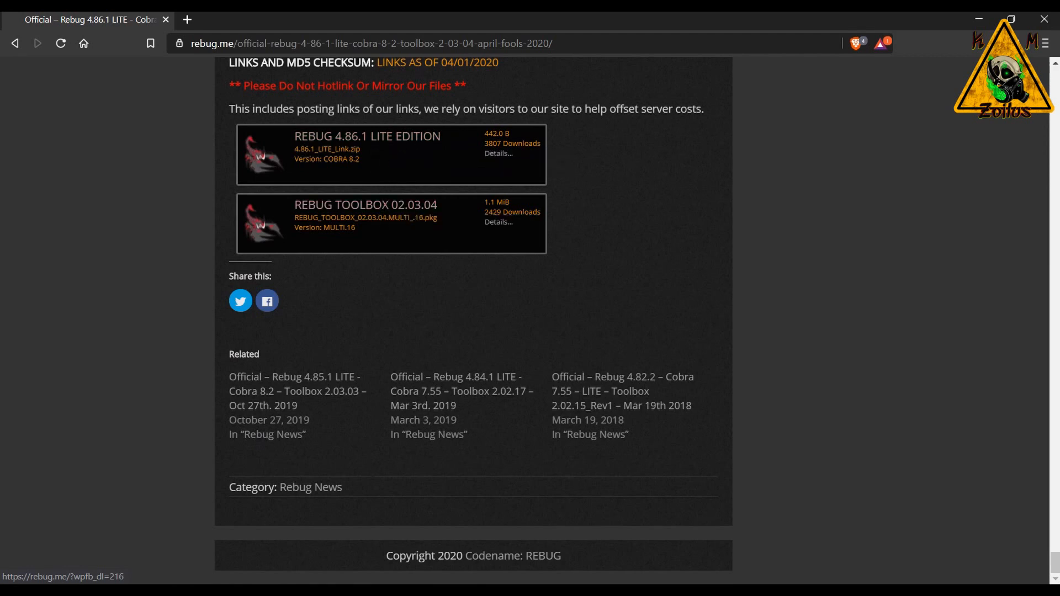
{"action": "mouse_move", "coordinate": [366, 135]}
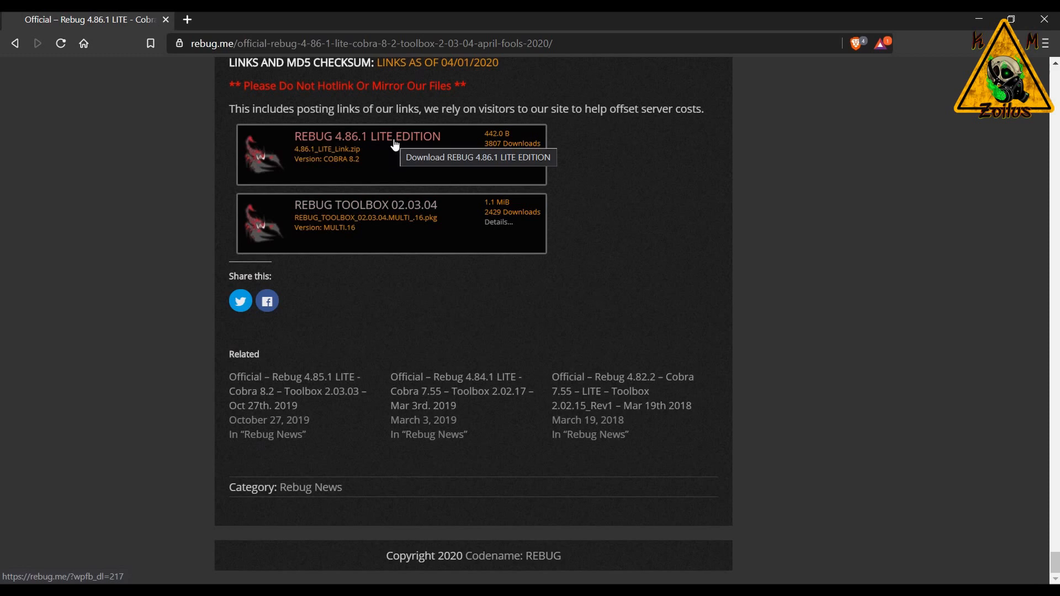
{"action": "mouse_move", "coordinate": [399, 215]}
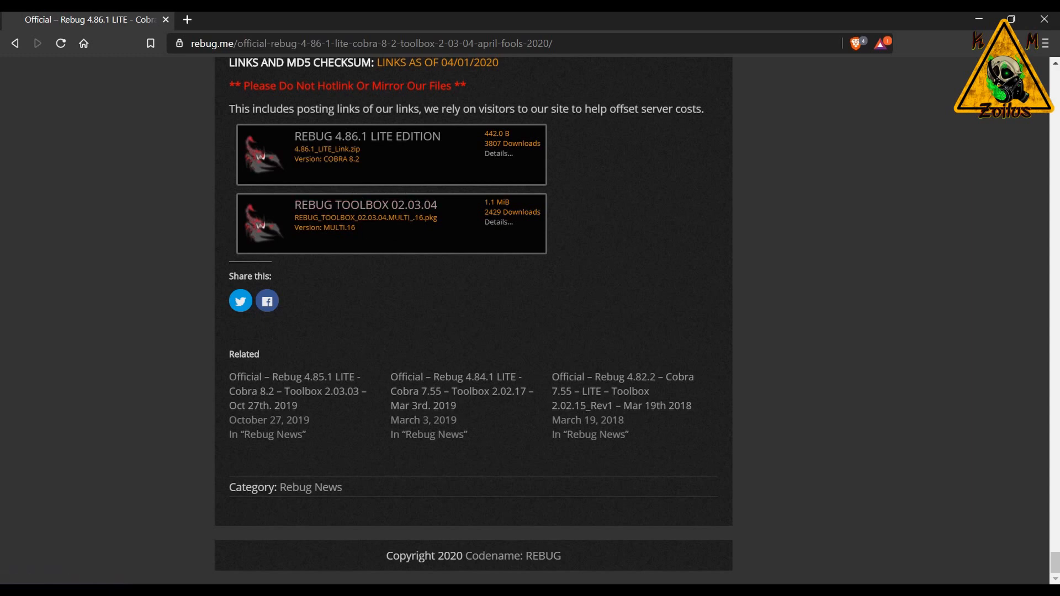
{"action": "scroll", "scroll_direction": "up", "scroll_amount": 3}
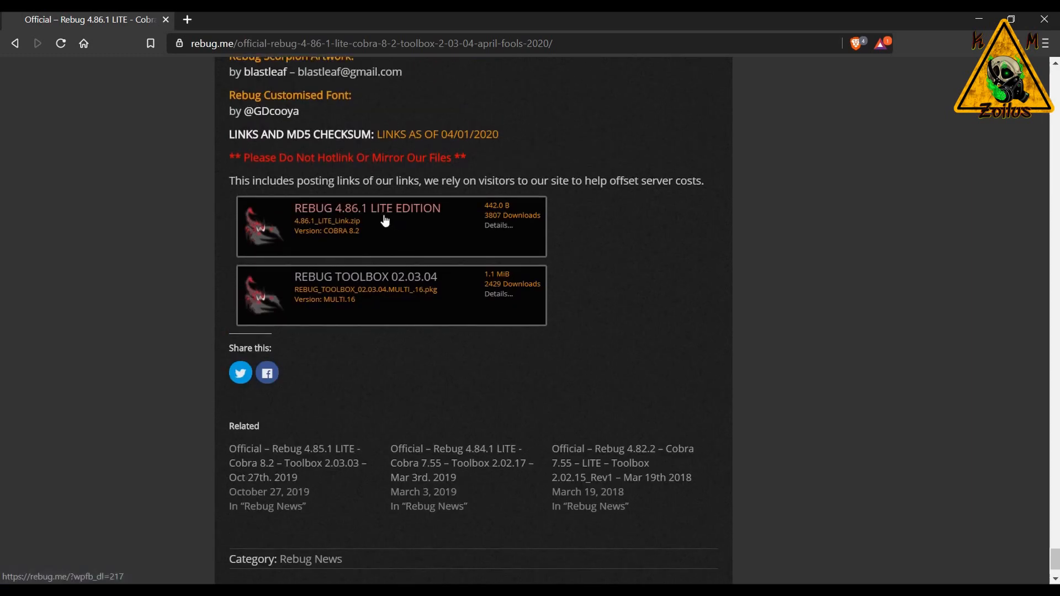
{"action": "mouse_move", "coordinate": [385, 220]}
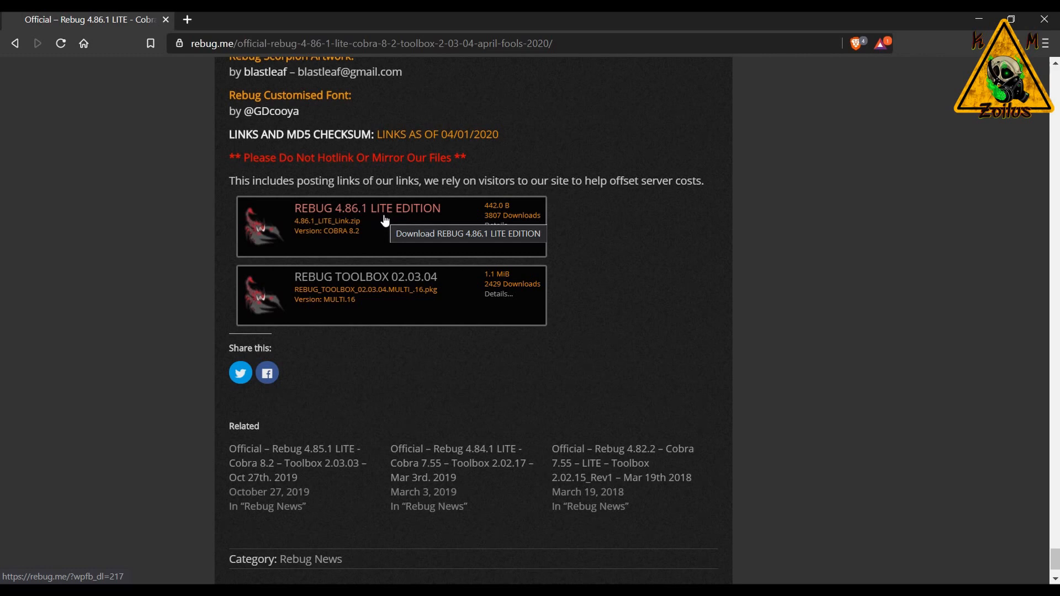
{"action": "scroll", "scroll_direction": "up", "scroll_amount": 3}
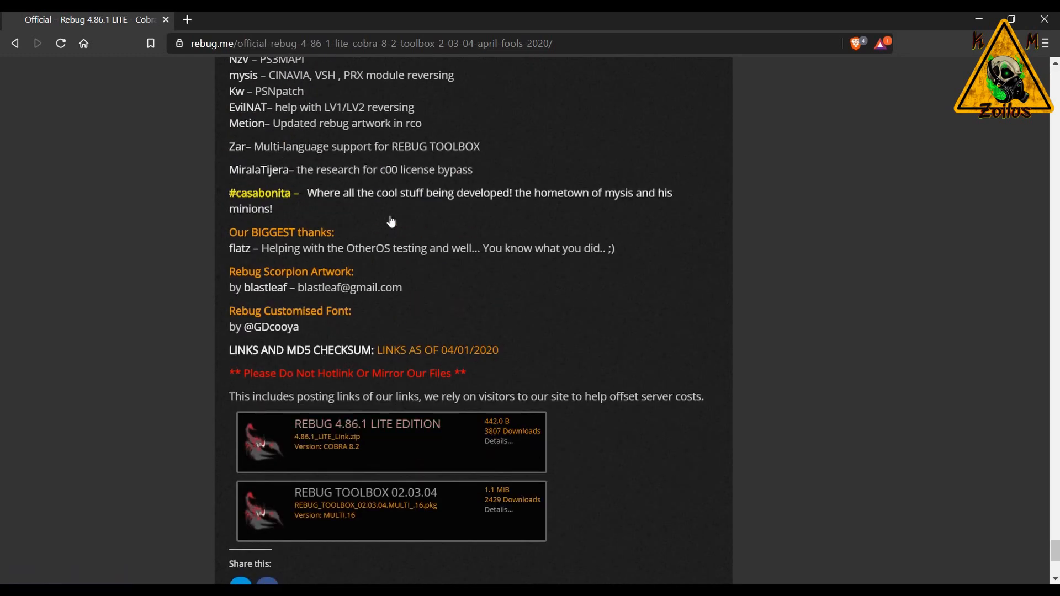
{"action": "scroll", "scroll_direction": "down", "scroll_amount": 3}
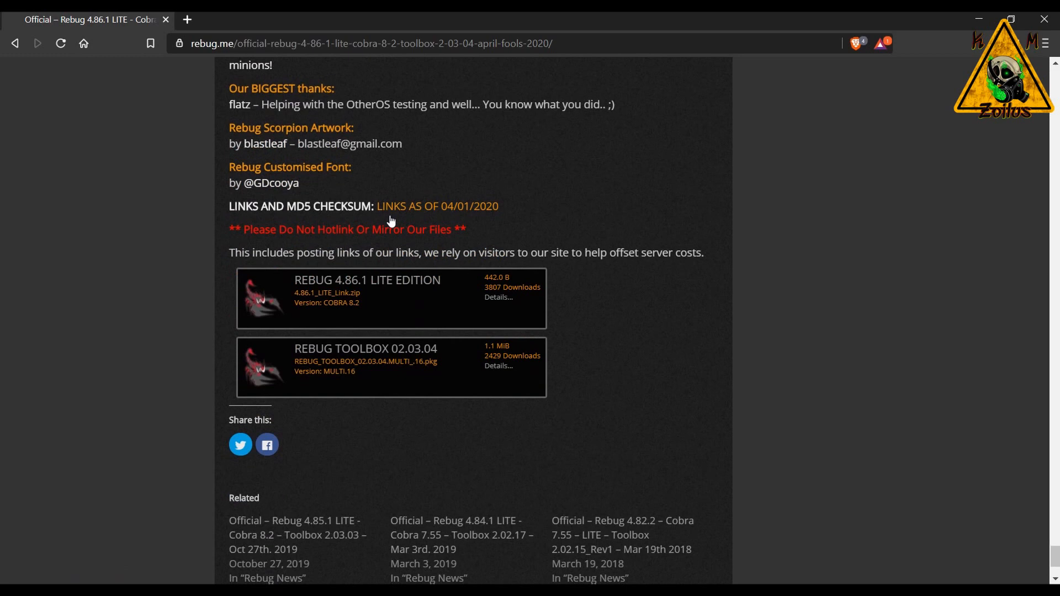
{"action": "mouse_move", "coordinate": [389, 222]}
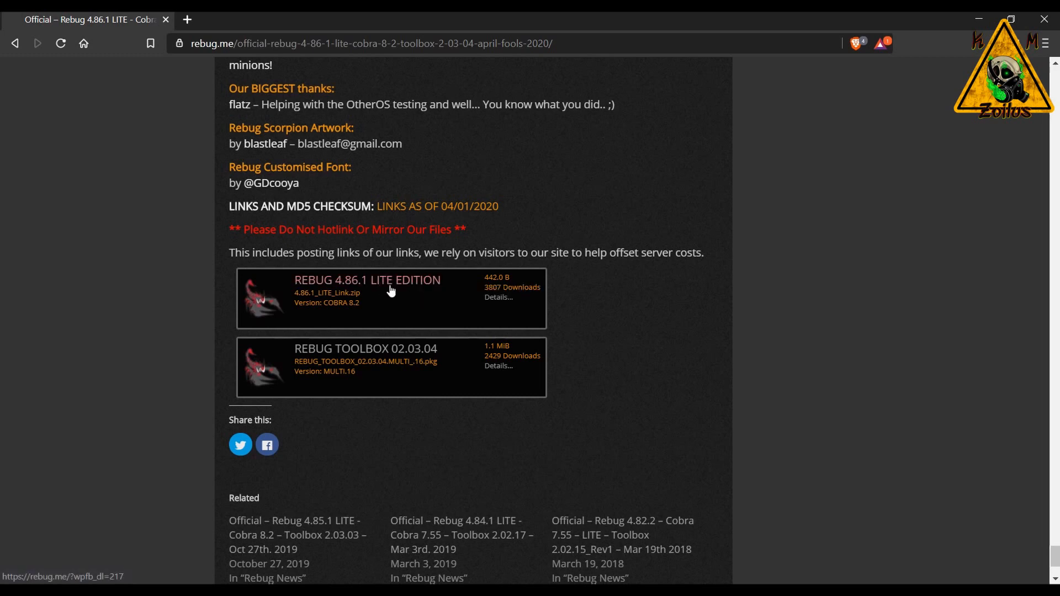
{"action": "mouse_move", "coordinate": [389, 301]}
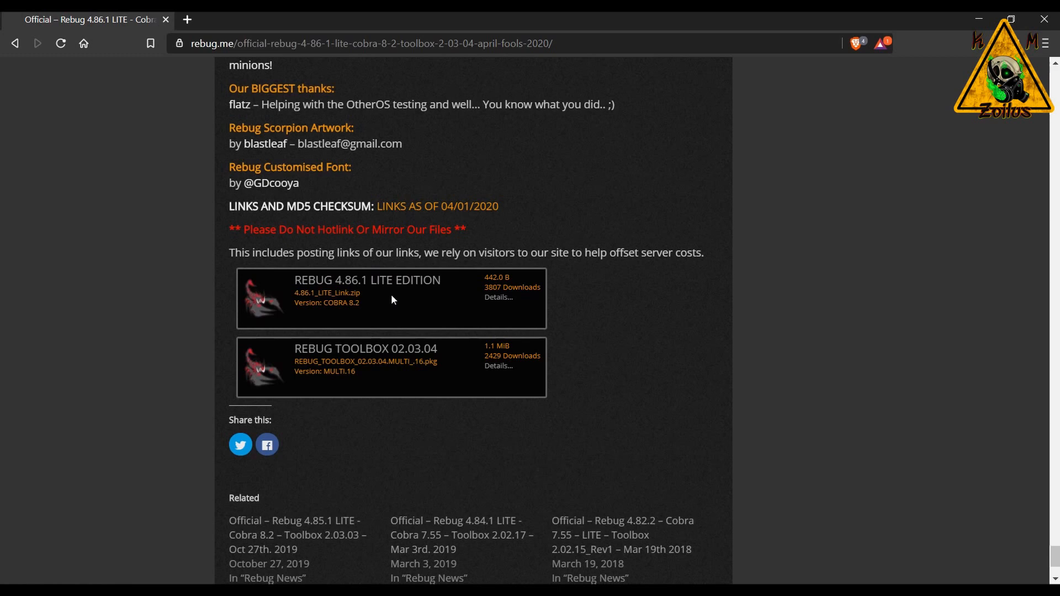
{"action": "mouse_move", "coordinate": [405, 325]}
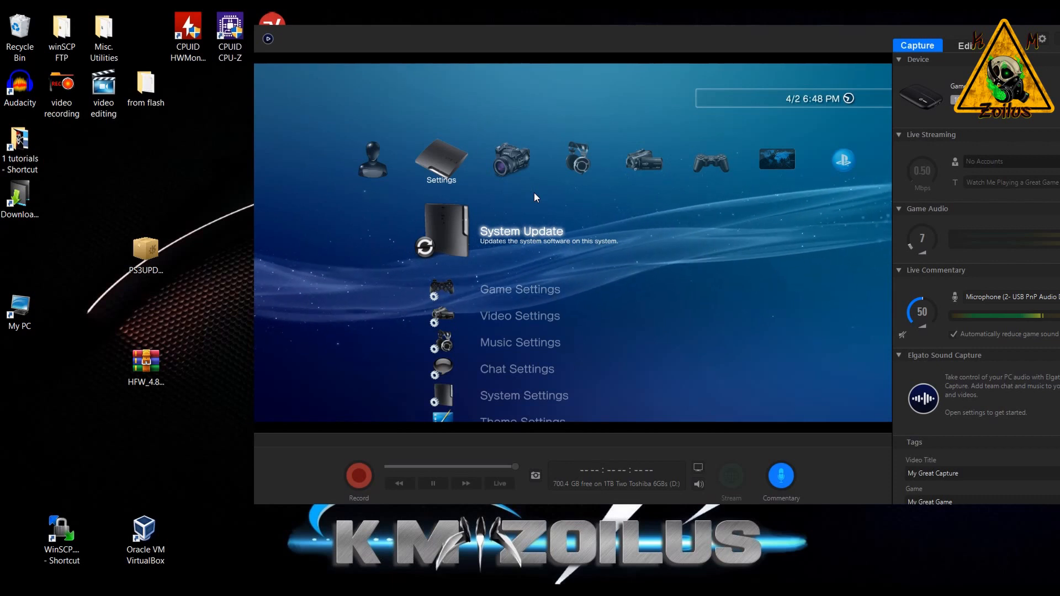
{"action": "mouse_move", "coordinate": [497, 219]}
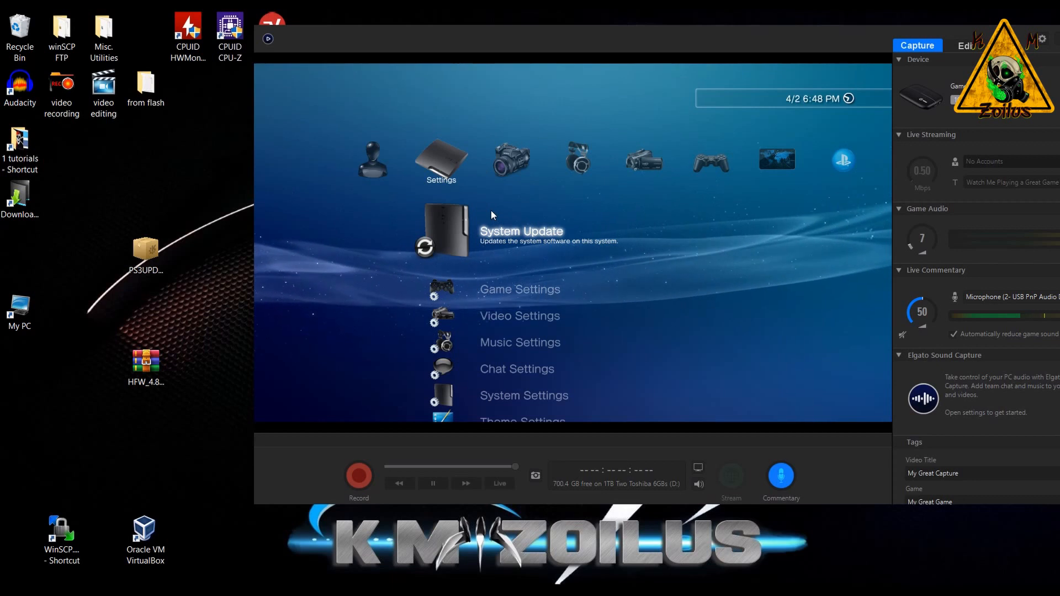
{"action": "mouse_move", "coordinate": [478, 313]}
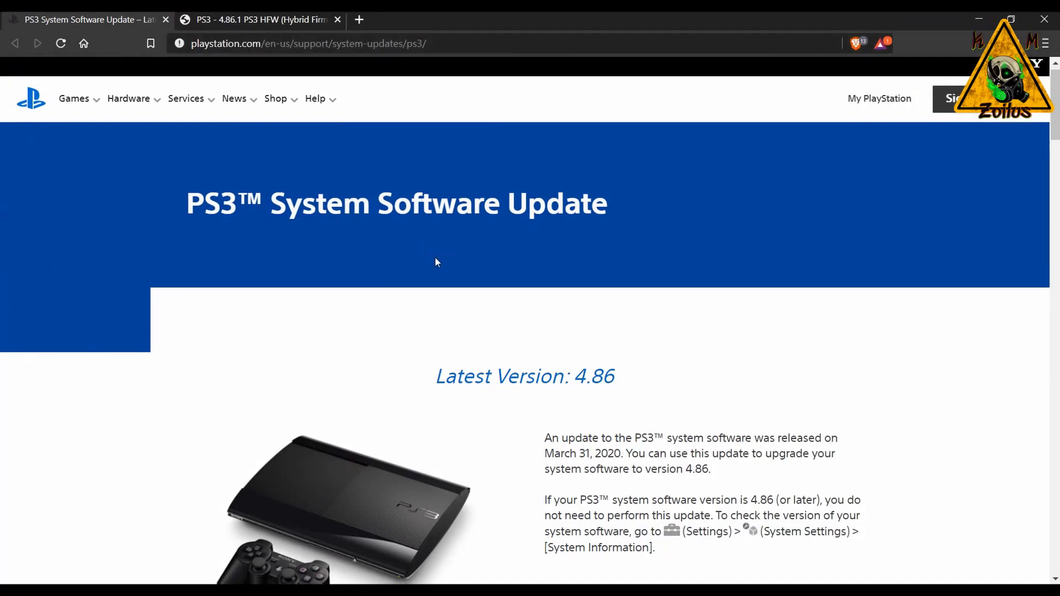
Scroll the PS3 4.86 update page to the Update Using a PC section and PS3/UPDATE save notice.
{"action": "scroll", "scroll_direction": "down", "scroll_amount": 3}
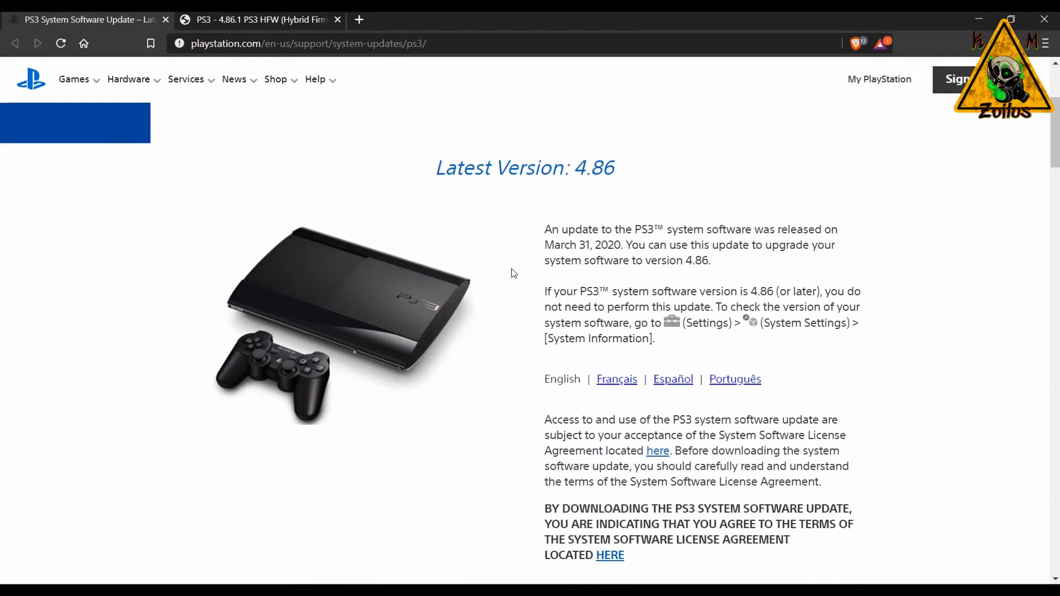
{"action": "scroll", "scroll_direction": "down", "scroll_amount": 3}
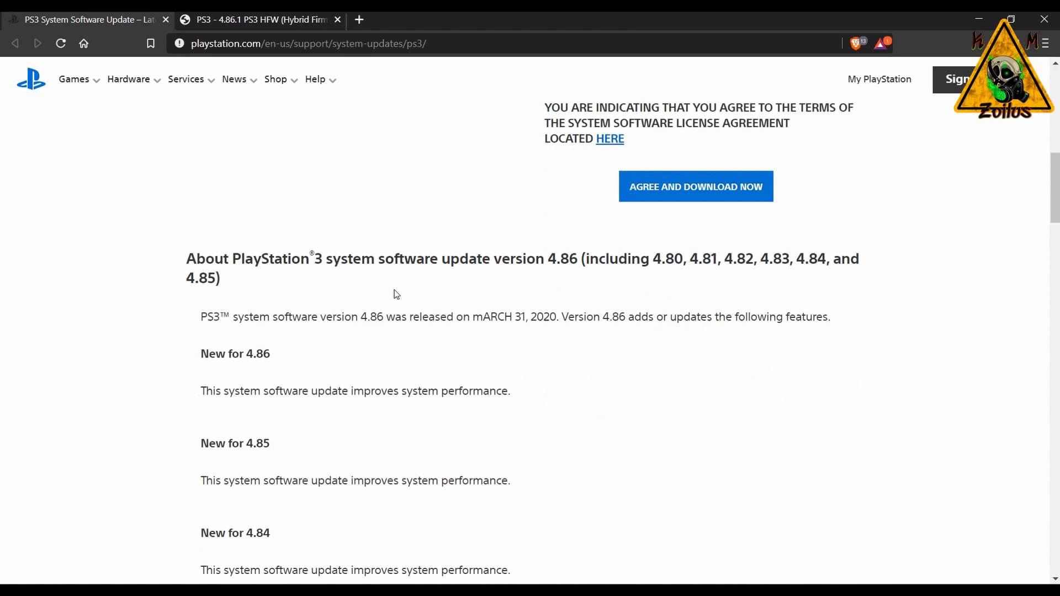
{"action": "scroll", "scroll_direction": "up", "scroll_amount": 3}
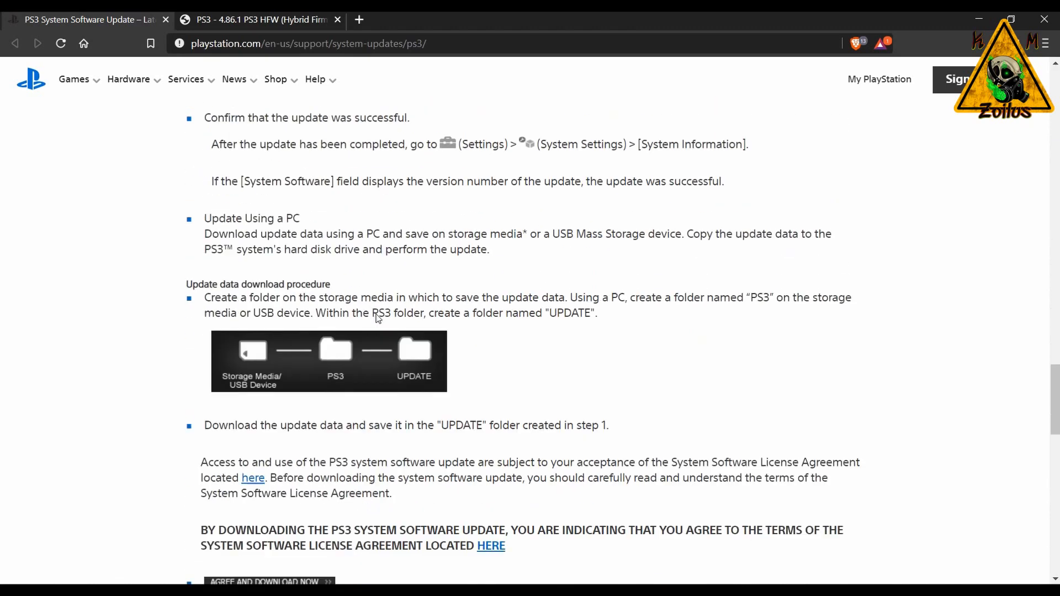
{"action": "scroll", "scroll_direction": "down", "scroll_amount": 3}
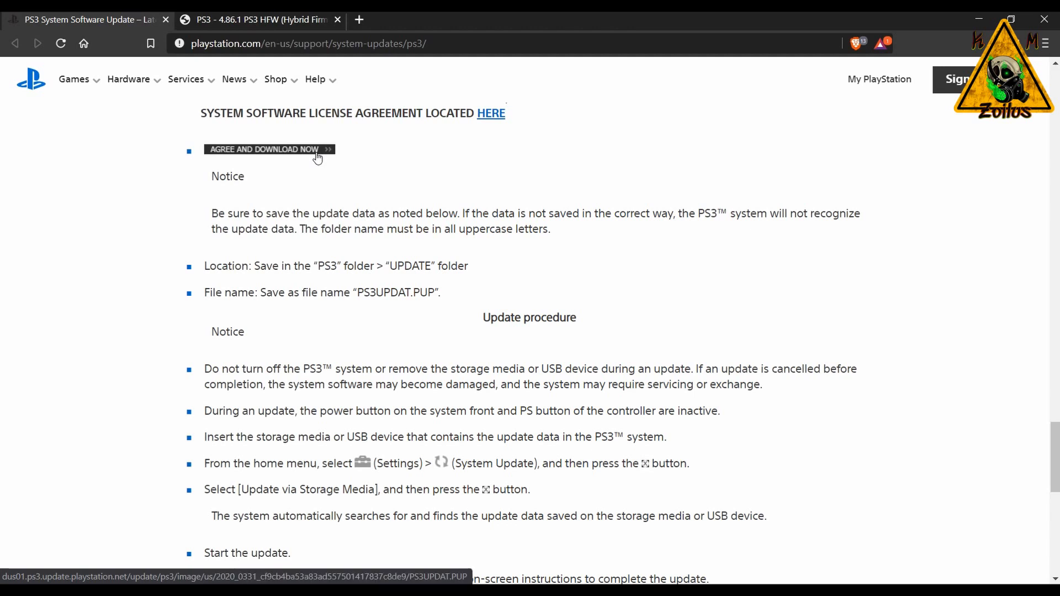
{"action": "mouse_move", "coordinate": [320, 168]}
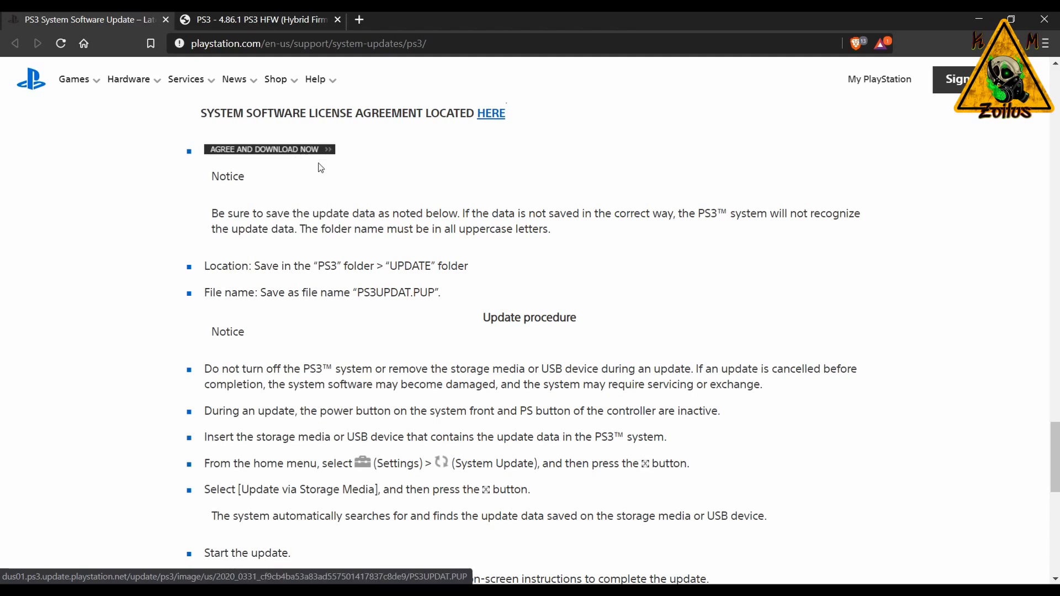
{"action": "mouse_move", "coordinate": [271, 28]}
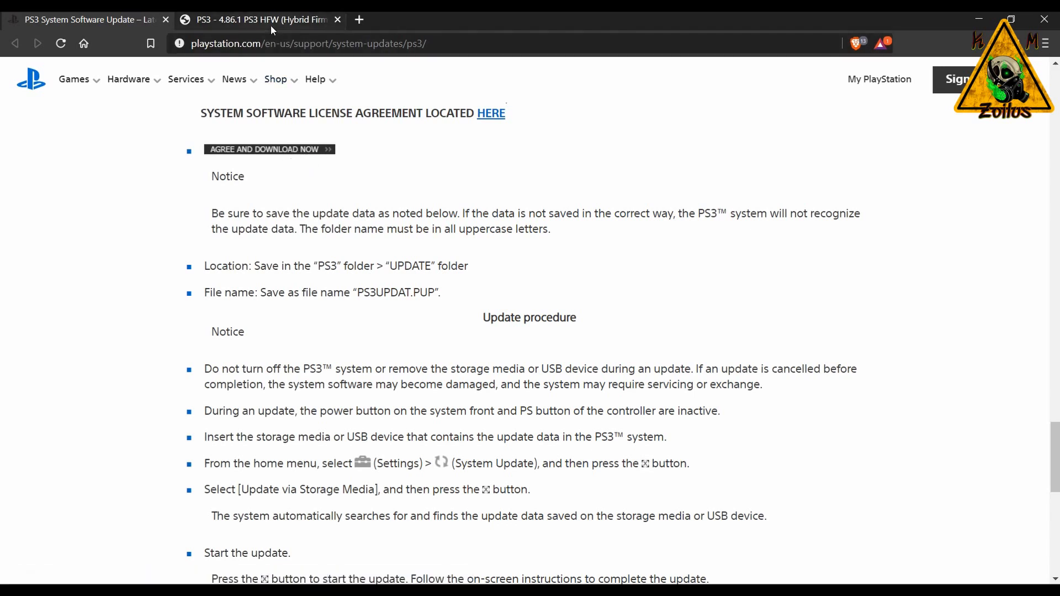
Switch to the PSX-Place thread and scroll down to the Download: HFW 4.86.1 link.
{"action": "left_click", "coordinate": [260, 19]}
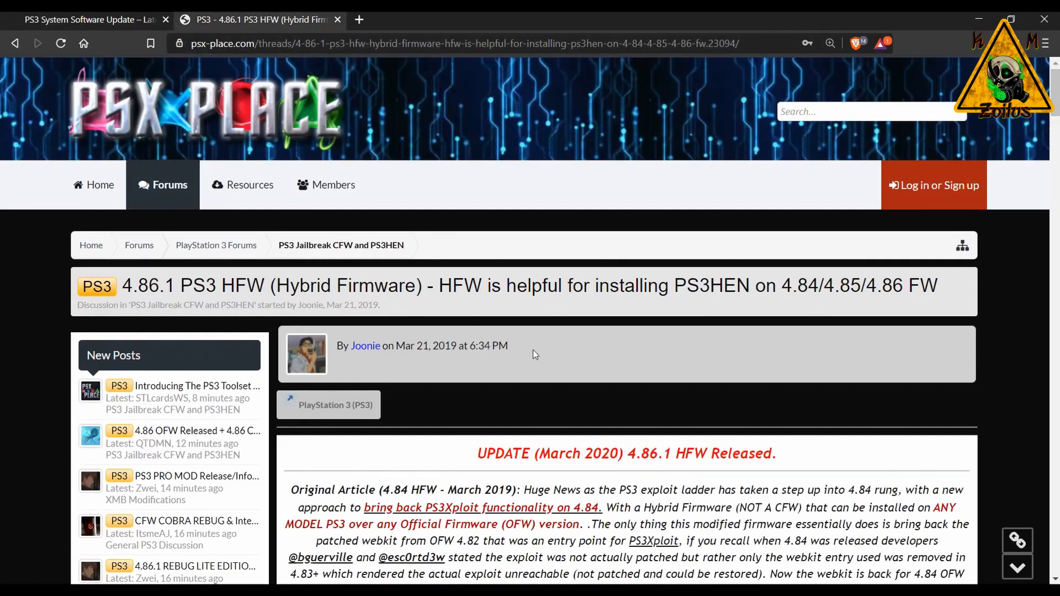
{"action": "scroll", "scroll_direction": "down", "scroll_amount": 3}
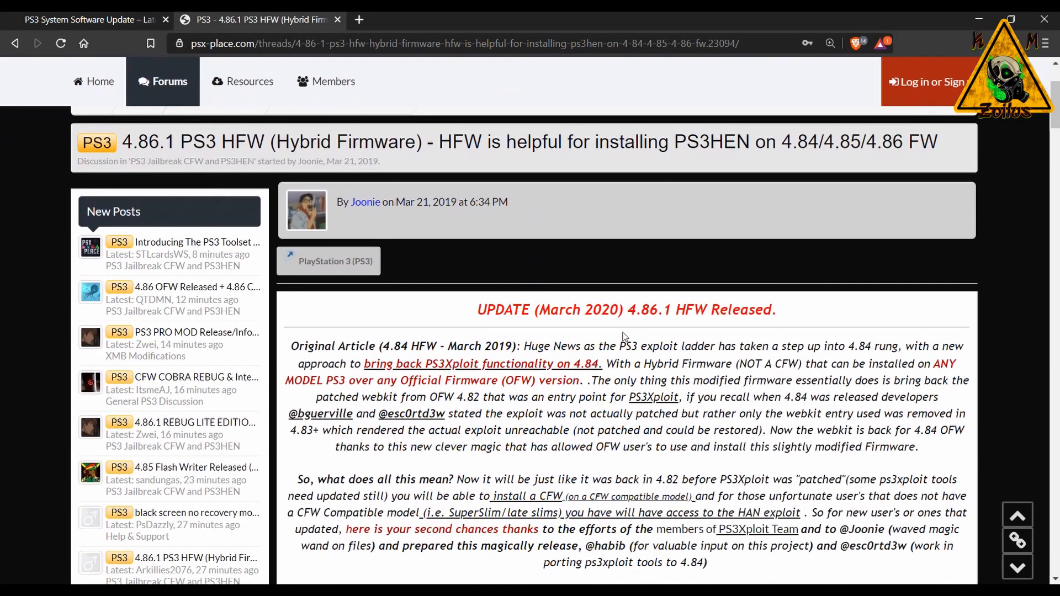
{"action": "scroll", "scroll_direction": "down", "scroll_amount": 3}
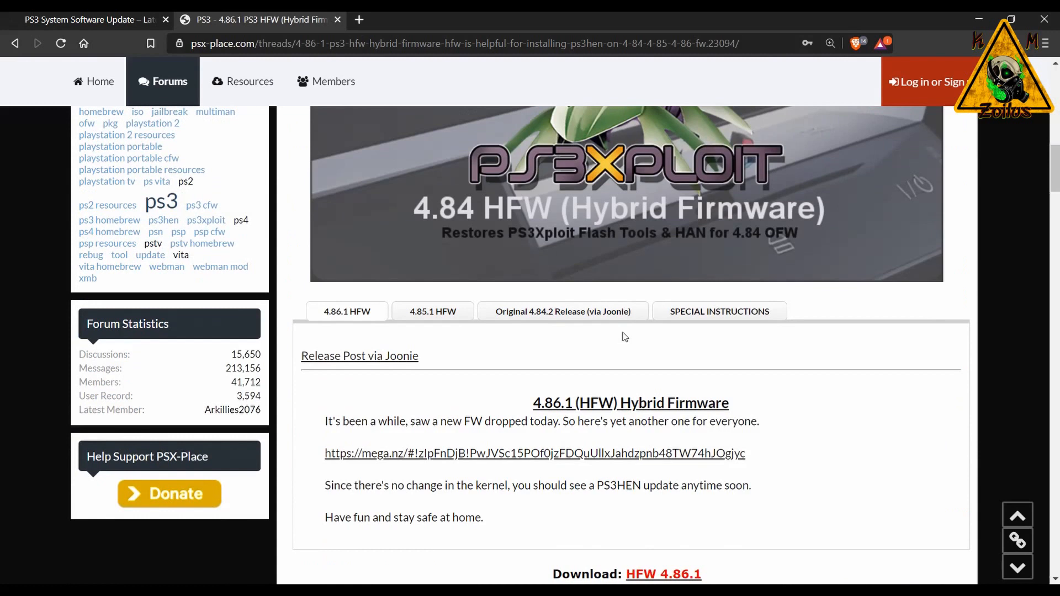
{"action": "scroll", "scroll_direction": "down", "scroll_amount": 3}
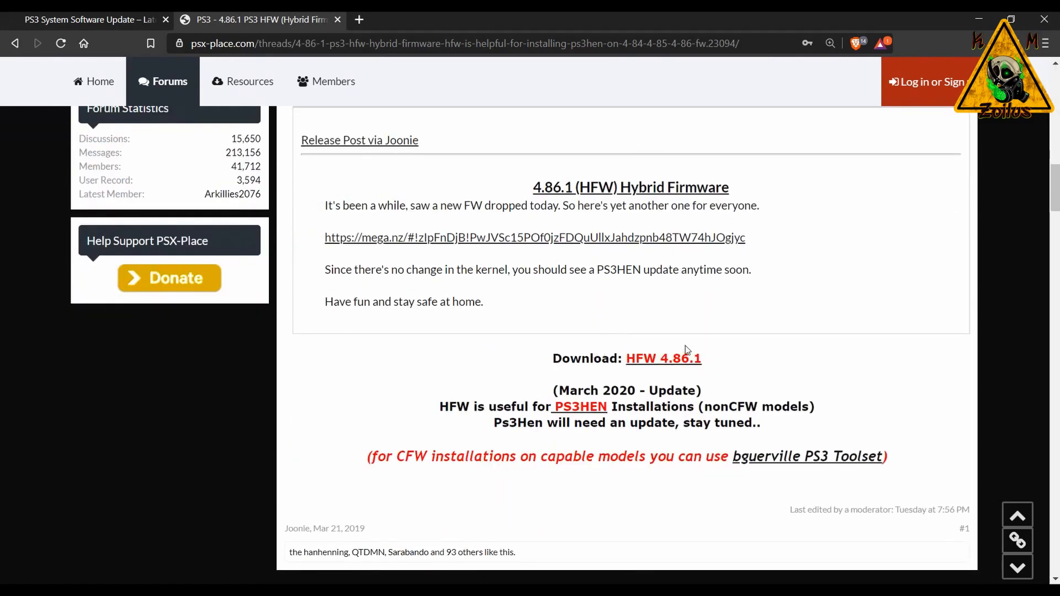
{"action": "mouse_move", "coordinate": [662, 353]}
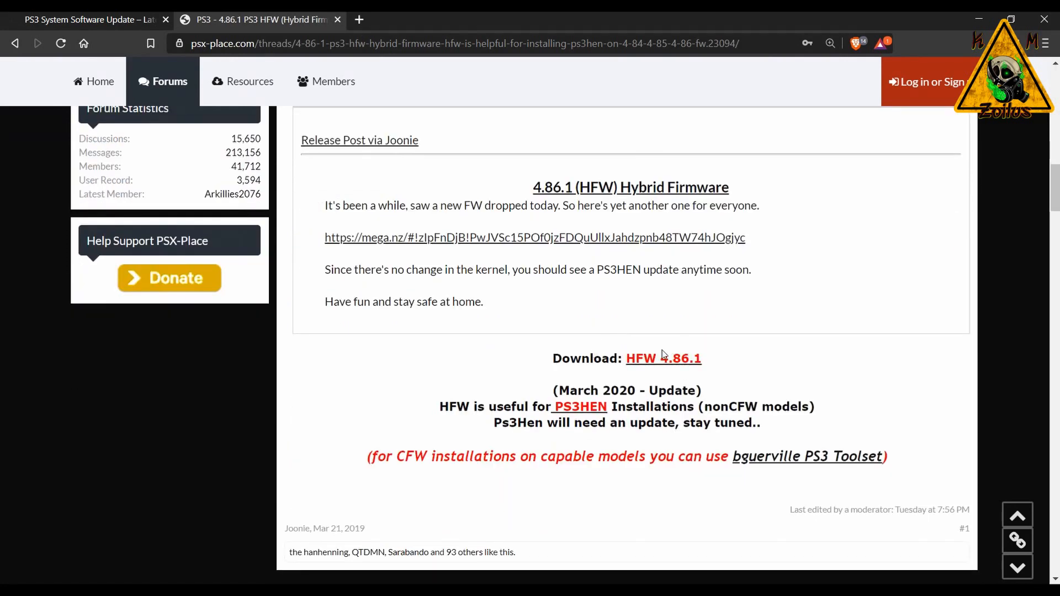
{"action": "mouse_move", "coordinate": [664, 358]}
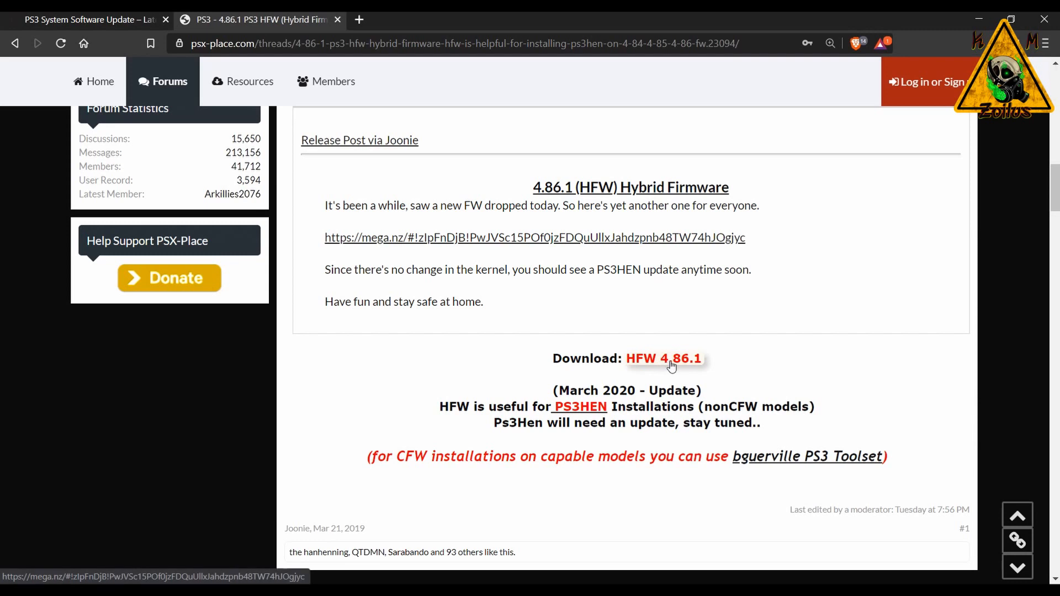
{"action": "mouse_move", "coordinate": [652, 360]}
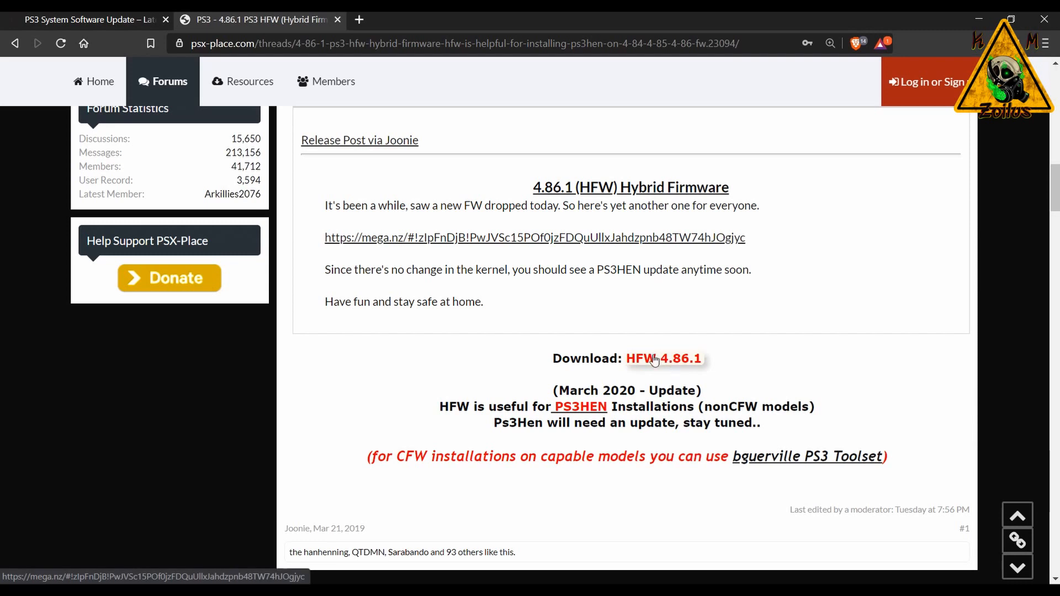
{"action": "mouse_move", "coordinate": [976, 19]}
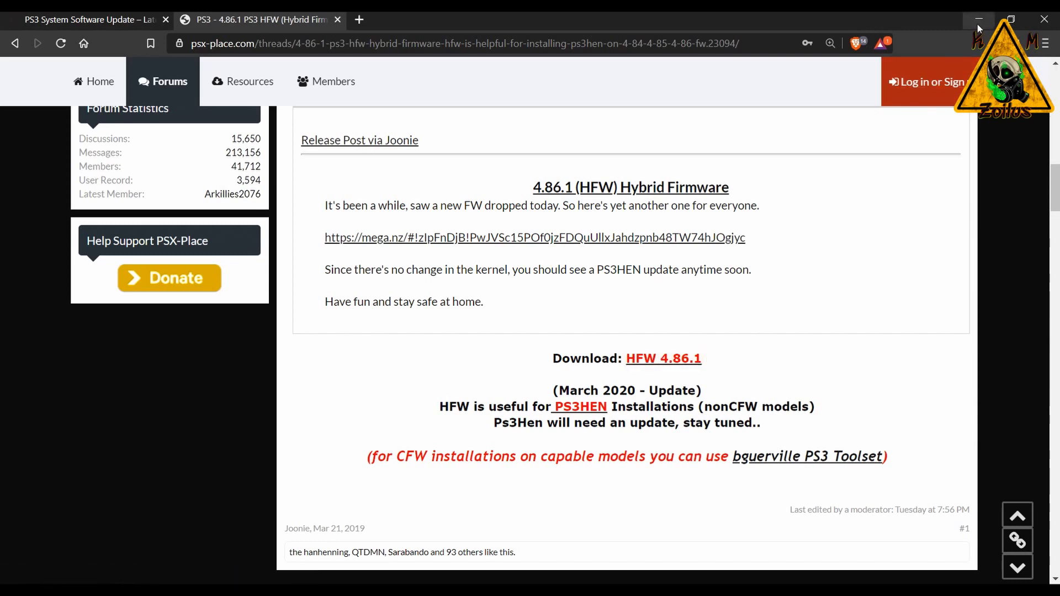
Minimize the browser and open PS3 > UPDATE on the PS3 USB drive in File Explorer.
{"action": "left_click", "coordinate": [977, 18]}
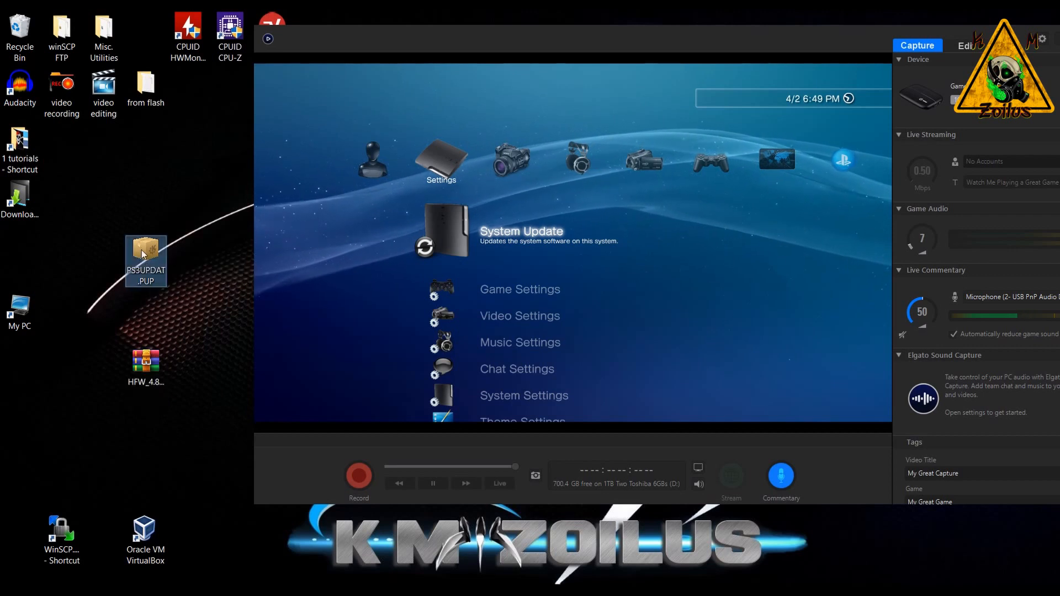
{"action": "mouse_move", "coordinate": [156, 255]}
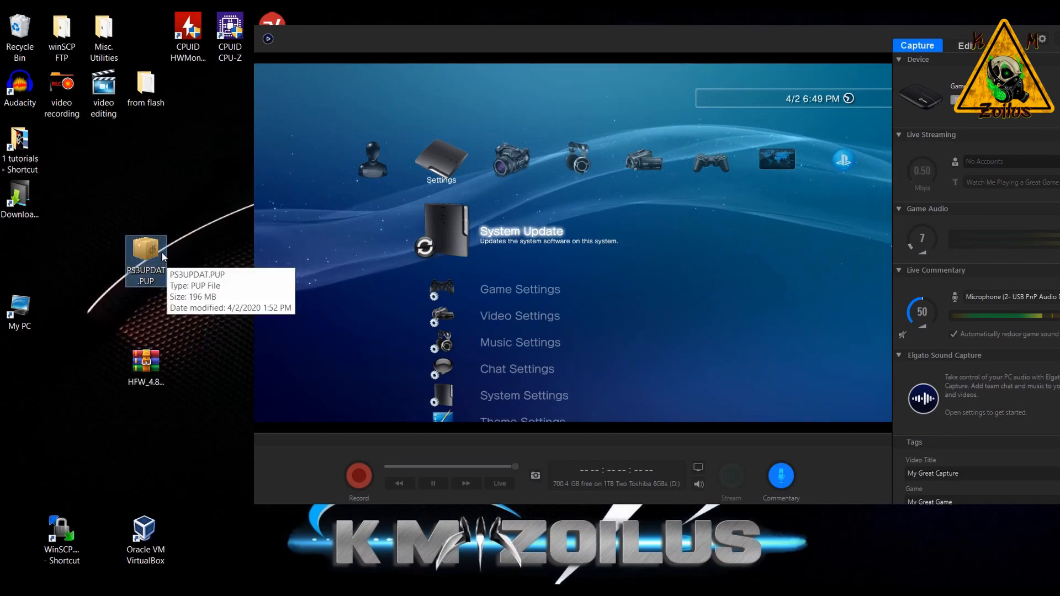
{"action": "mouse_move", "coordinate": [186, 423]}
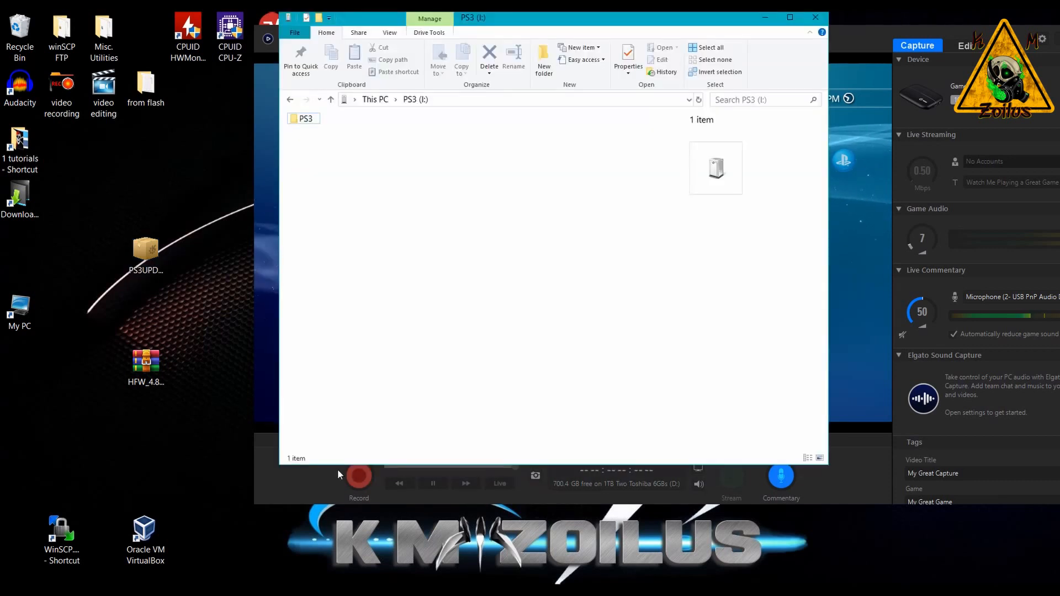
{"action": "mouse_move", "coordinate": [333, 80]}
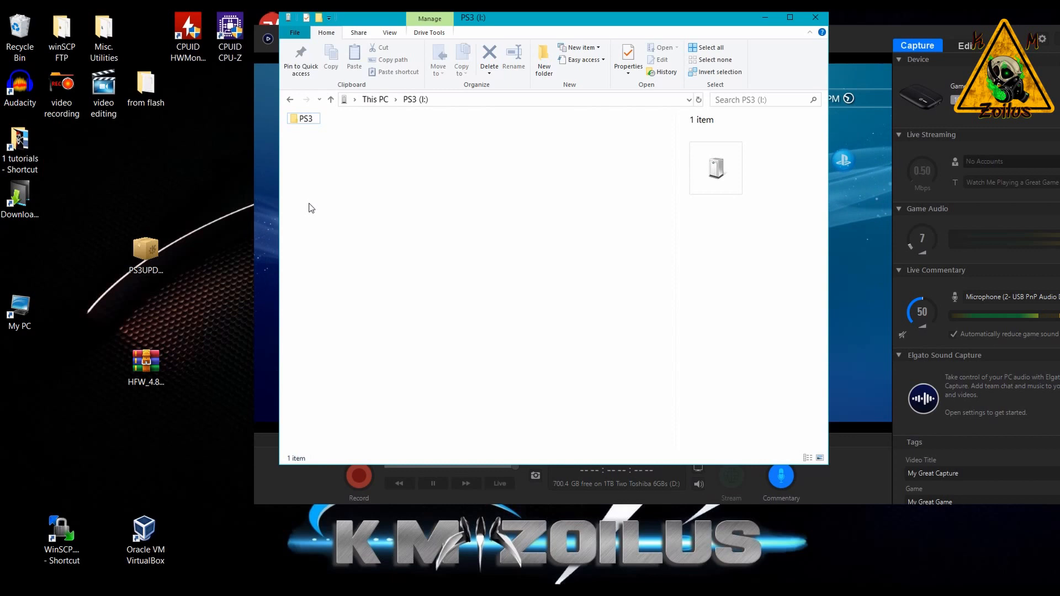
{"action": "left_click", "coordinate": [305, 118]}
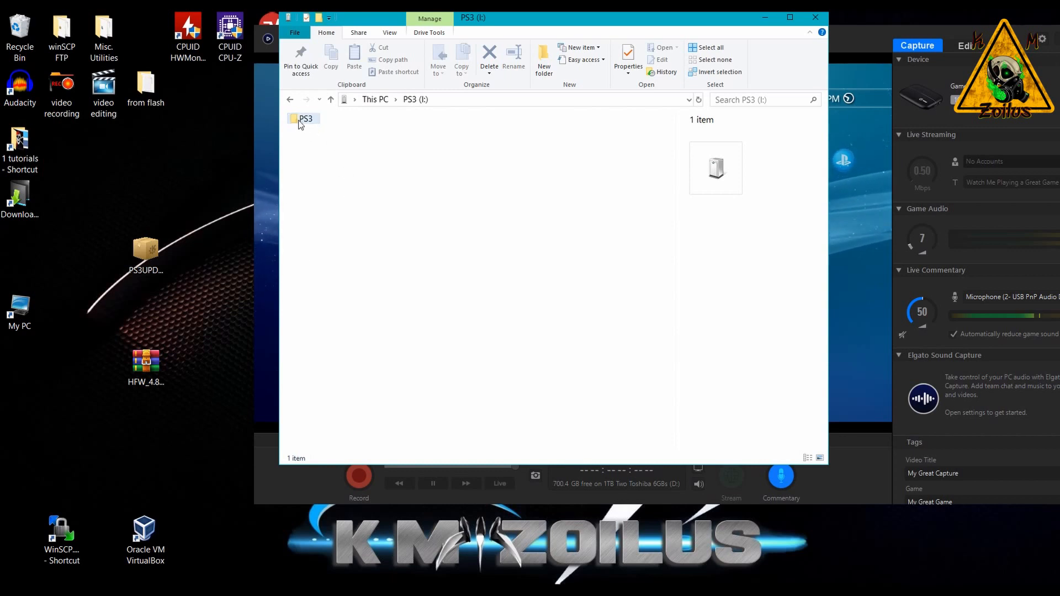
{"action": "left_click", "coordinate": [304, 118]}
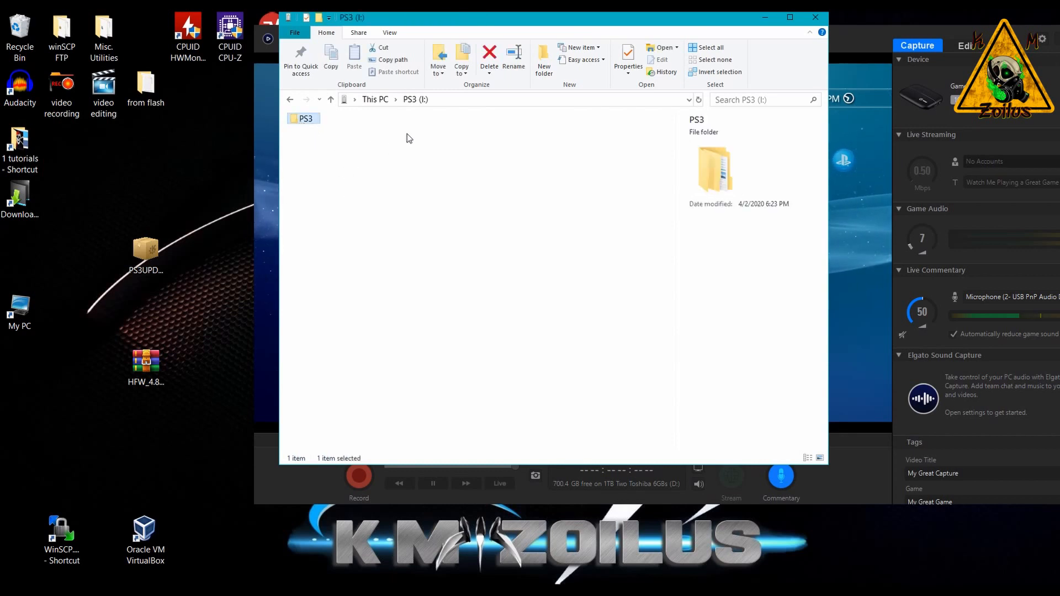
{"action": "double_click", "coordinate": [305, 118]}
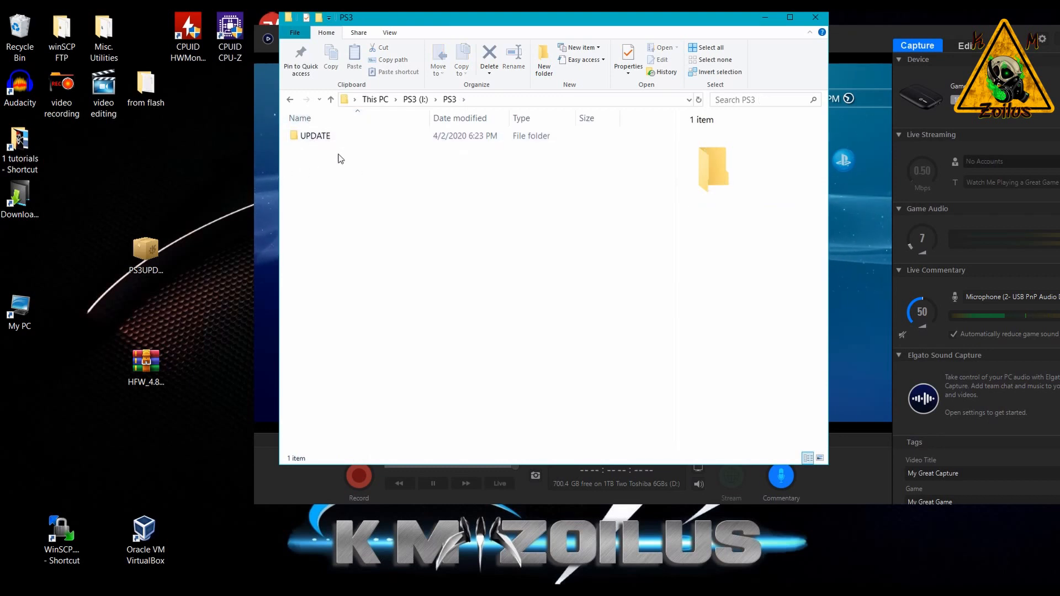
{"action": "mouse_move", "coordinate": [315, 136]}
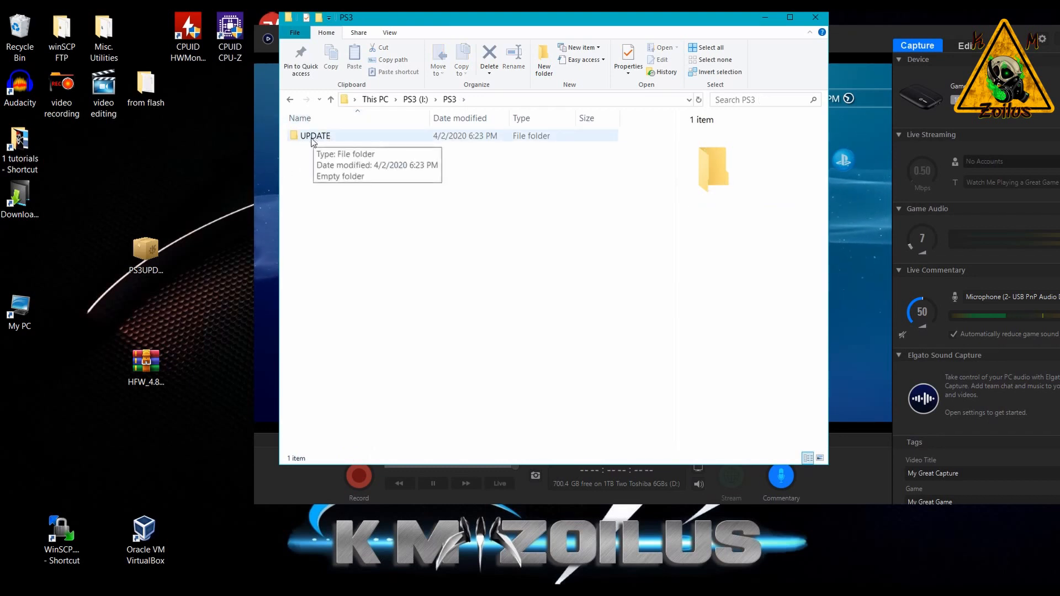
{"action": "double_click", "coordinate": [314, 135]}
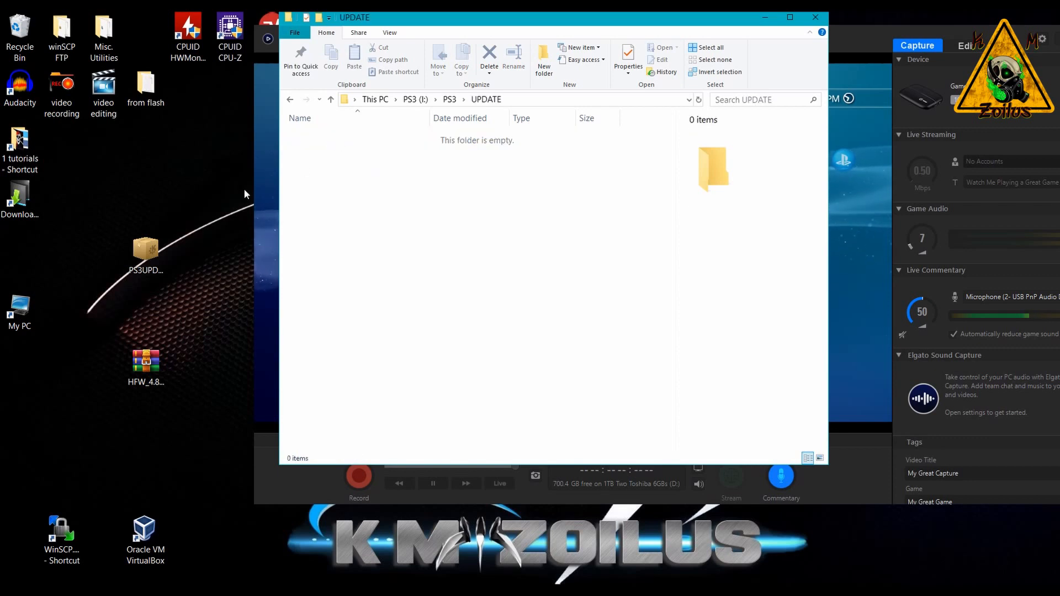
Drag PS3UPDAT.PUP from the desktop into the UPDATE folder on the USB drive.
{"action": "left_click_drag", "start_coordinate": [146, 246], "coordinate": [404, 192]}
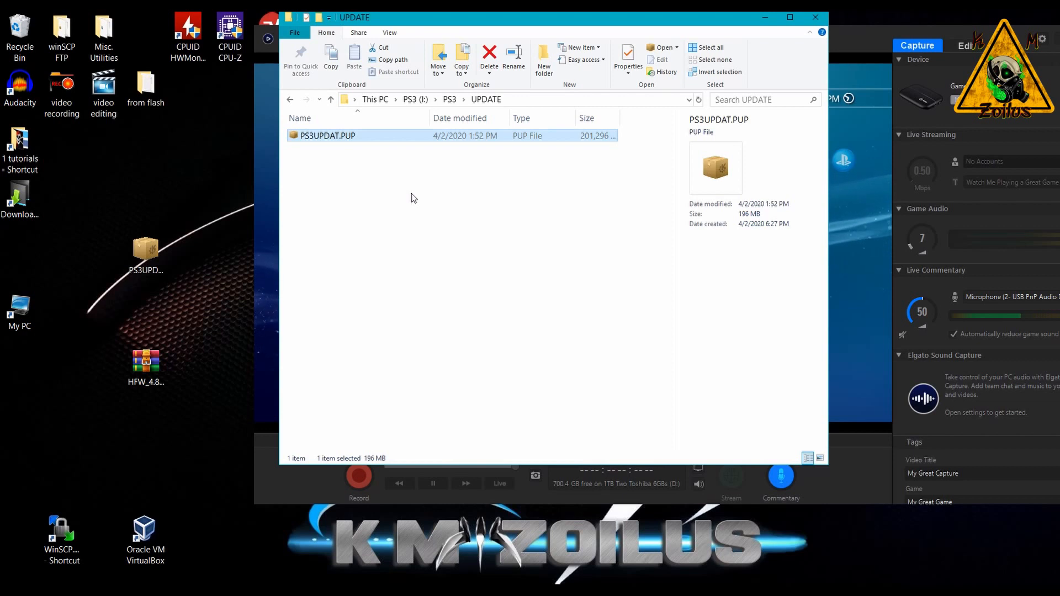
{"action": "mouse_move", "coordinate": [815, 17]}
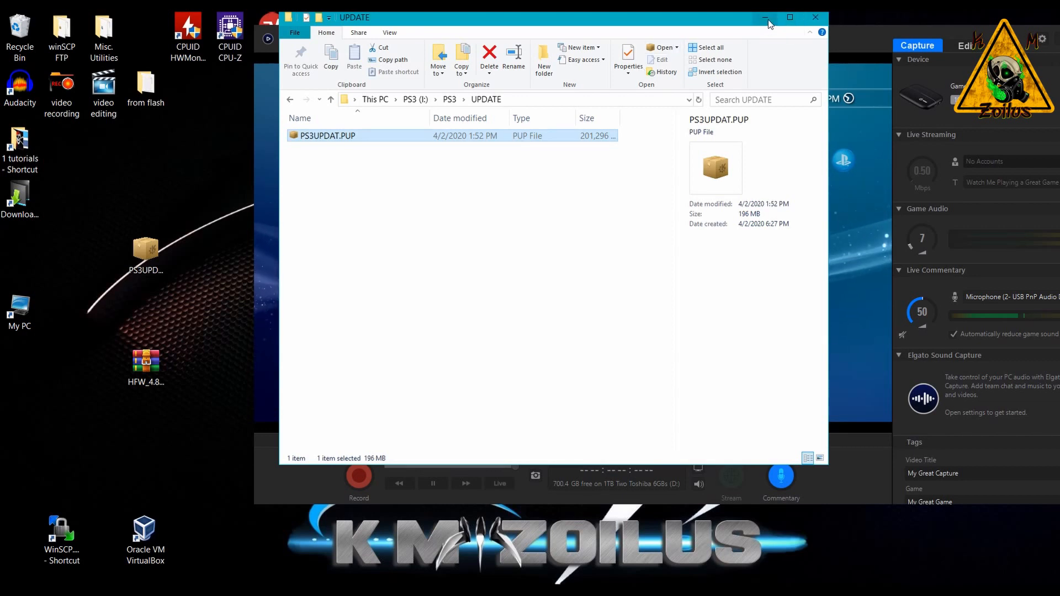
Minimize File Explorer to show the PS3 System Update prompt for version 4.86.
{"action": "left_click", "coordinate": [767, 17]}
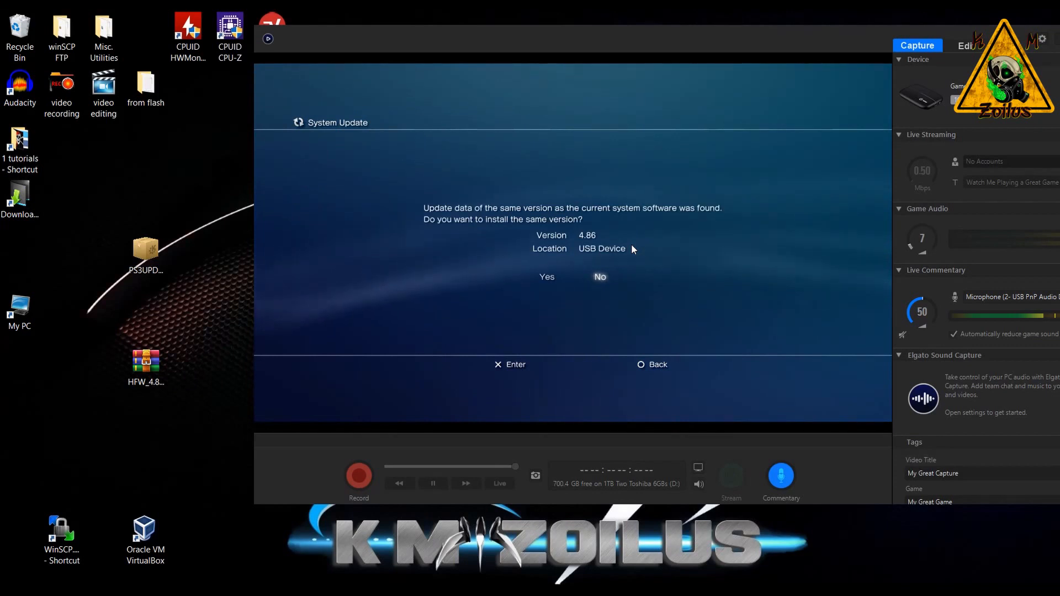
{"action": "mouse_move", "coordinate": [547, 276]}
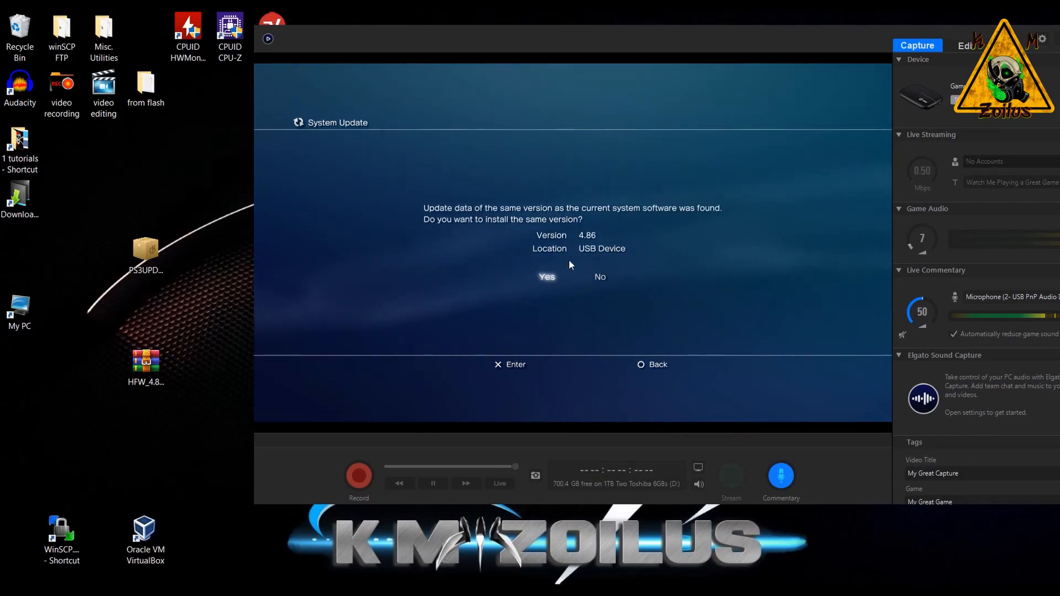
{"action": "mouse_move", "coordinate": [539, 292]}
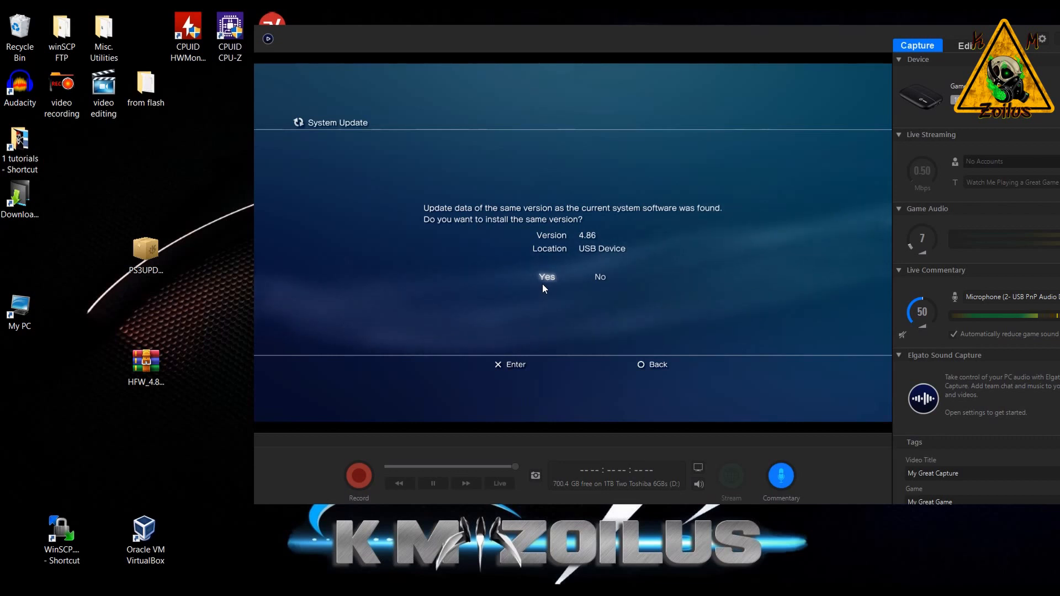
{"action": "mouse_move", "coordinate": [548, 284]}
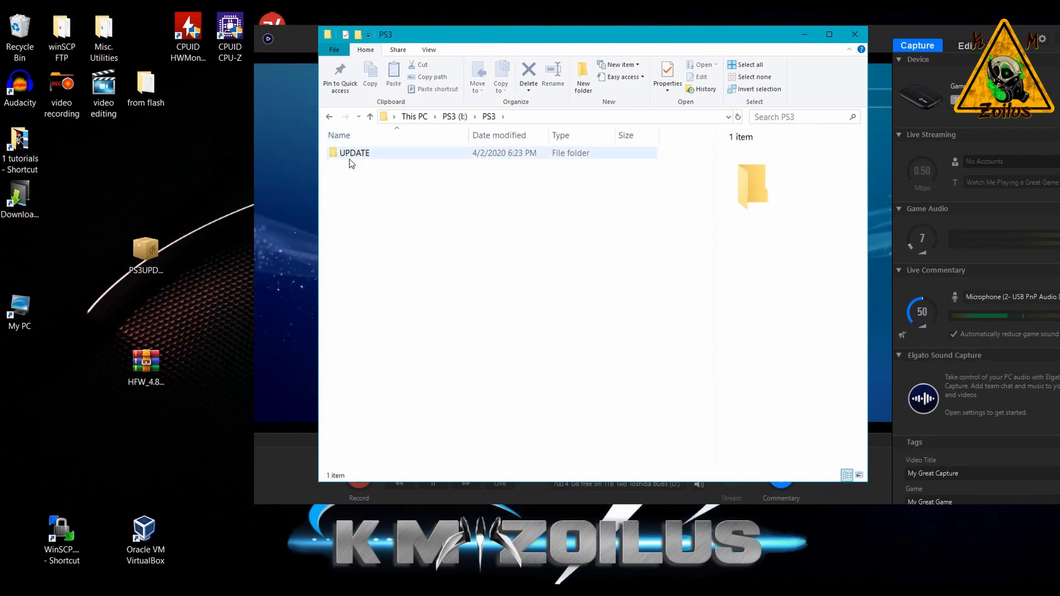
Delete PS3UPDAT.PUP from the UPDATE folder and open the HFW 4.86.1 zip archive.
{"action": "double_click", "coordinate": [355, 152]}
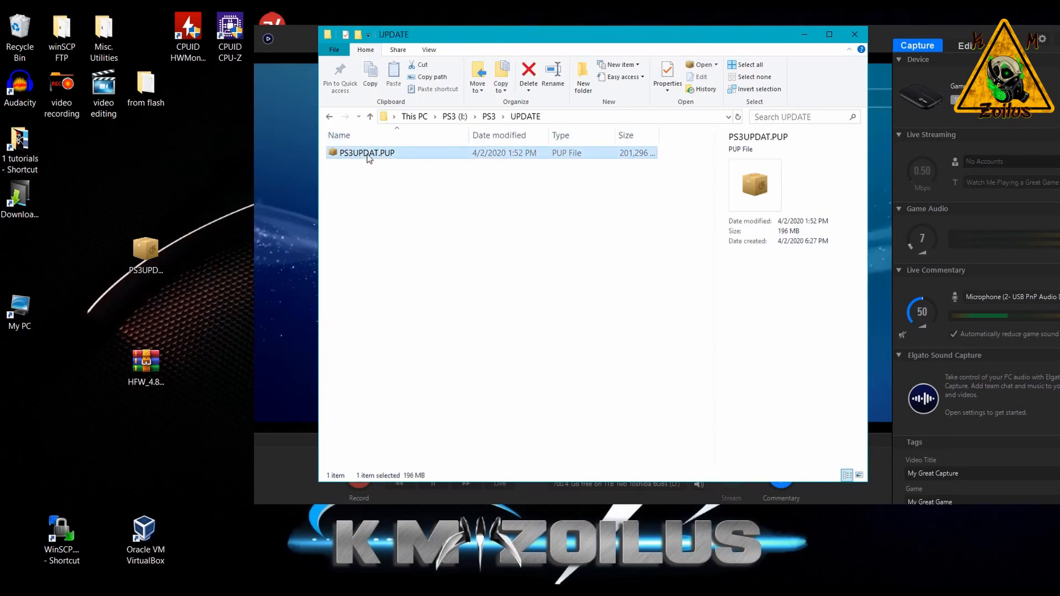
{"action": "mouse_move", "coordinate": [367, 152]}
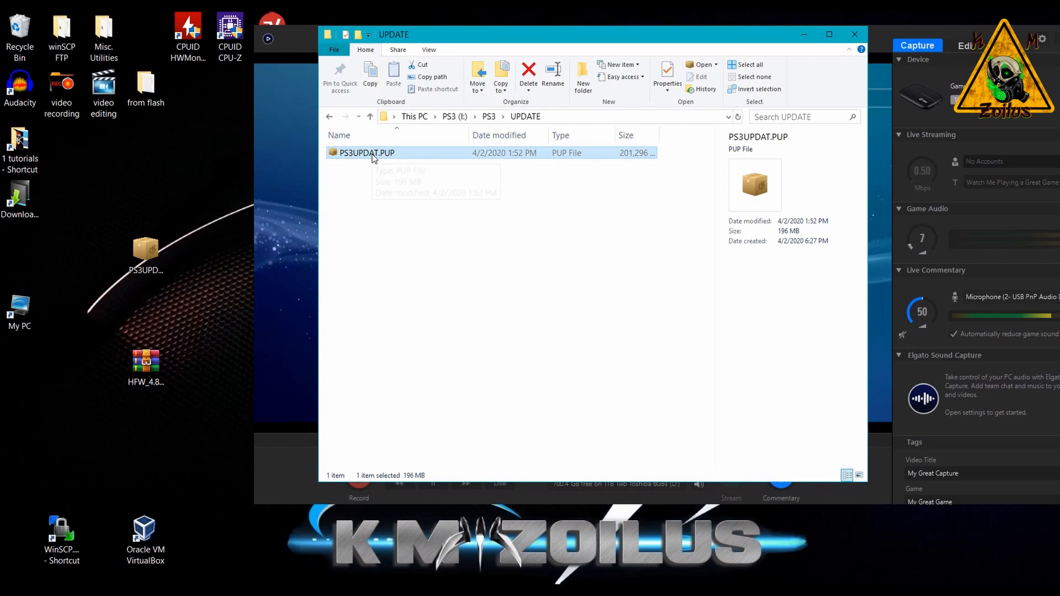
{"action": "left_click", "coordinate": [528, 73]}
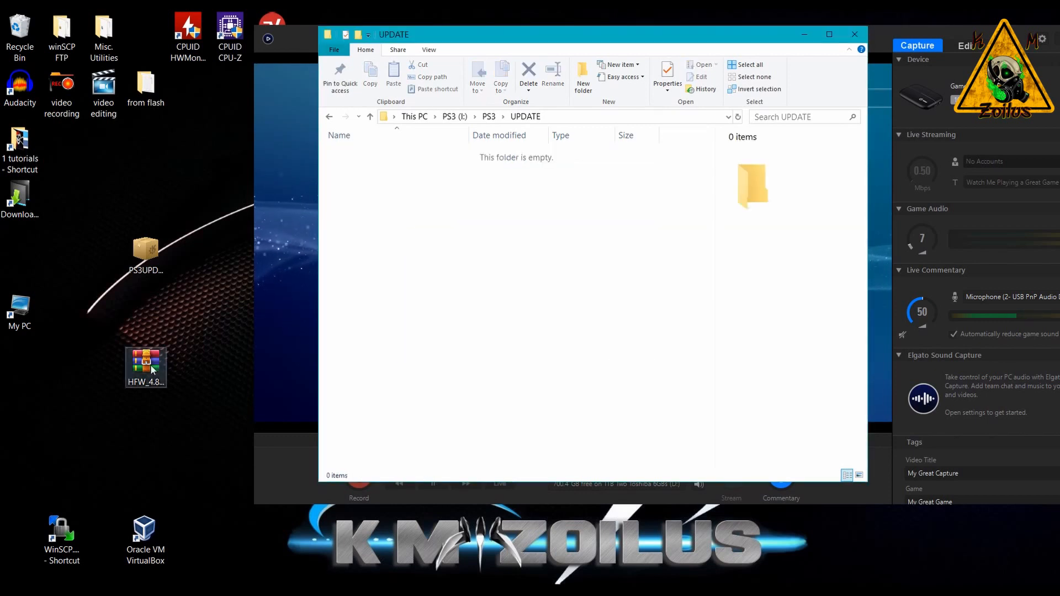
{"action": "double_click", "coordinate": [146, 367]}
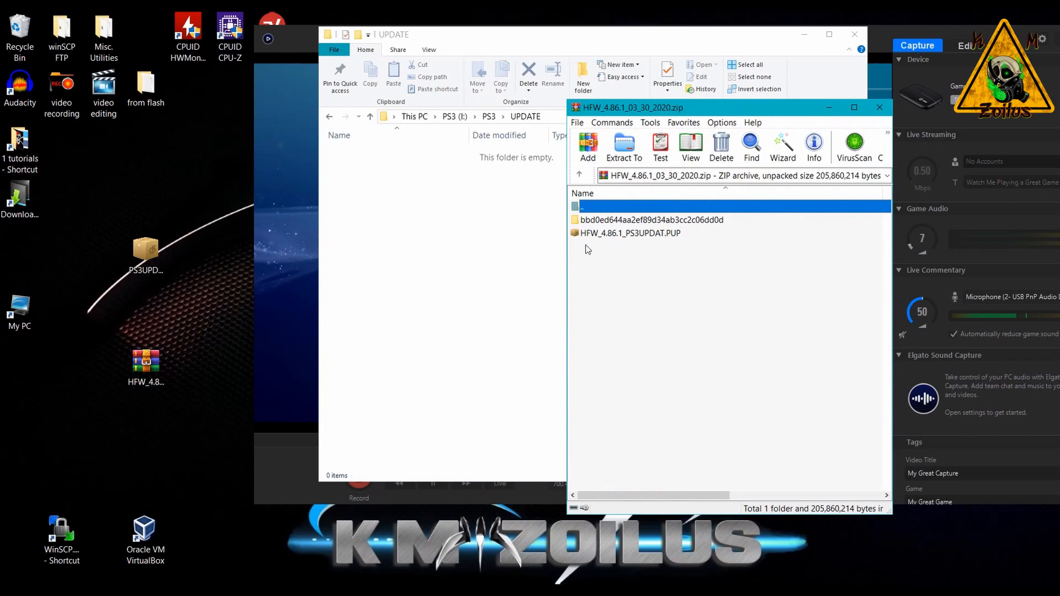
Select HFW_4.86.1_PS3UPDAT.PUP in WinRAR for extraction to the UPDATE folder.
{"action": "left_click", "coordinate": [629, 233]}
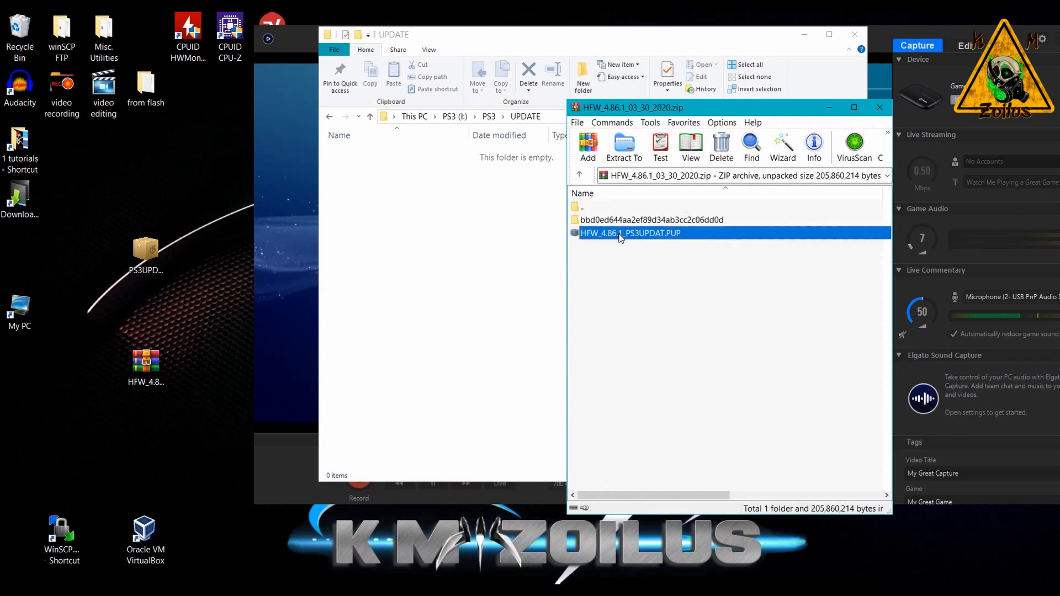
{"action": "left_click", "coordinate": [629, 233]}
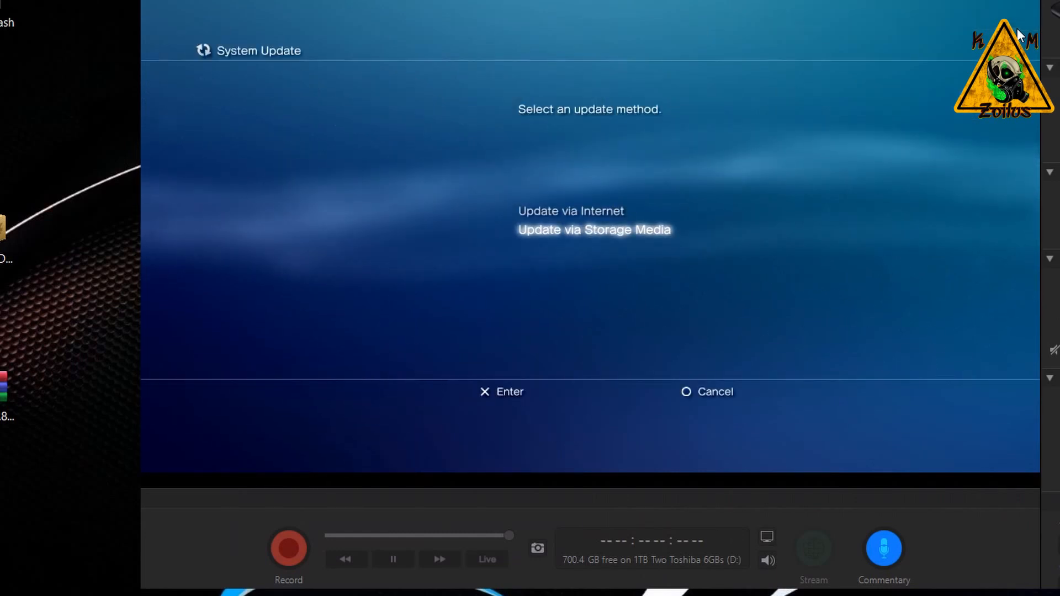
Choose Update via Storage Media to install the 4.86.1 HFW from the USB device.
{"action": "left_click", "coordinate": [594, 230]}
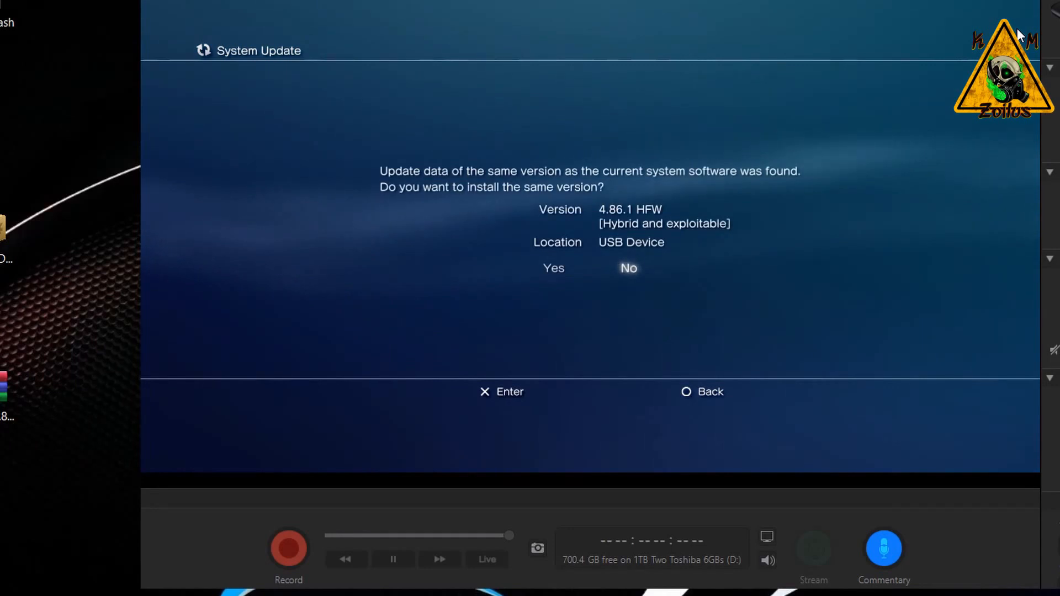
{"action": "mouse_move", "coordinate": [637, 232]}
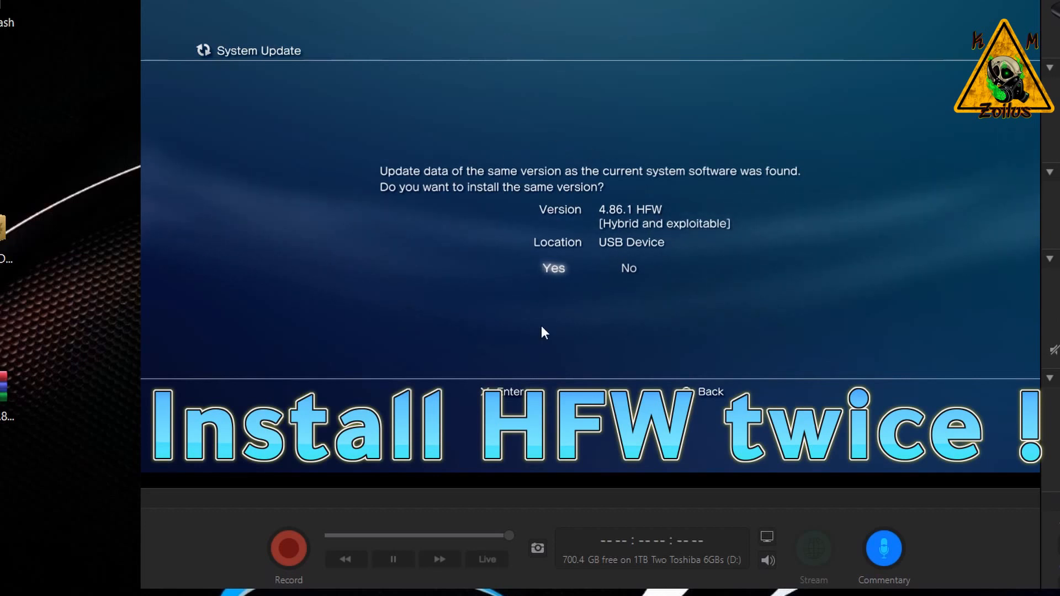
{"action": "mouse_move", "coordinate": [293, 221]}
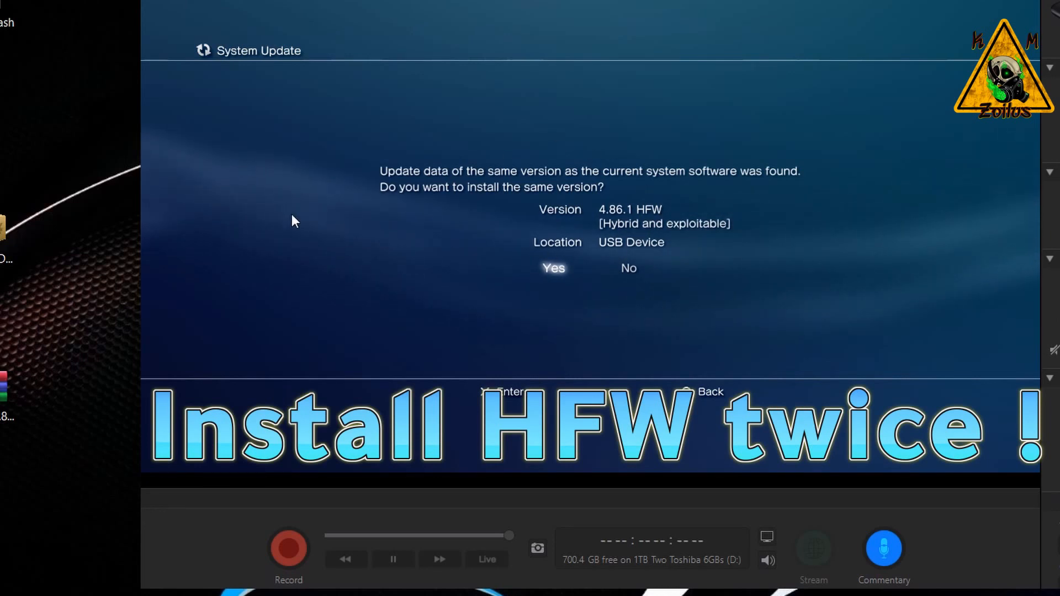
{"action": "mouse_move", "coordinate": [750, 303]}
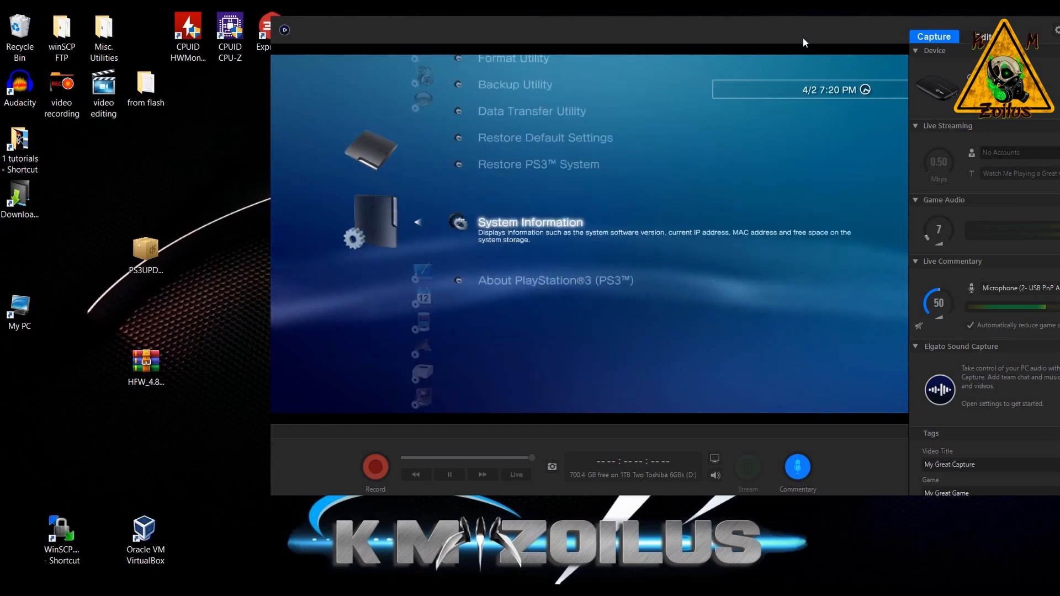
Open System Information confirming system software version 4.86.
{"action": "left_click", "coordinate": [529, 222]}
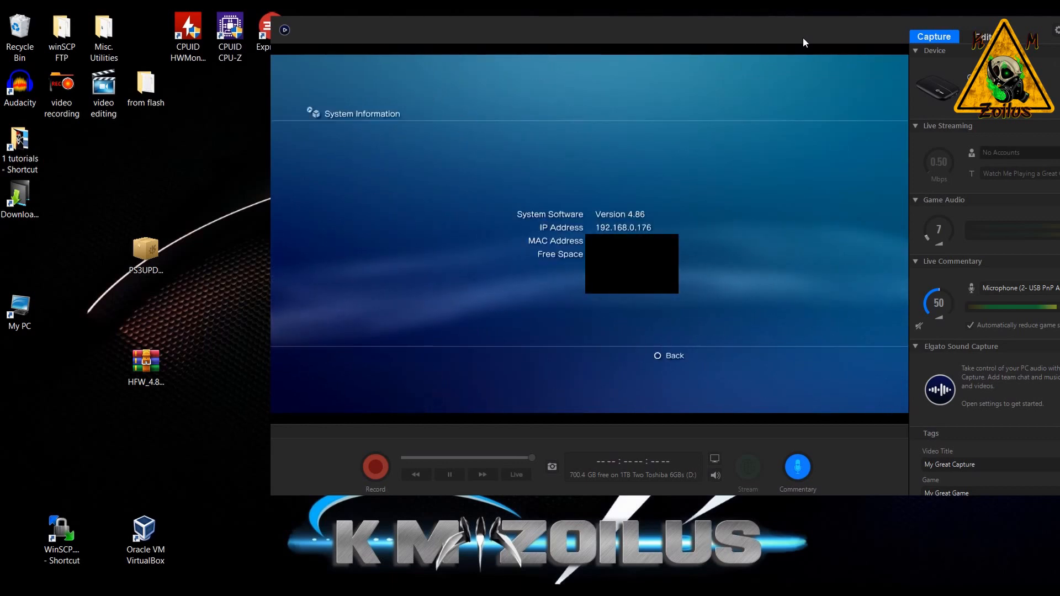
{"action": "mouse_move", "coordinate": [273, 503]}
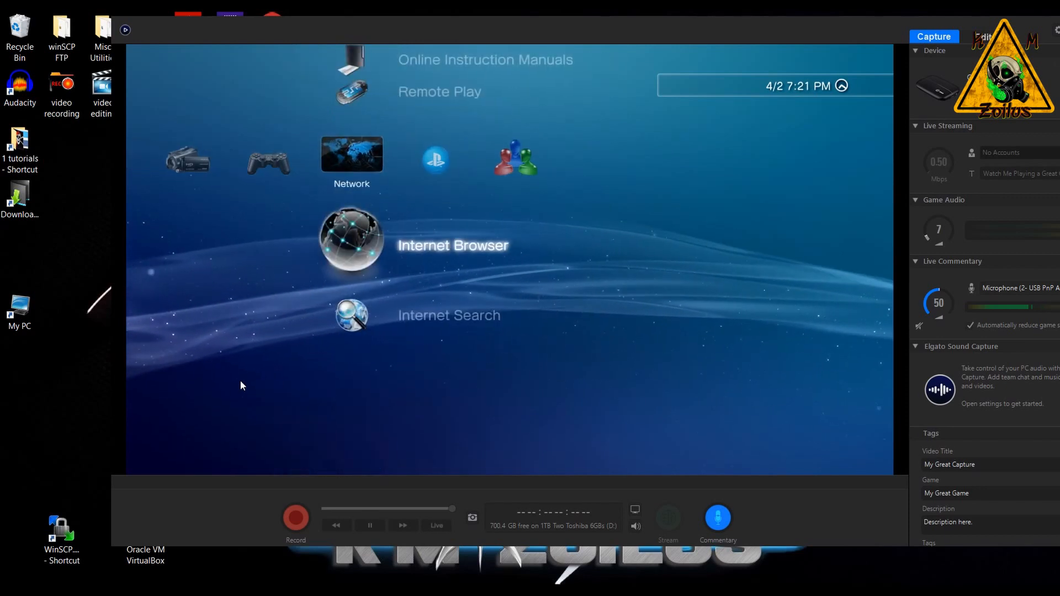
Navigate the XMB to Network > Internet Browser and bring up its options menu.
{"action": "scroll", "scroll_direction": "left", "scroll_amount": 3}
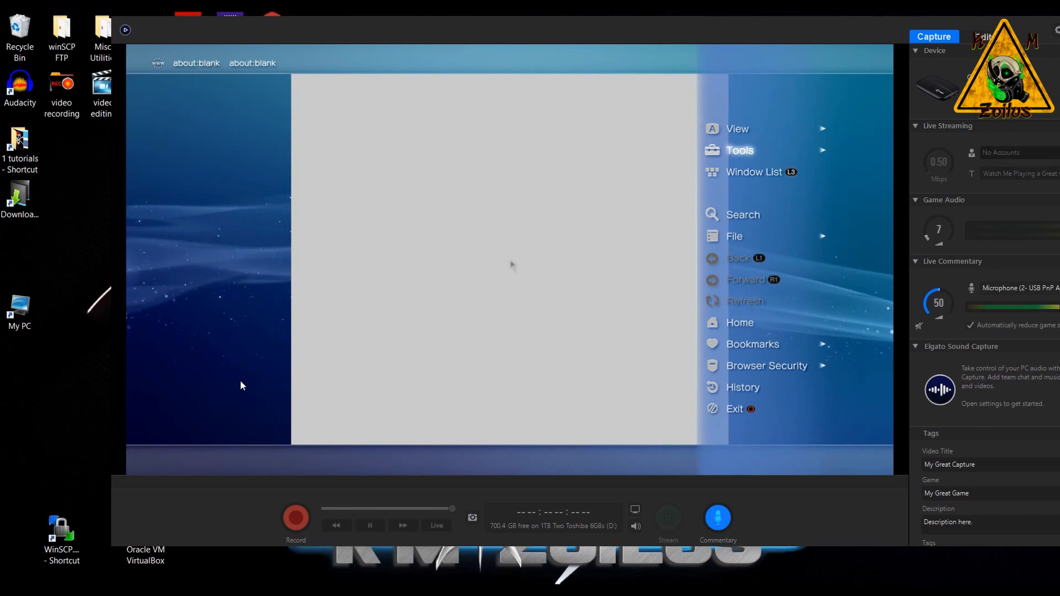
In Tools > Home Page choose Use Blank Page so the home page reads about:blank.
{"action": "left_click", "coordinate": [740, 150]}
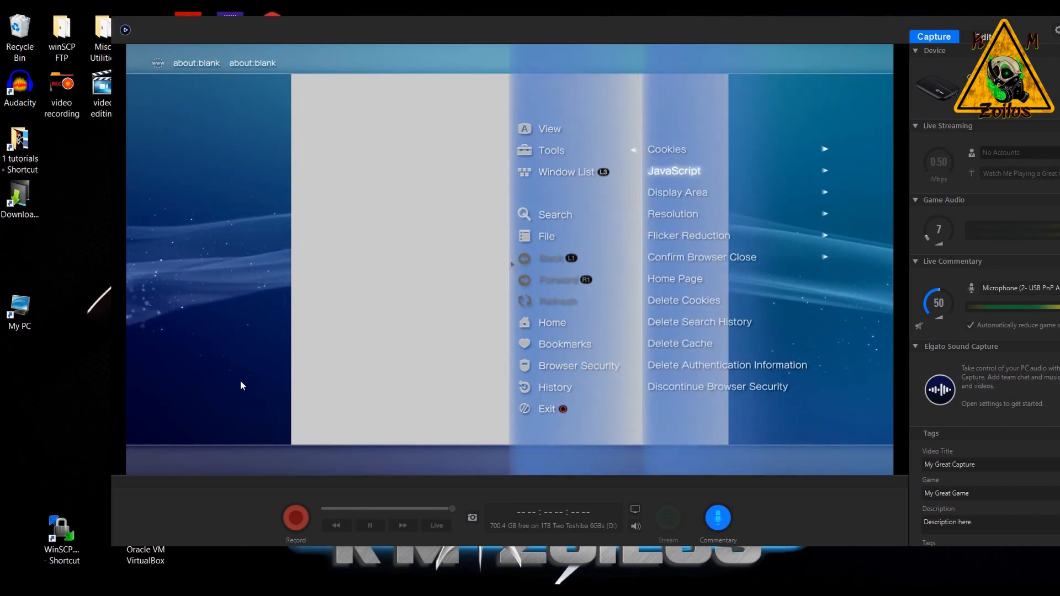
{"action": "left_click", "coordinate": [673, 170]}
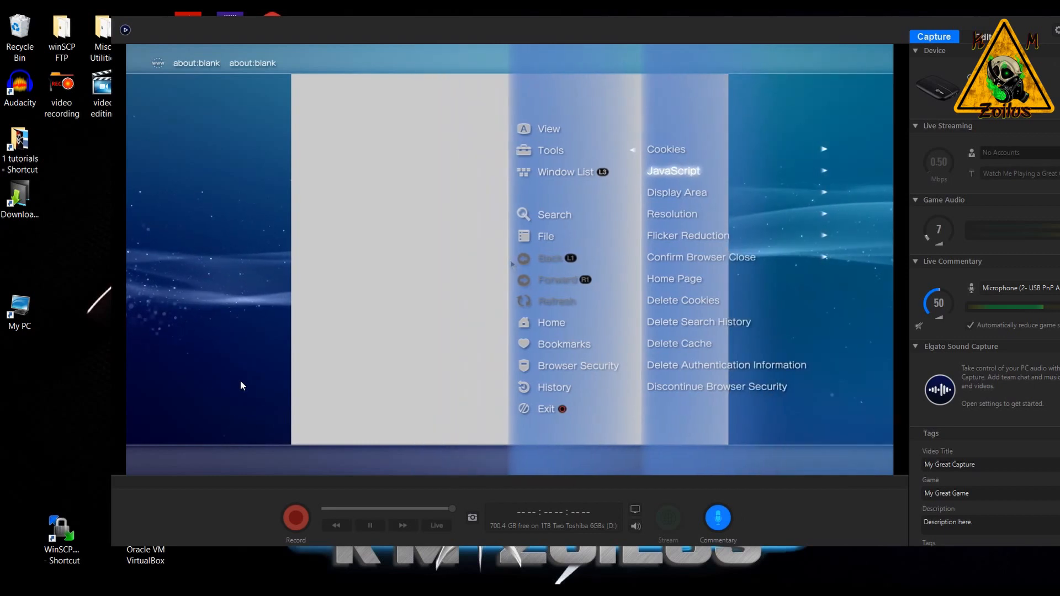
{"action": "mouse_move", "coordinate": [673, 213]}
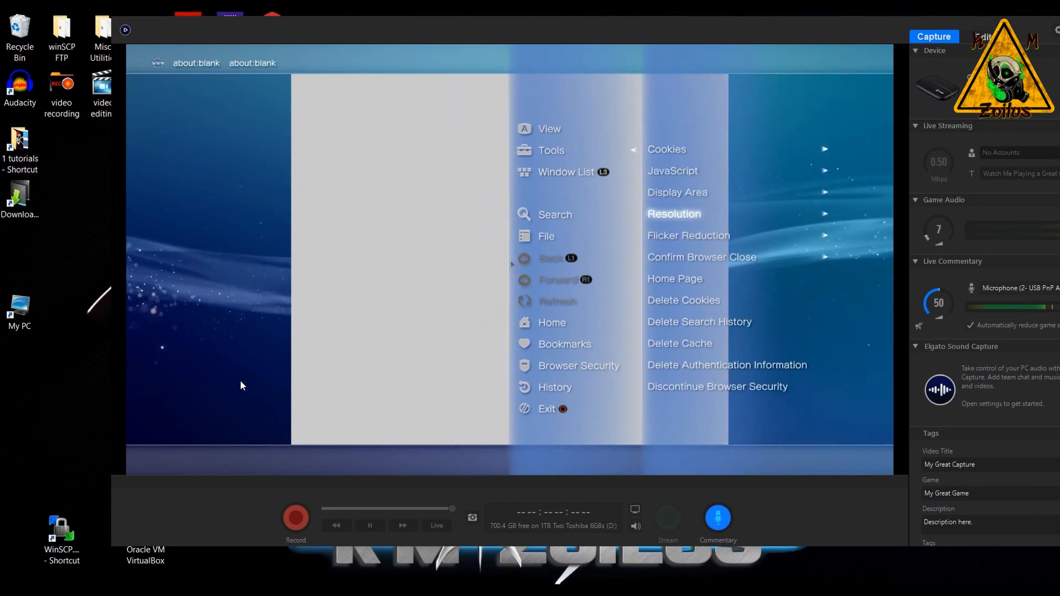
{"action": "mouse_move", "coordinate": [701, 258]}
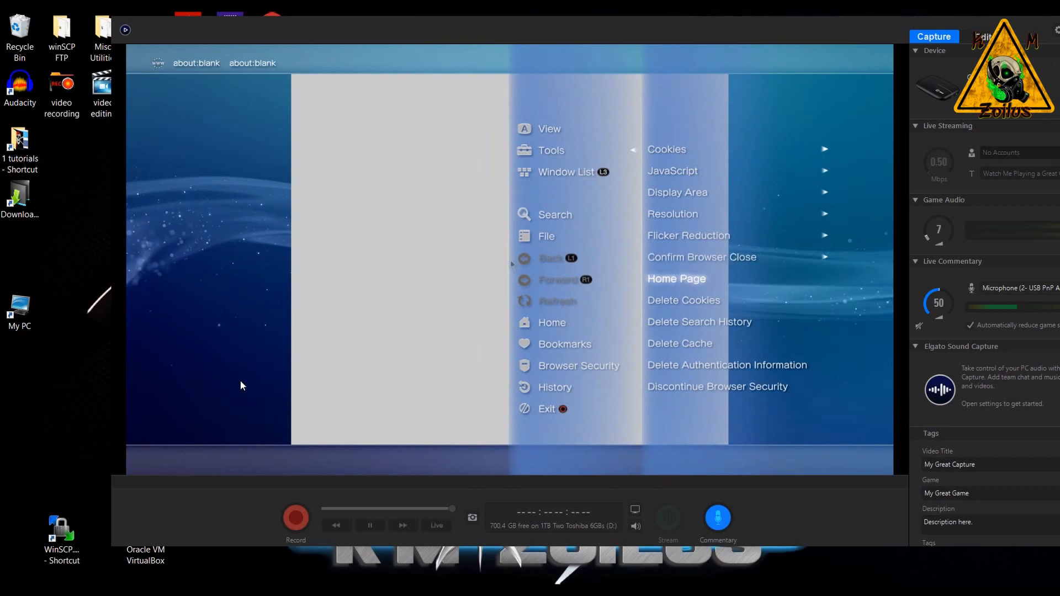
{"action": "left_click", "coordinate": [675, 278]}
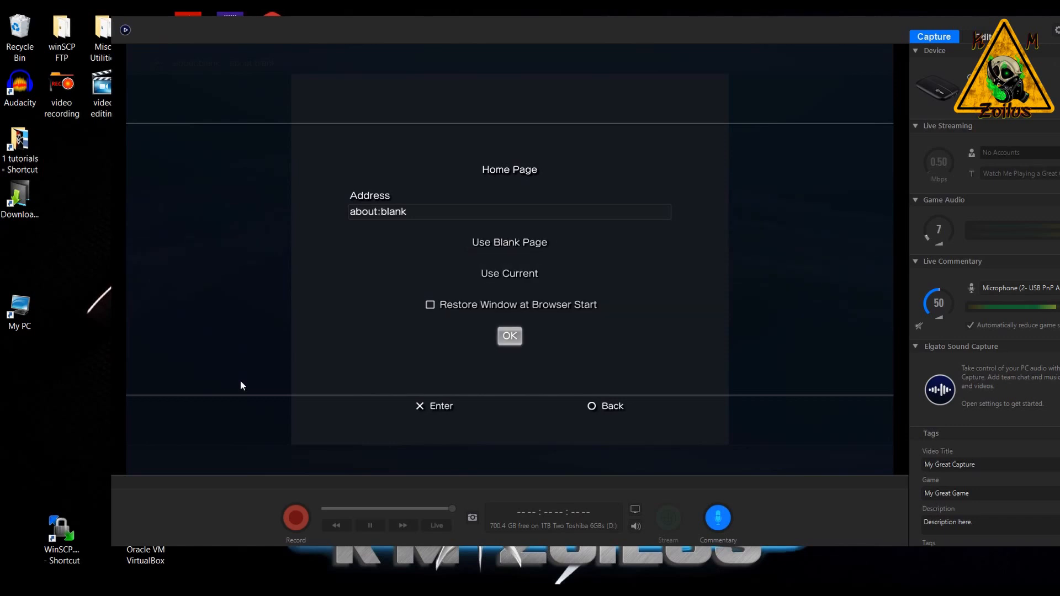
{"action": "left_click", "coordinate": [509, 335]}
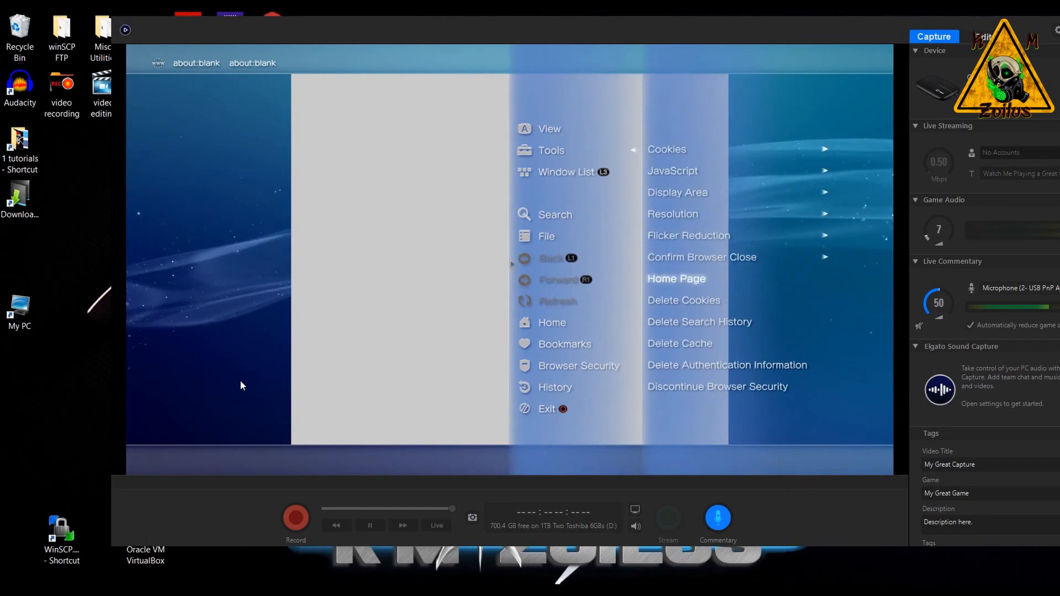
{"action": "mouse_move", "coordinate": [702, 322]}
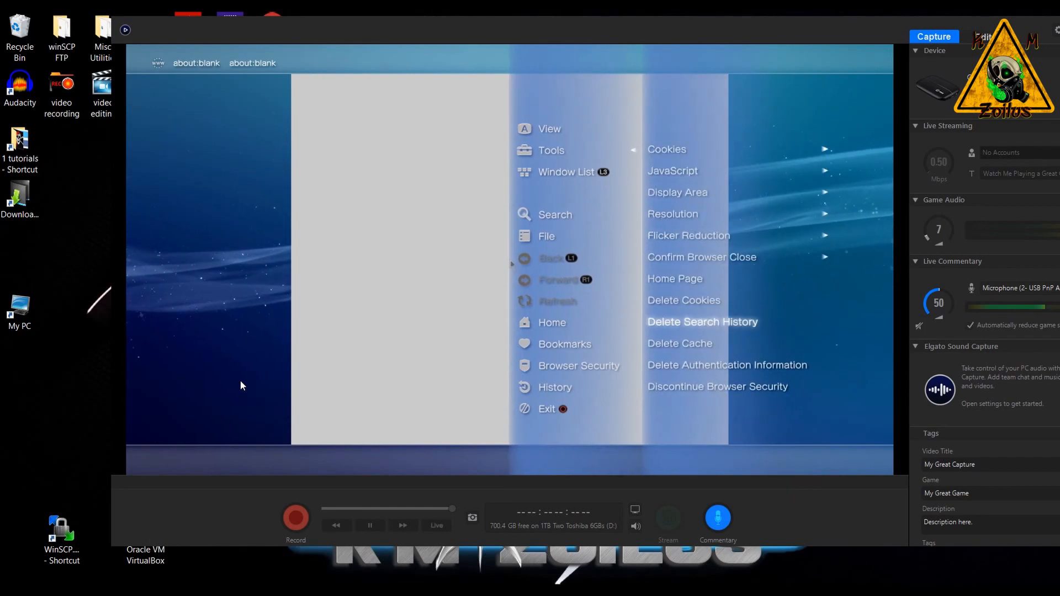
{"action": "mouse_move", "coordinate": [679, 342]}
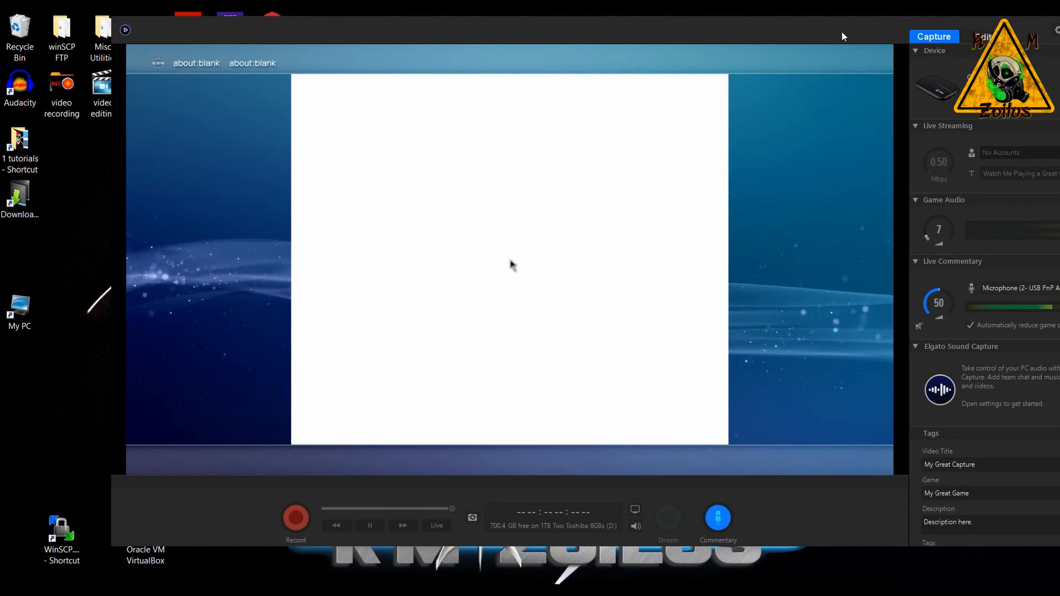
Clear about:blank from the address bar, enter the hen3 installer URL and load it.
{"action": "left_click", "coordinate": [510, 264]}
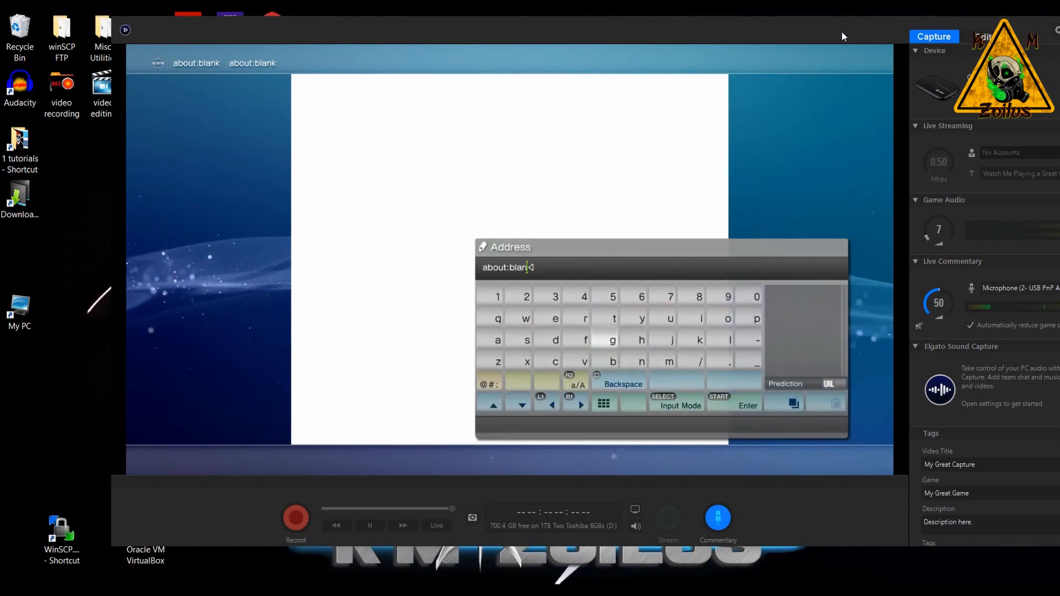
{"action": "left_click", "coordinate": [619, 384]}
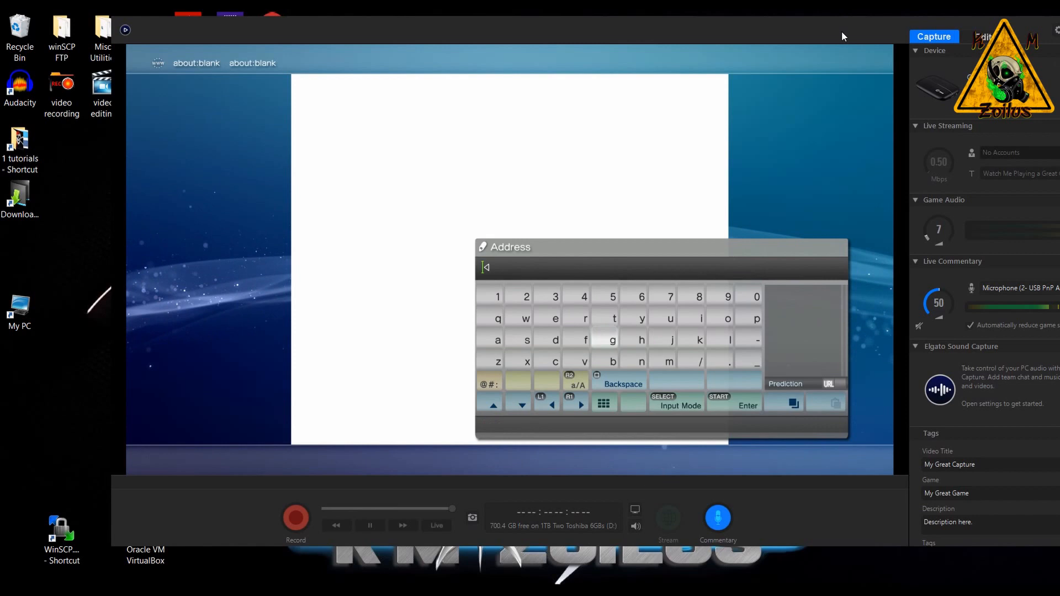
{"action": "left_click", "coordinate": [641, 339]}
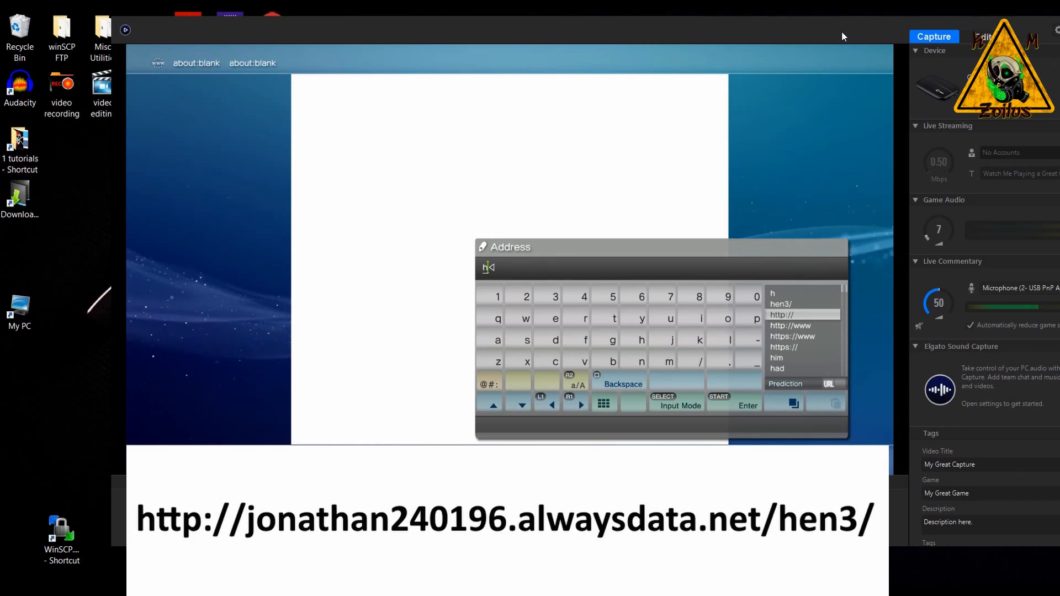
{"action": "left_click", "coordinate": [782, 314]}
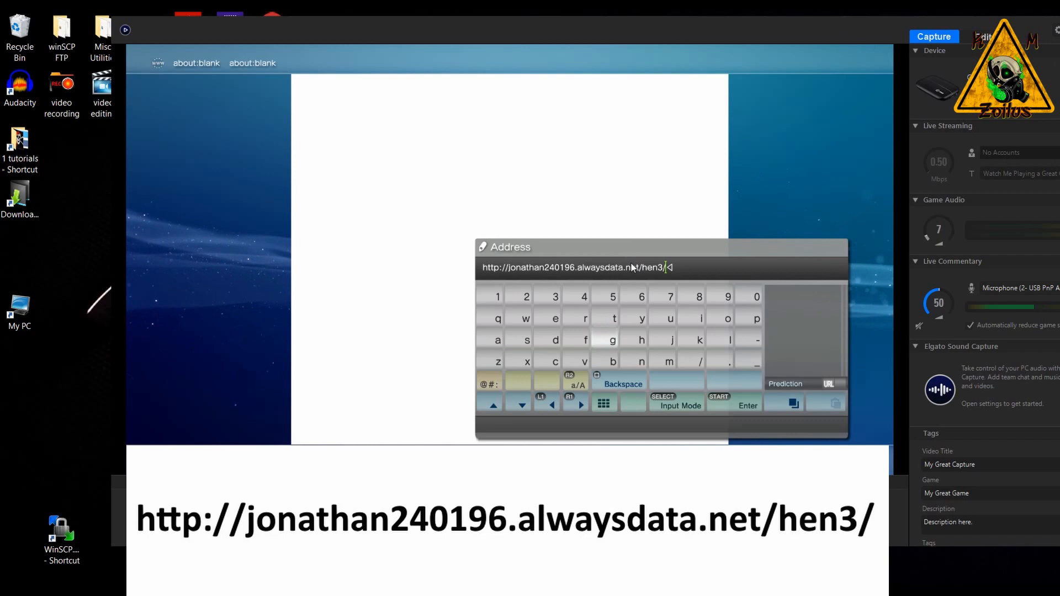
{"action": "mouse_move", "coordinate": [633, 226]}
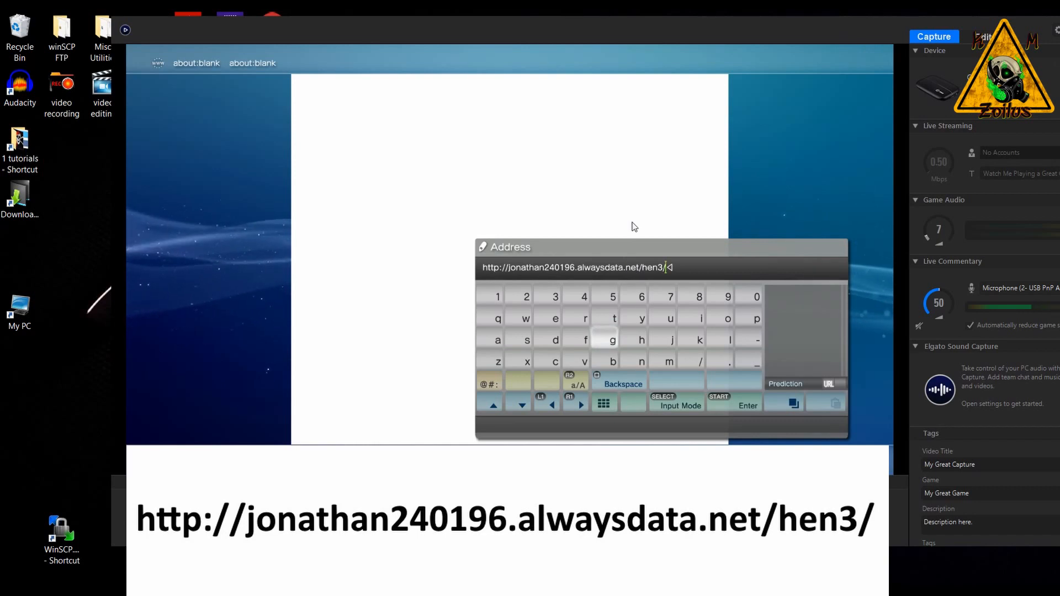
{"action": "left_click", "coordinate": [733, 405]}
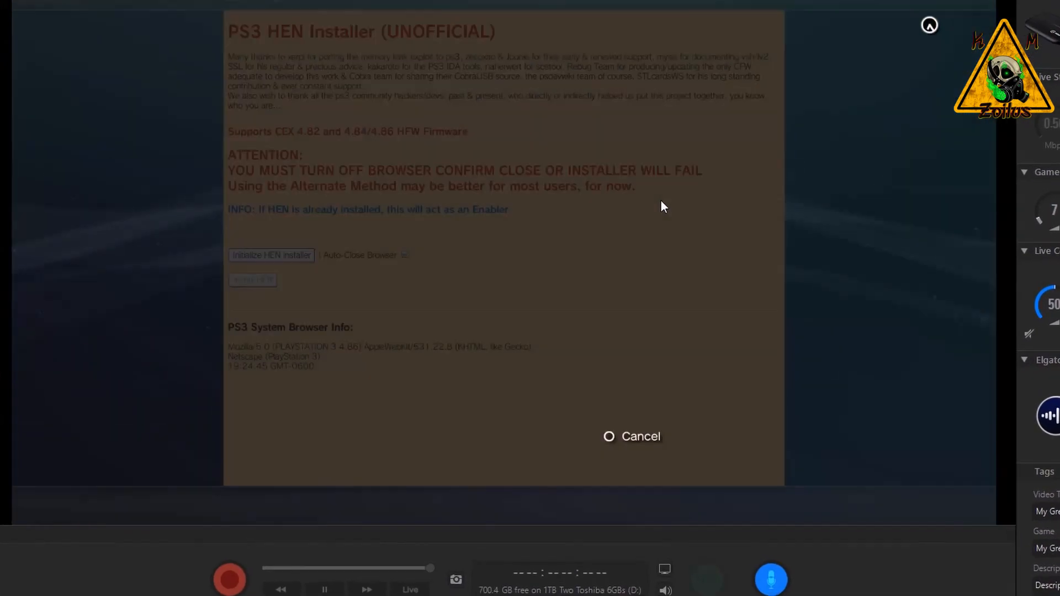
Return to the PS3 HEN Installer page after the PS3HEN.p3t download and start Initialize HEN installer.
{"action": "left_click", "coordinate": [271, 255]}
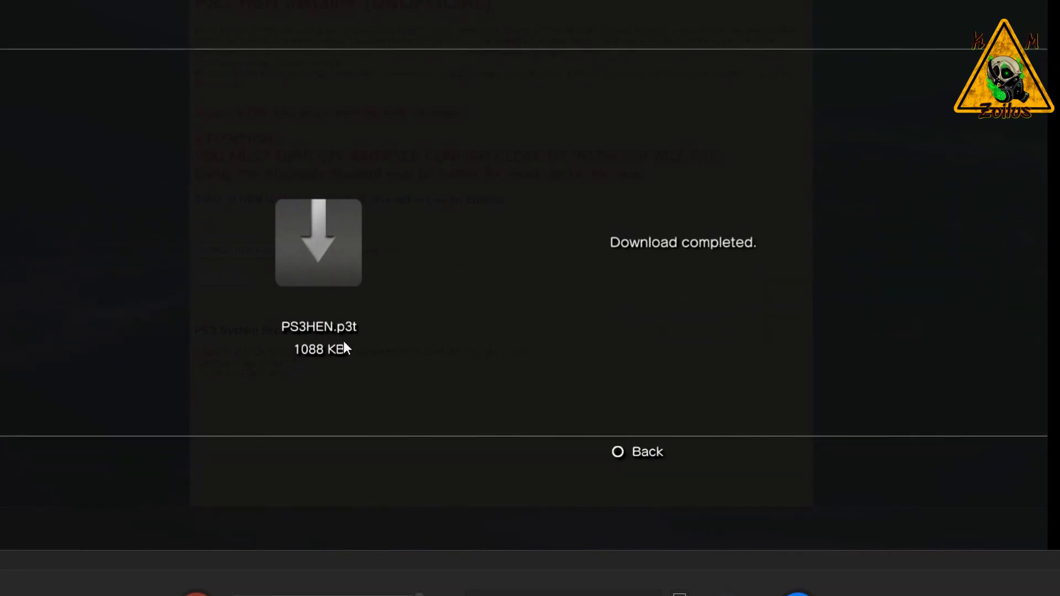
{"action": "mouse_move", "coordinate": [433, 349]}
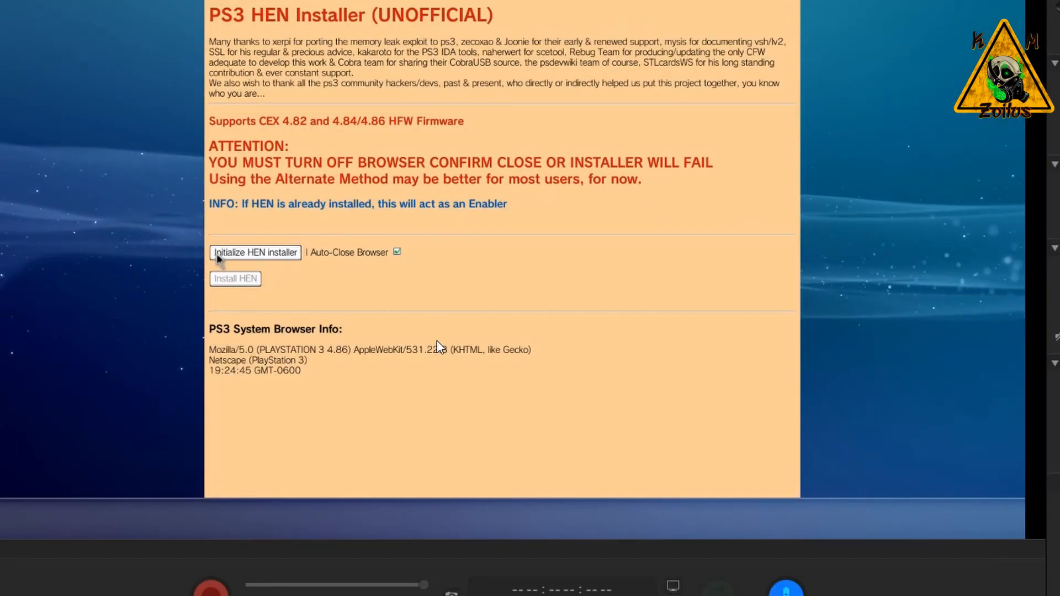
{"action": "mouse_move", "coordinate": [255, 260]}
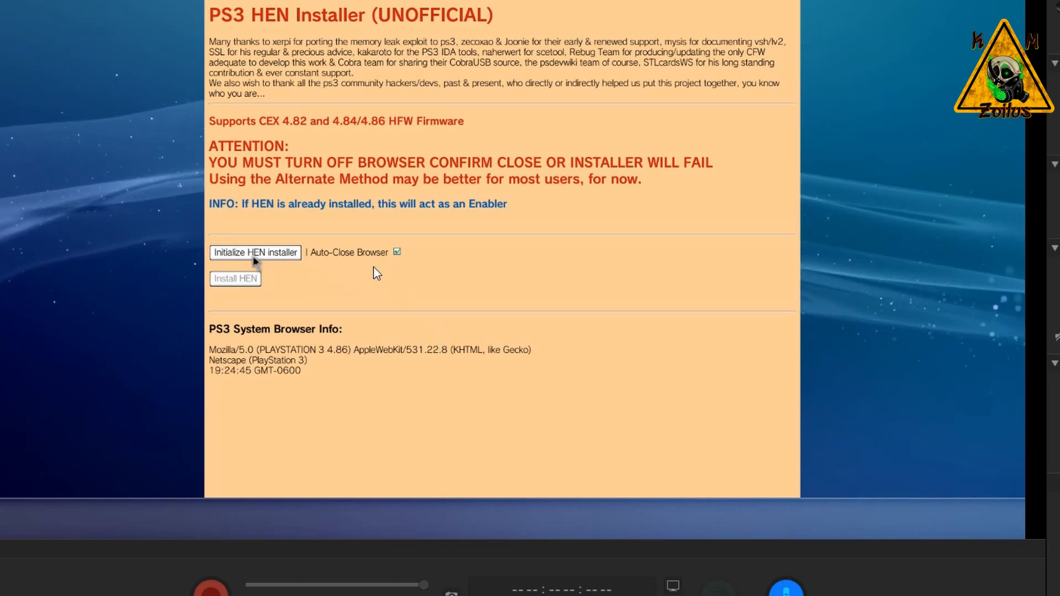
{"action": "mouse_move", "coordinate": [389, 264]}
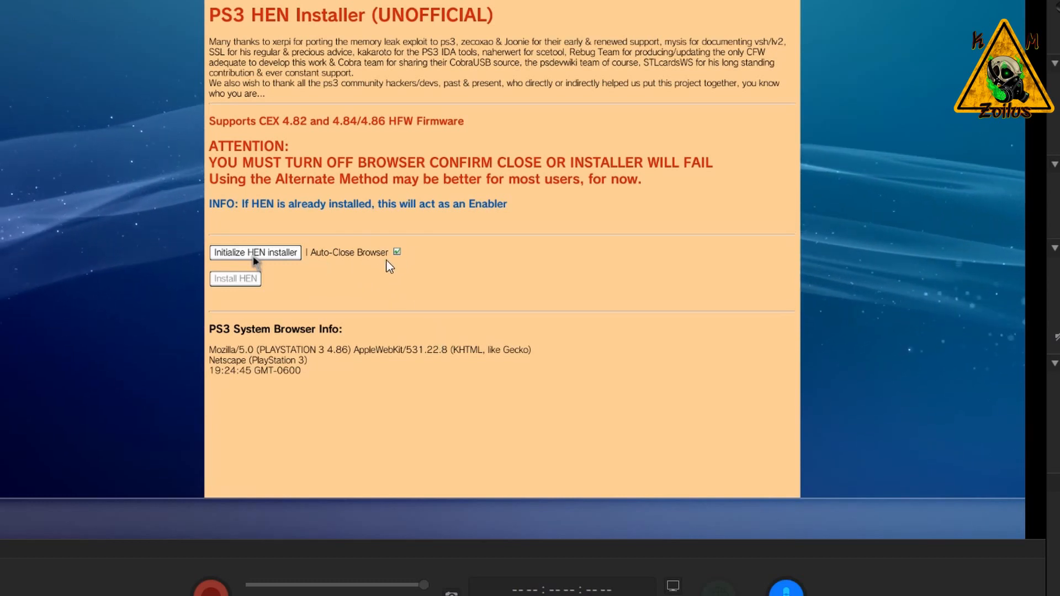
{"action": "mouse_move", "coordinate": [391, 270]}
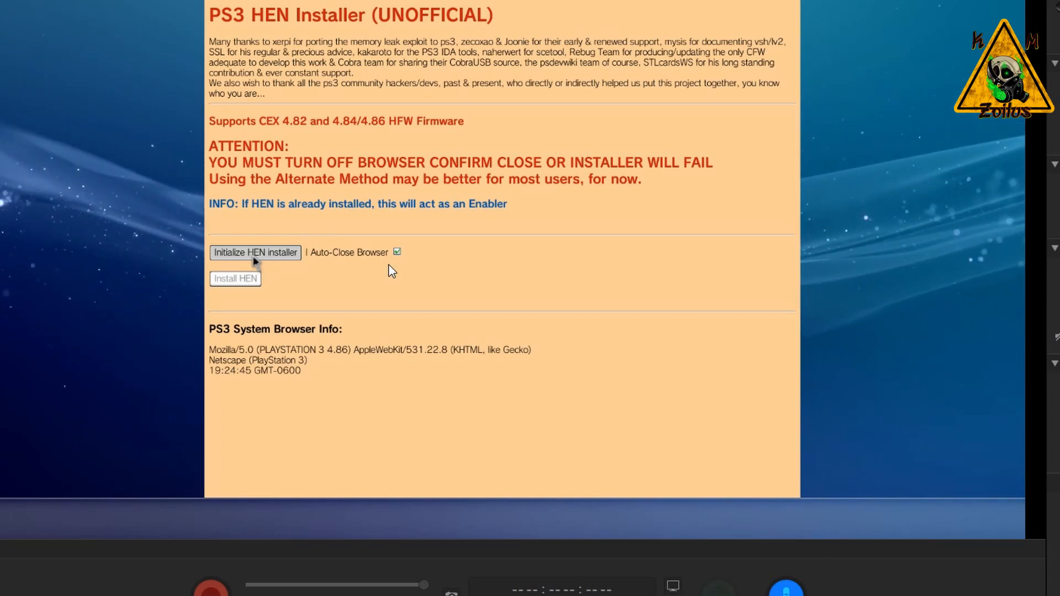
{"action": "left_click", "coordinate": [255, 252]}
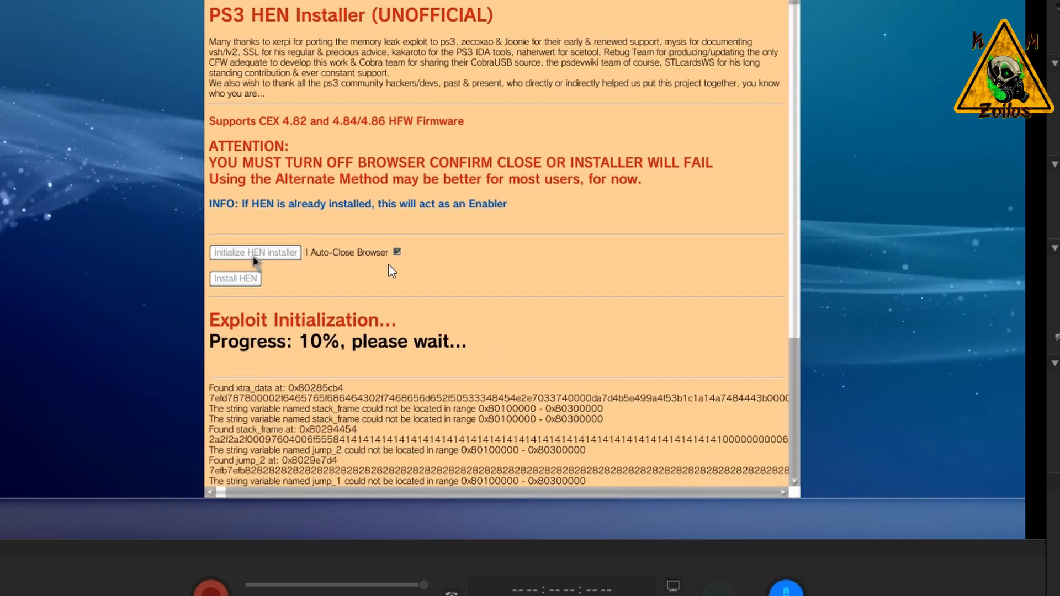
{"action": "mouse_move", "coordinate": [470, 426]}
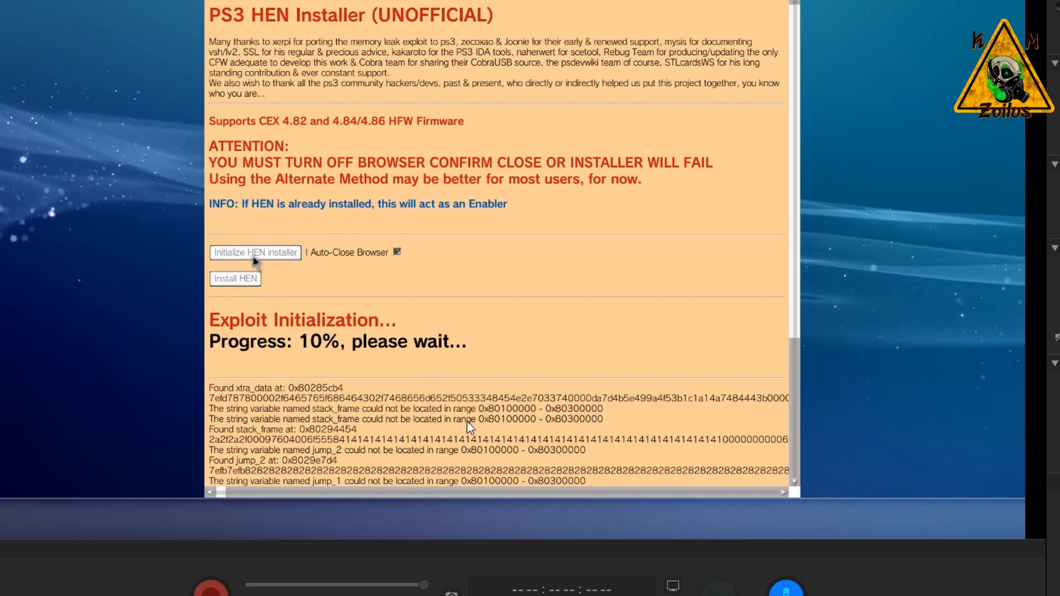
{"action": "mouse_move", "coordinate": [363, 325]}
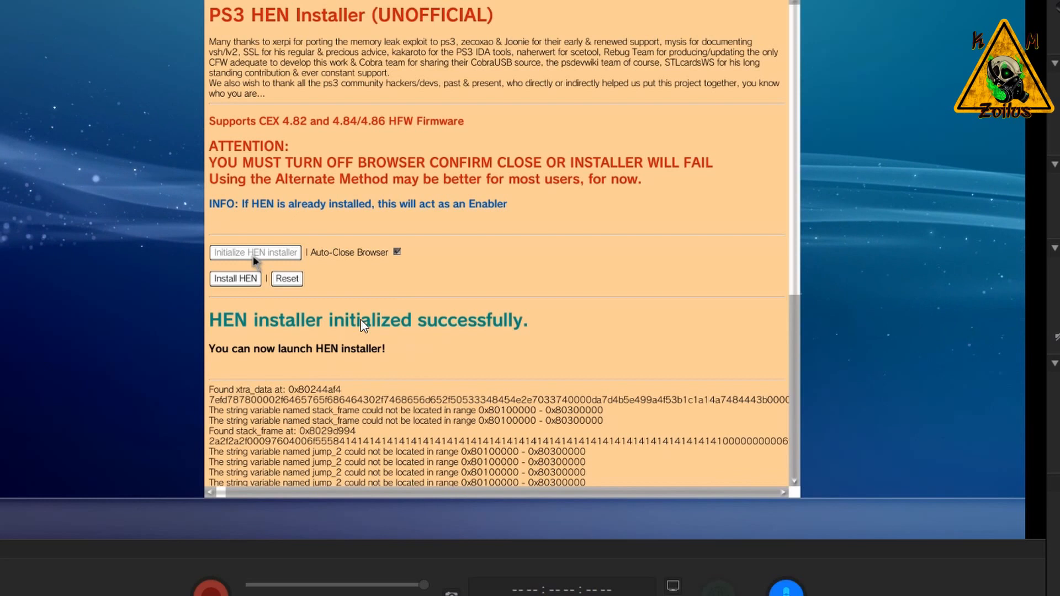
{"action": "mouse_move", "coordinate": [398, 341]}
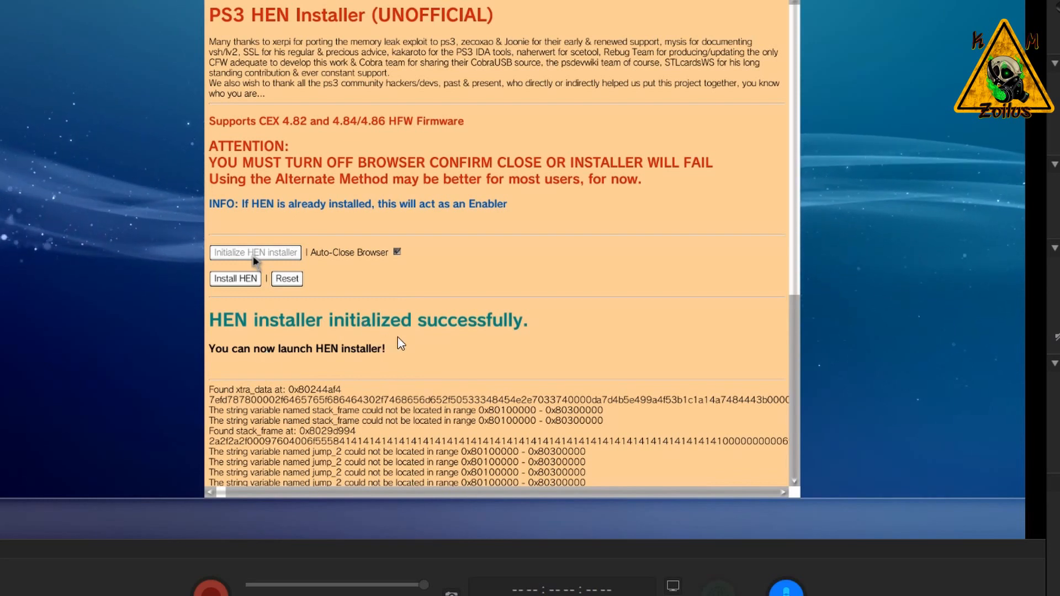
{"action": "mouse_move", "coordinate": [423, 331]}
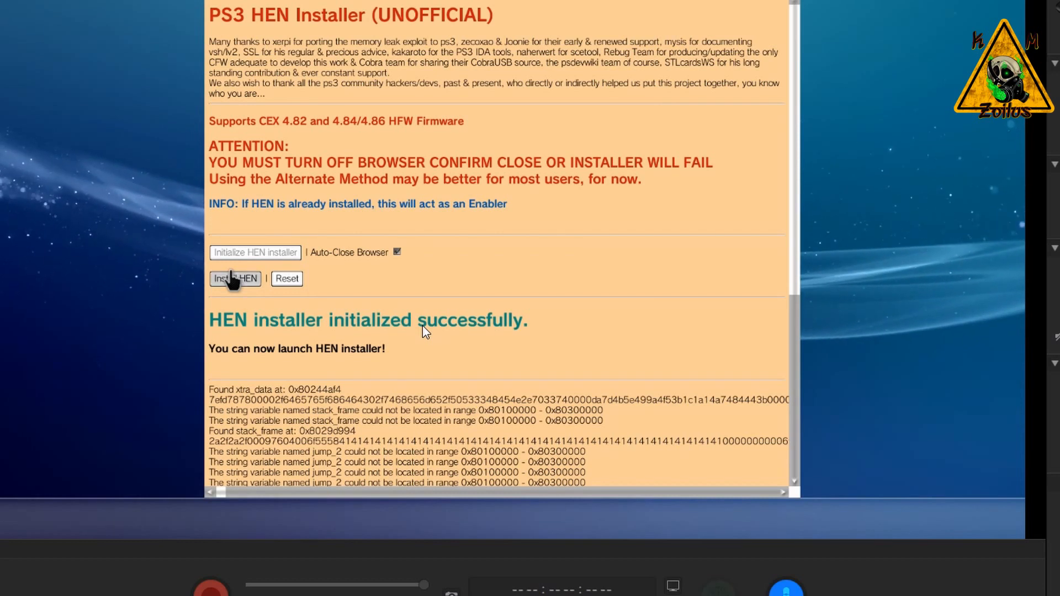
Run Install HEN once the installer reports it initialized successfully.
{"action": "left_click", "coordinate": [234, 278]}
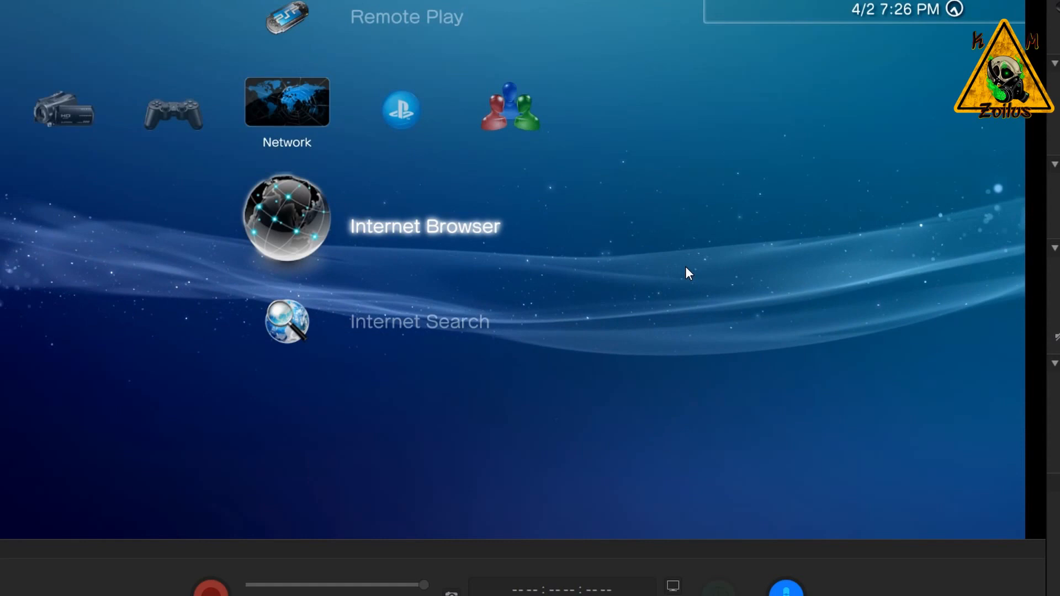
Move from the Network column to the Game column on the XMB.
{"action": "left_click", "coordinate": [286, 225]}
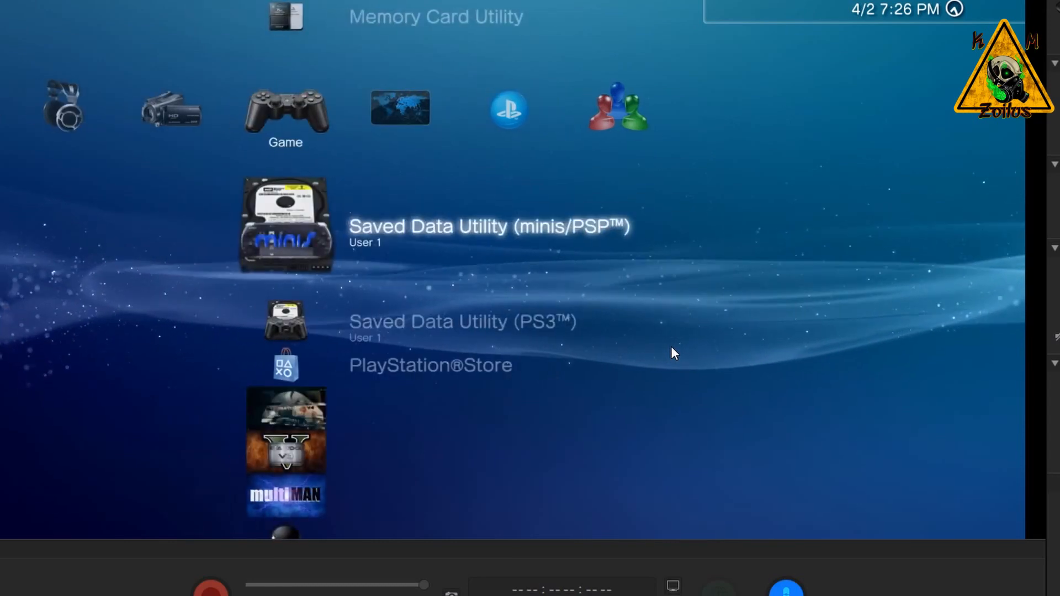
{"action": "scroll", "scroll_direction": "up", "scroll_amount": 3}
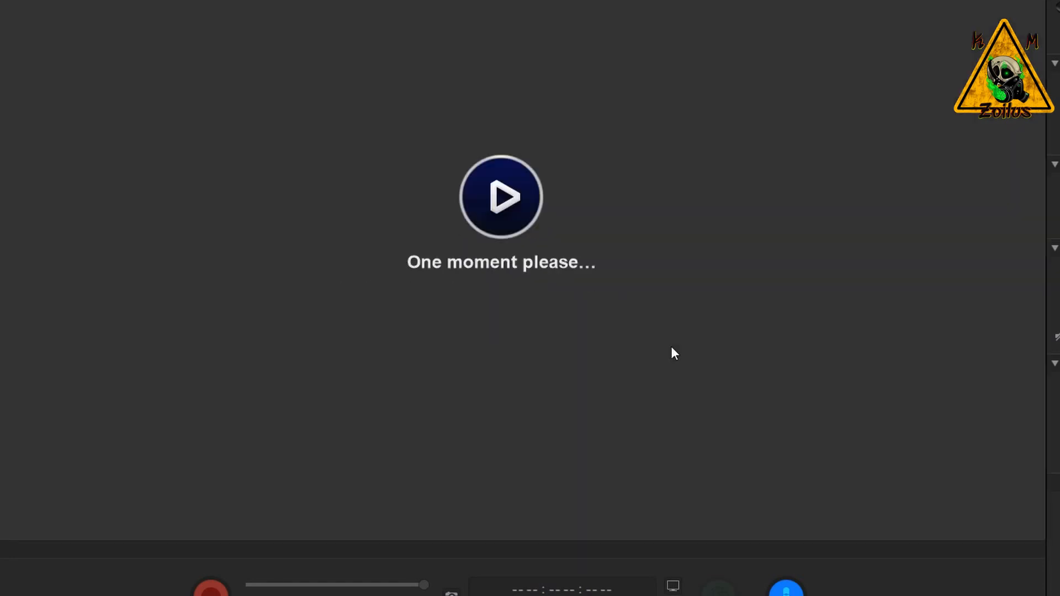
{"action": "mouse_move", "coordinate": [596, 387]}
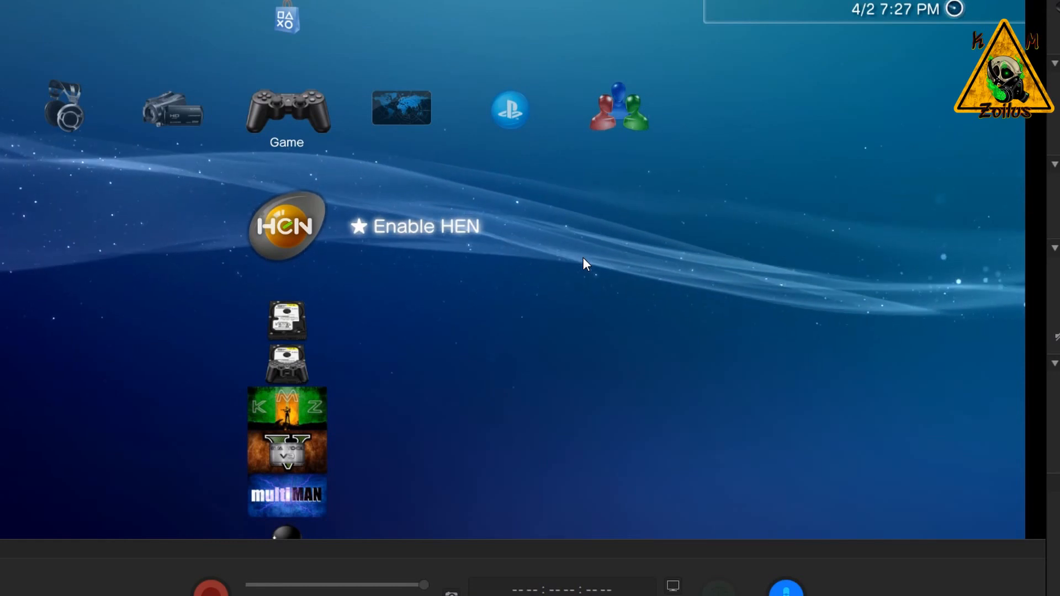
{"action": "left_click", "coordinate": [285, 226]}
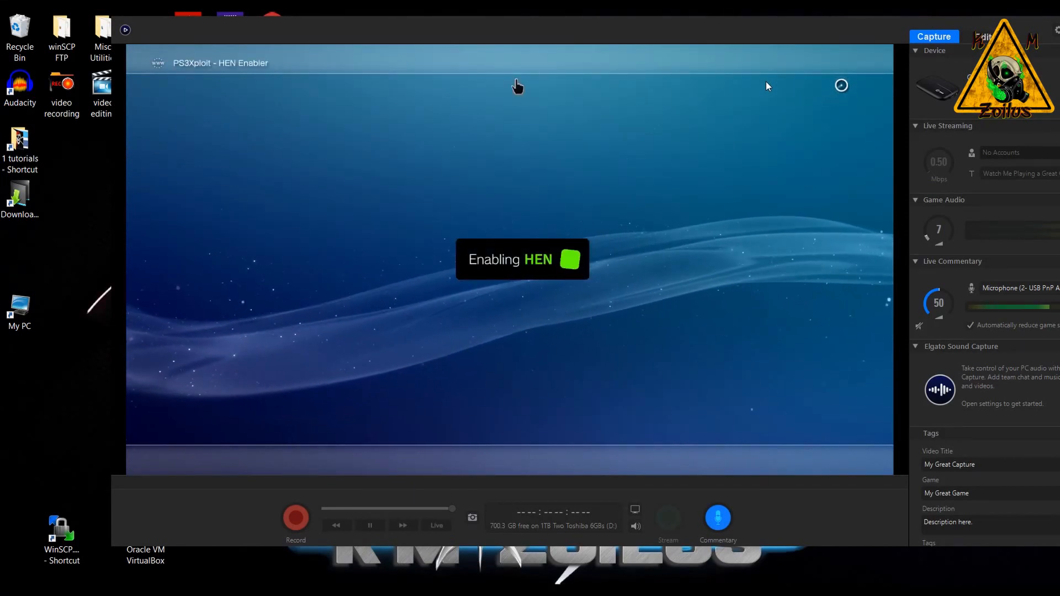
{"action": "mouse_move", "coordinate": [786, 128]}
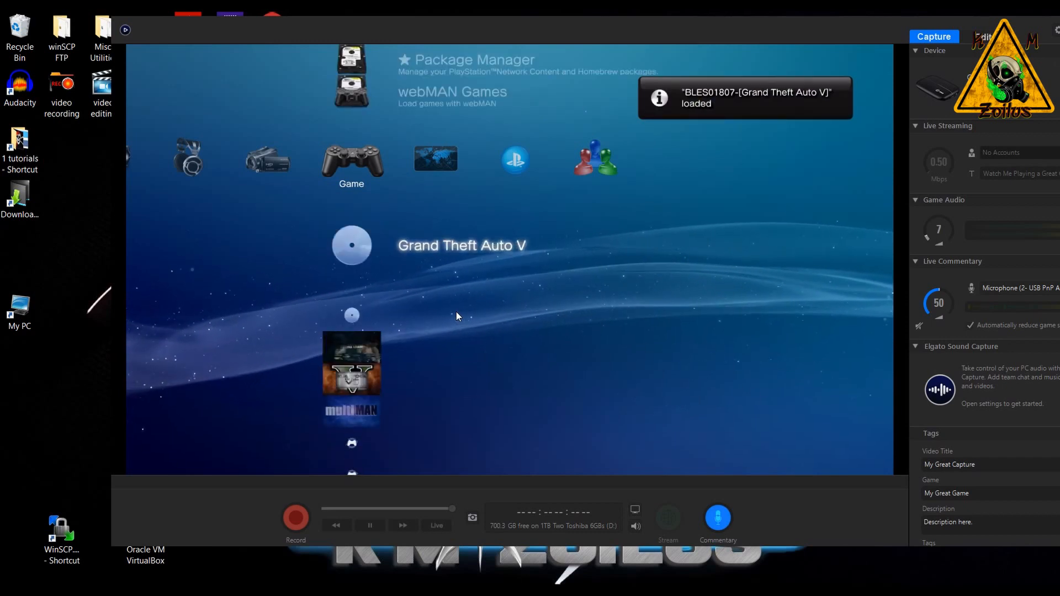
Go to Settings > System Settings > System Information showing version 4.86.
{"action": "scroll", "scroll_direction": "down", "scroll_amount": 3}
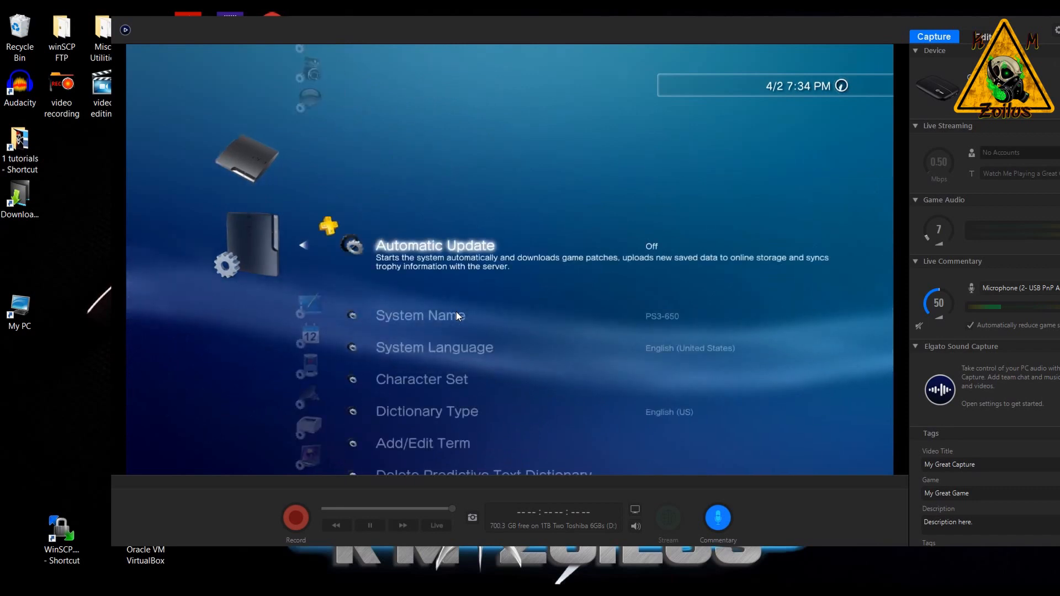
{"action": "scroll", "scroll_direction": "down", "scroll_amount": 3}
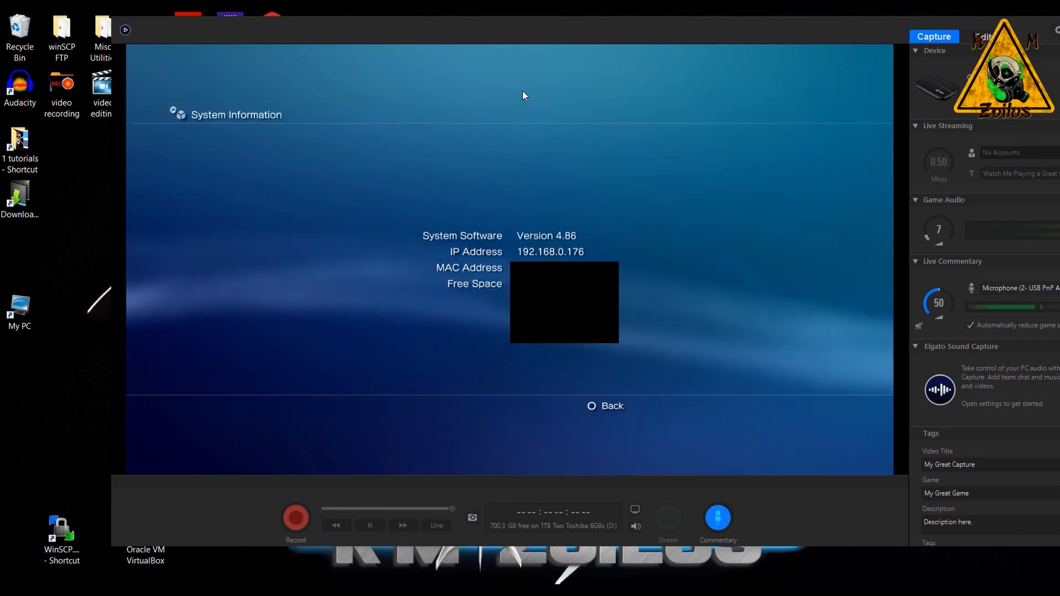
{"action": "mouse_move", "coordinate": [601, 241]}
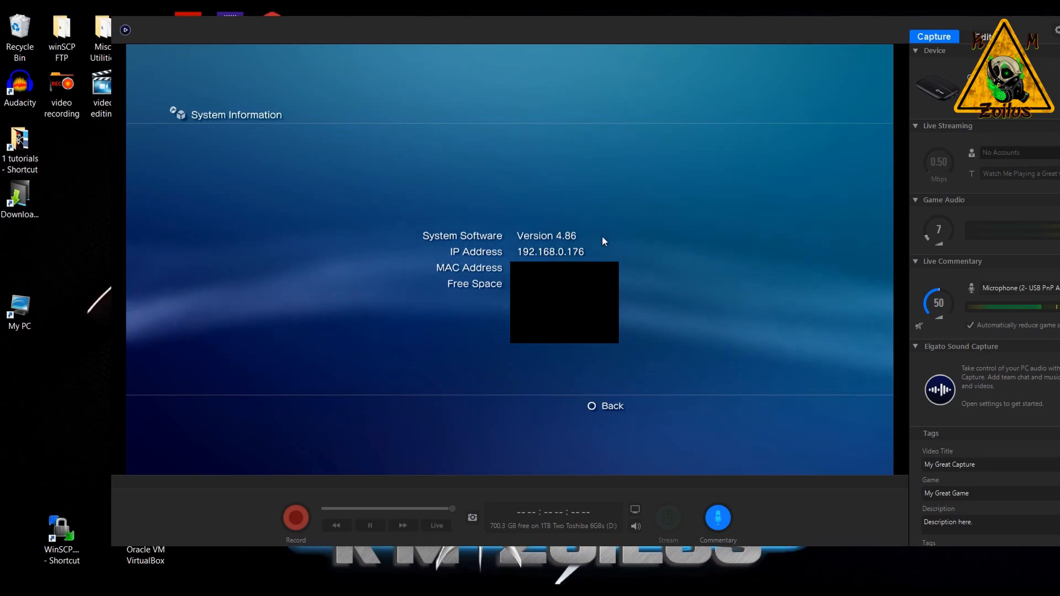